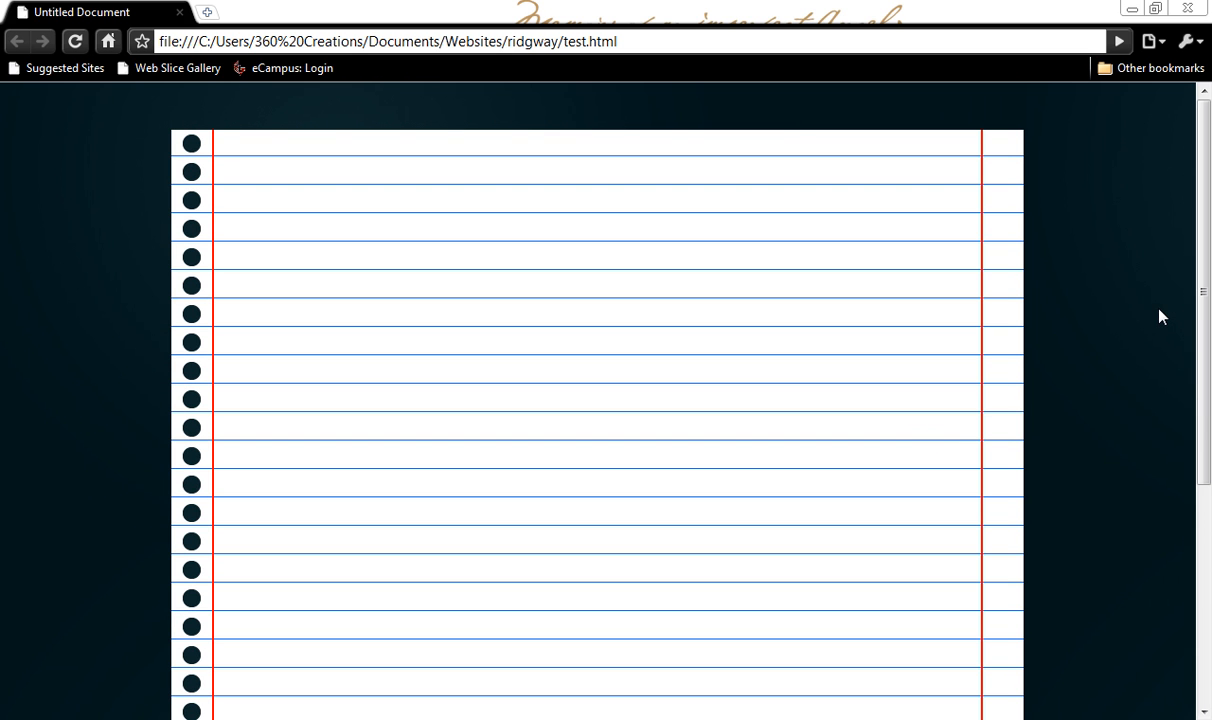
mouse_move(528, 318)
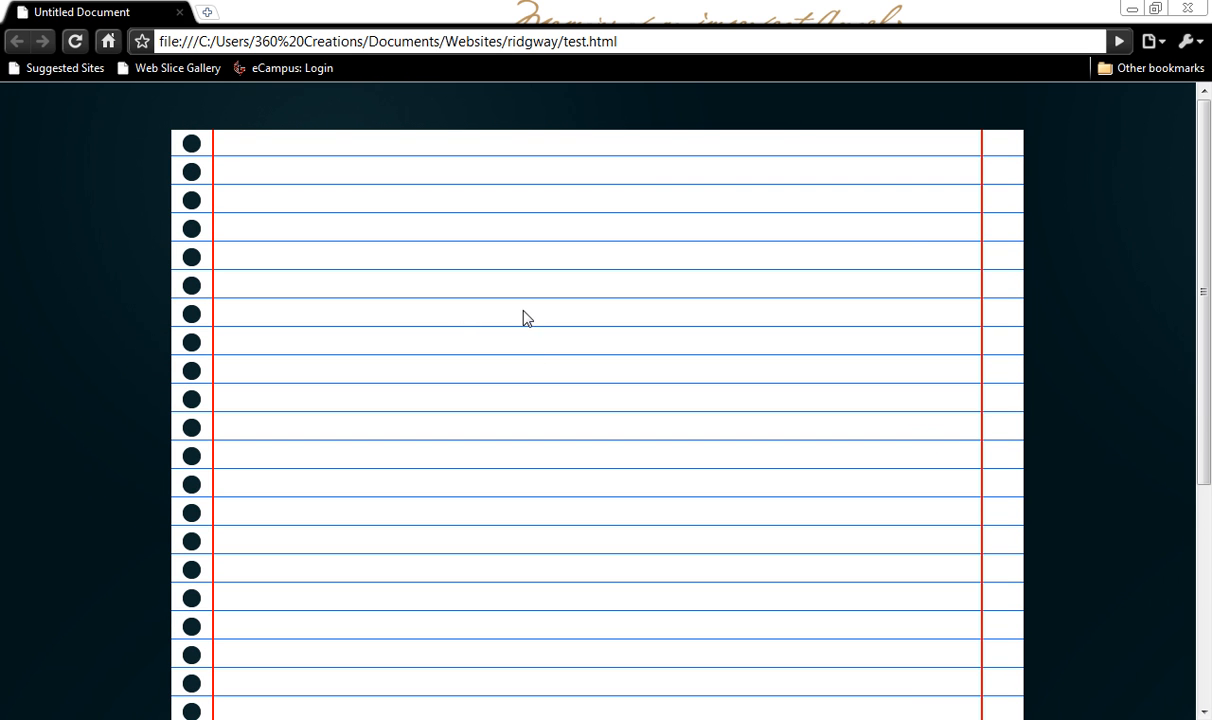
mouse_move(1128, 219)
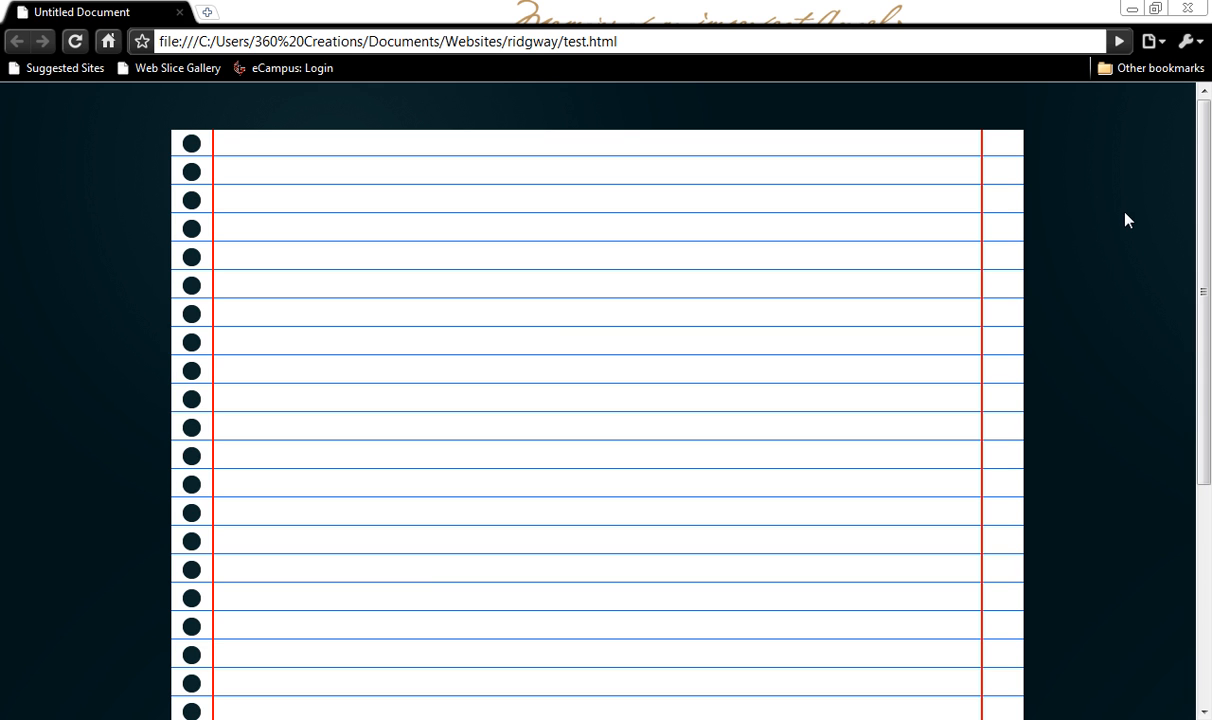
mouse_move(240, 150)
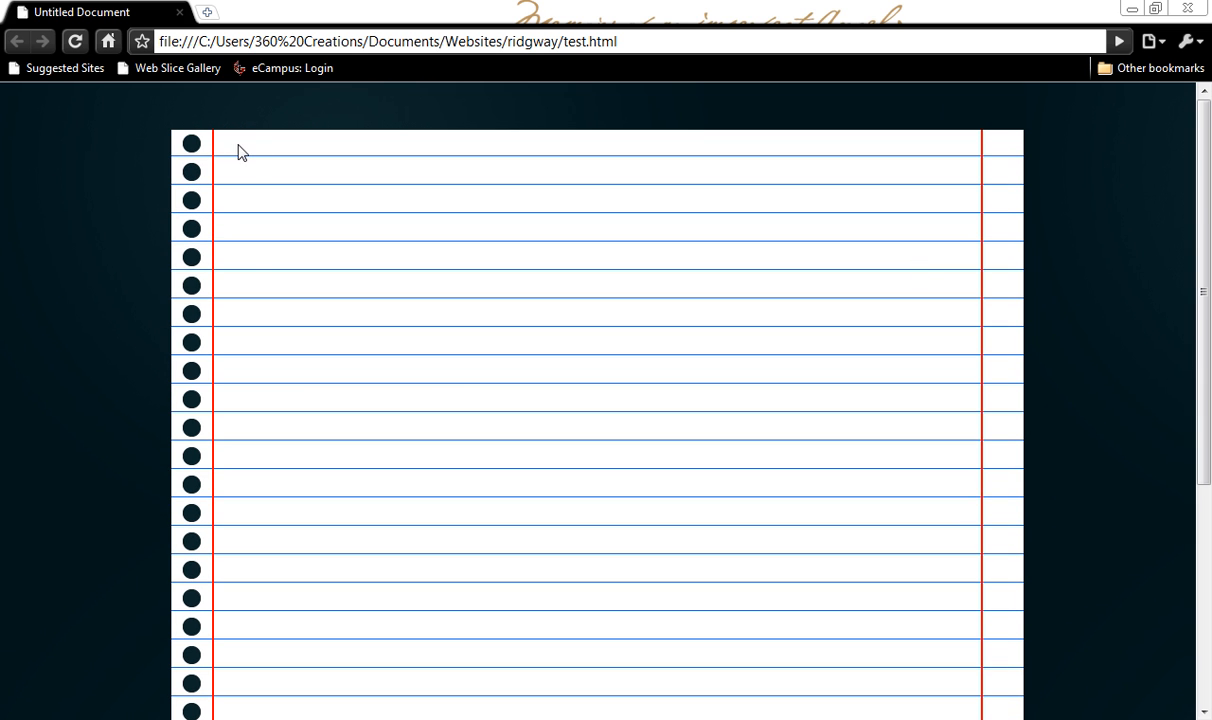
Create Untitled-2, a 900 by 30 pixel document on a white canvas.
scroll(down, 3)
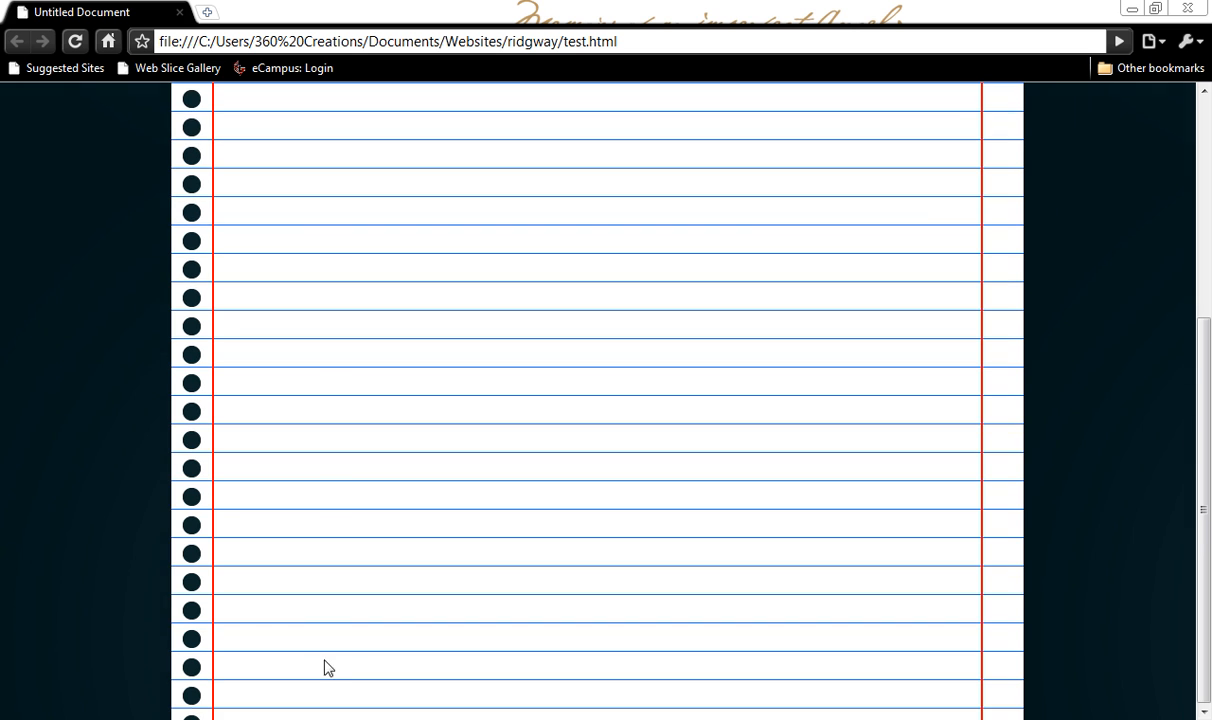
scroll(up, 3)
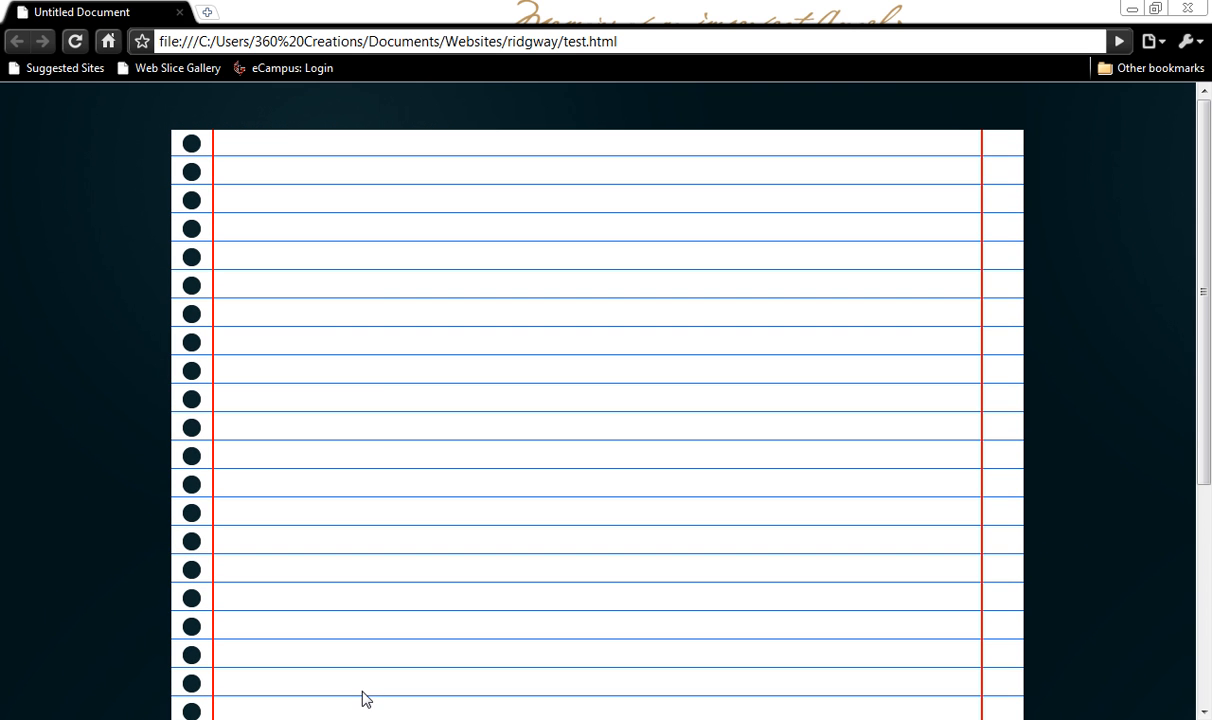
mouse_move(238, 125)
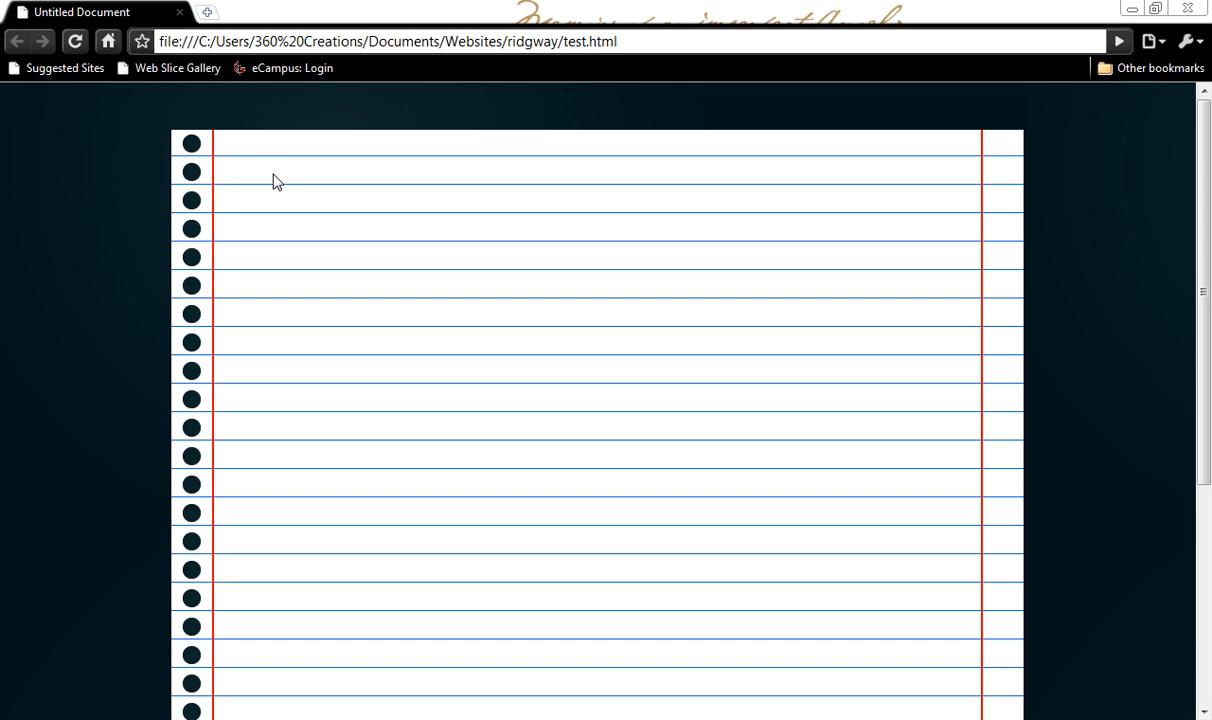
mouse_move(175, 135)
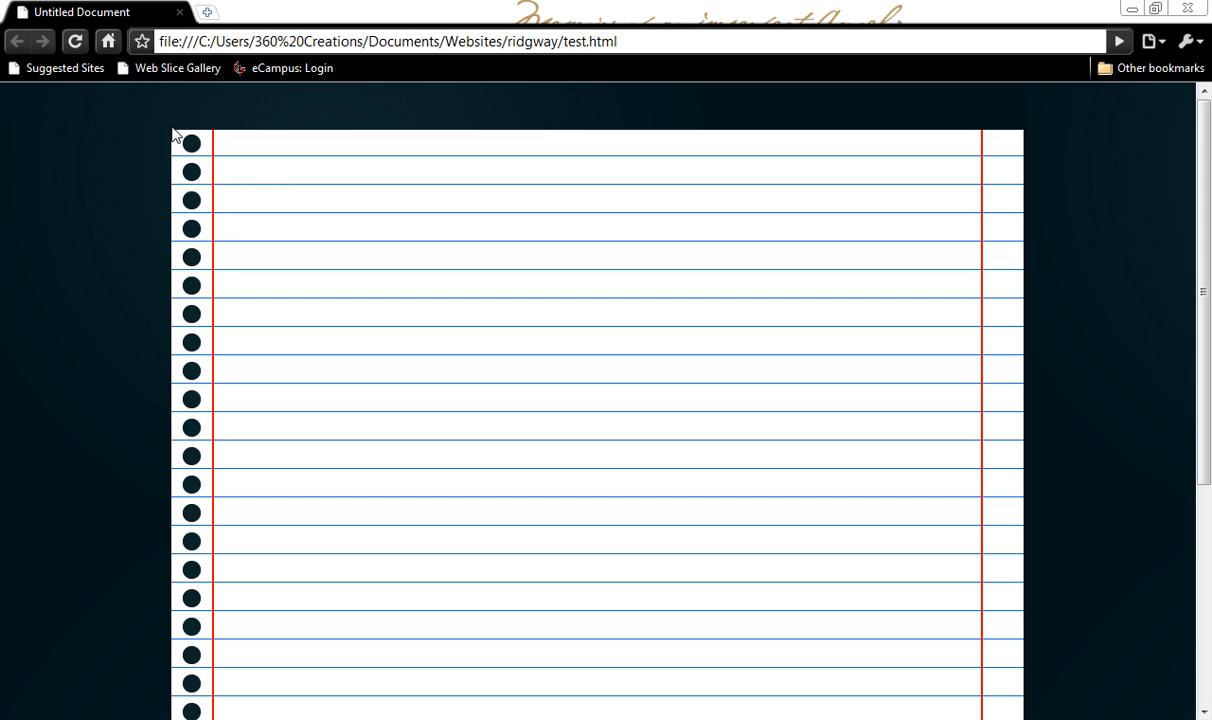
mouse_move(165, 138)
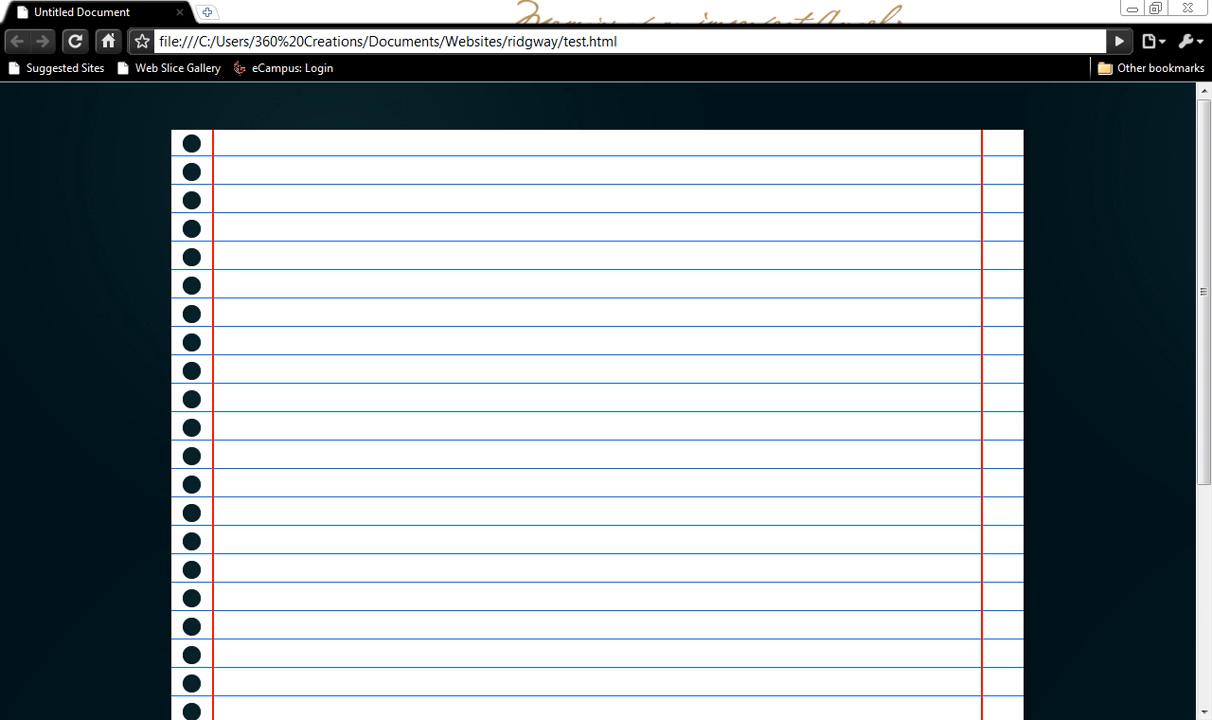
mouse_move(1087, 388)
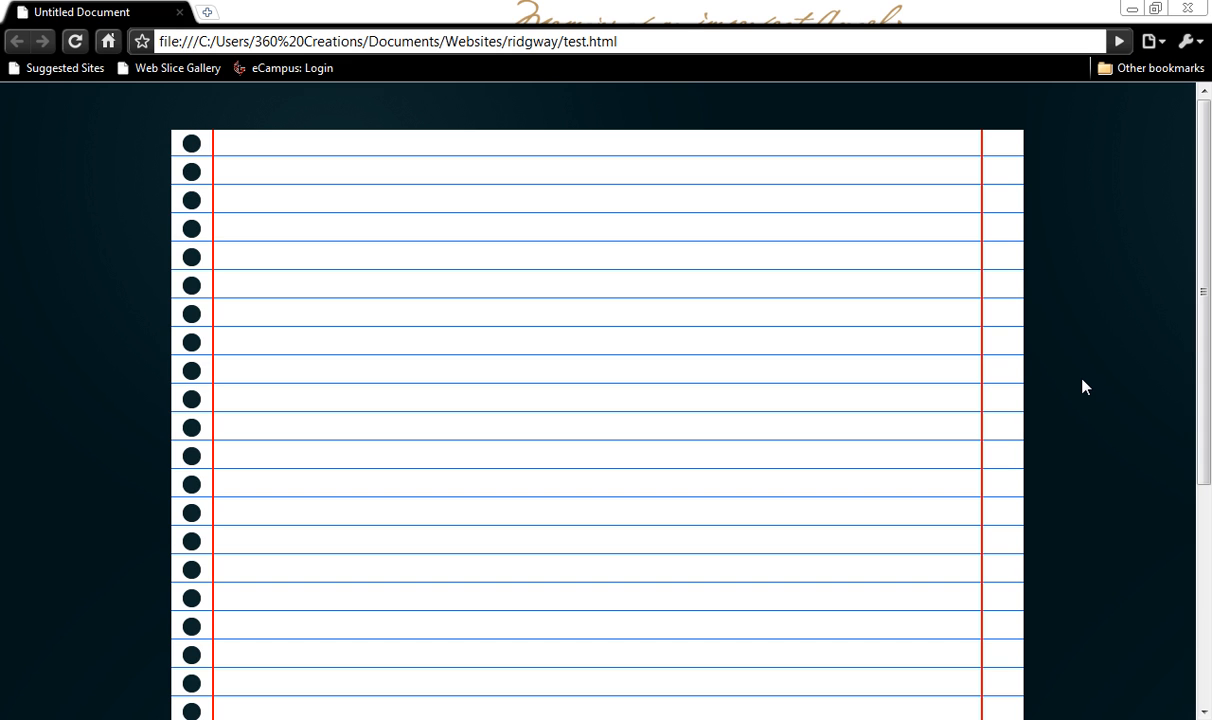
mouse_move(701, 364)
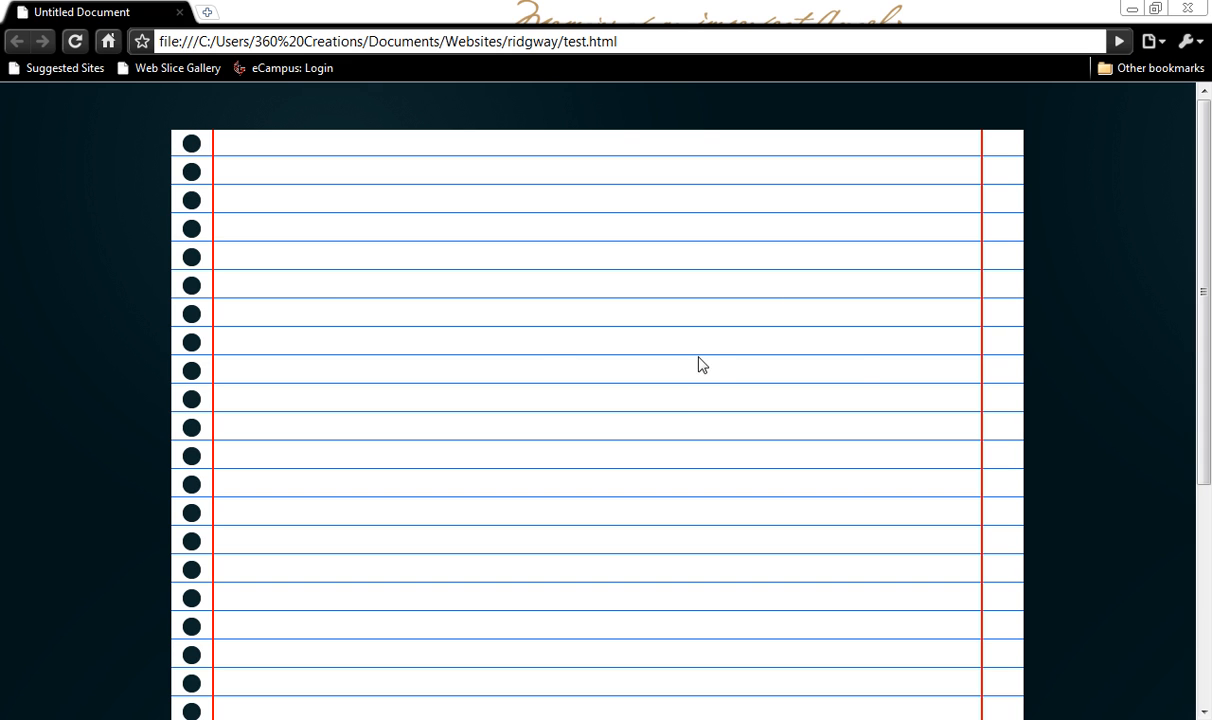
mouse_move(687, 388)
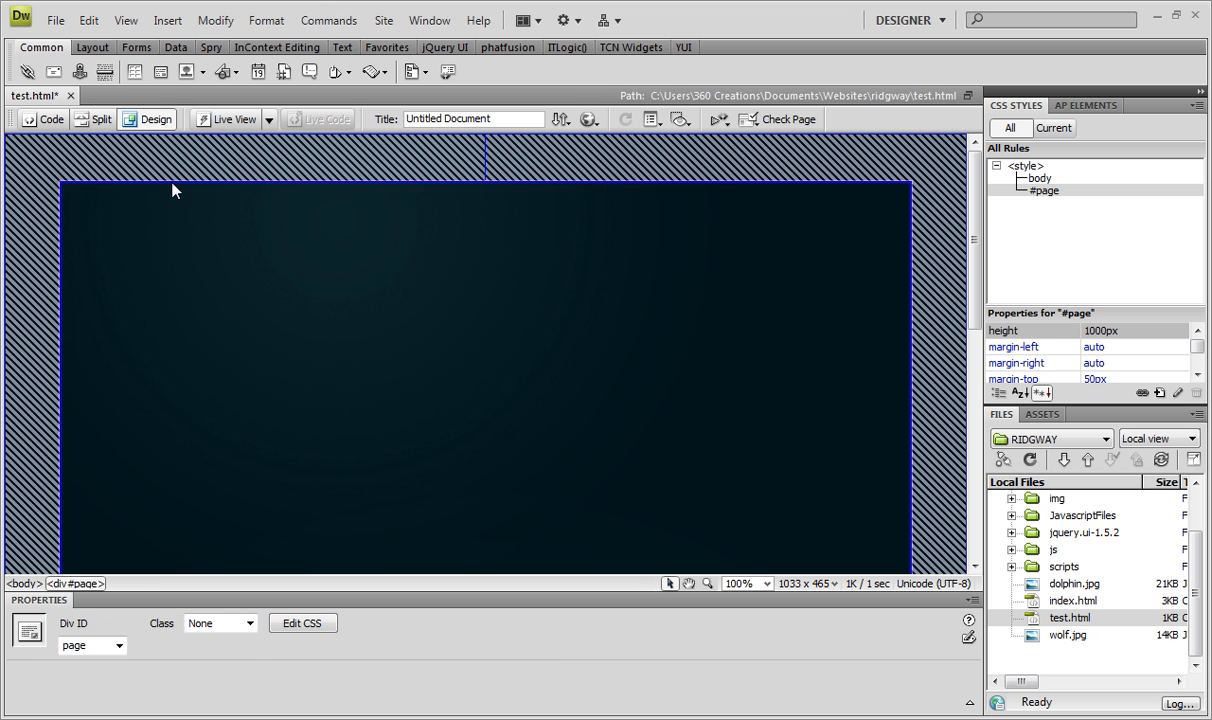
mouse_move(174, 190)
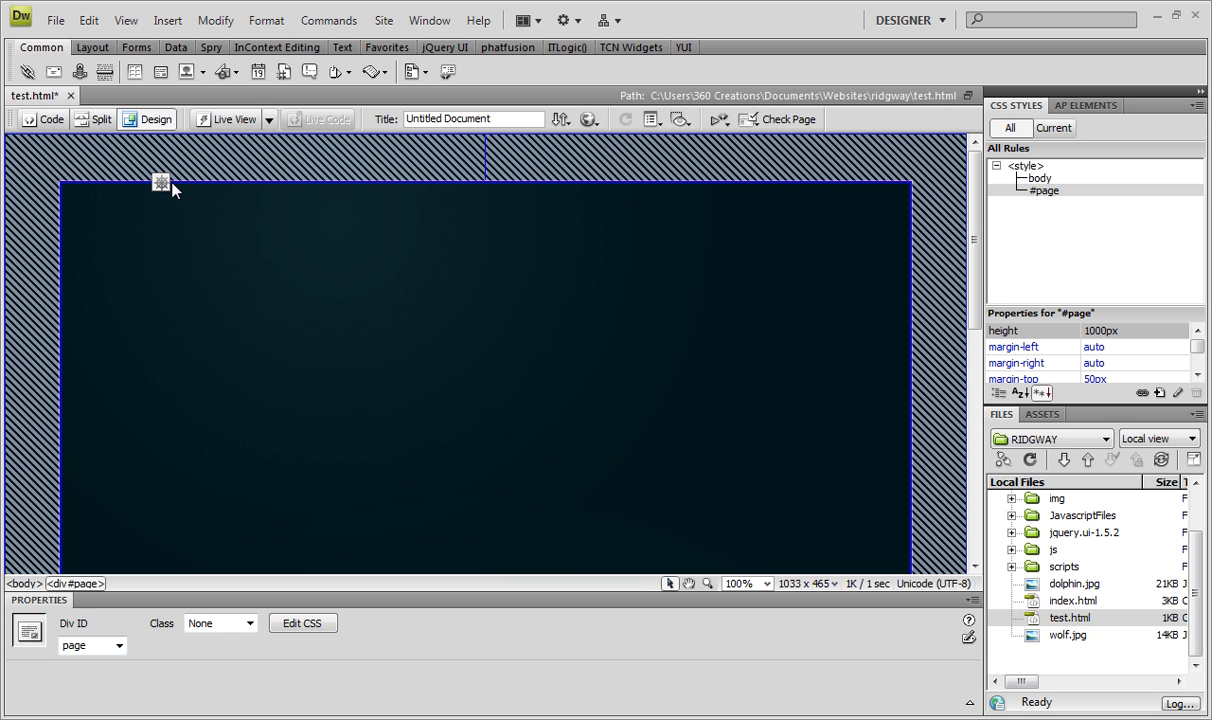
mouse_move(162, 183)
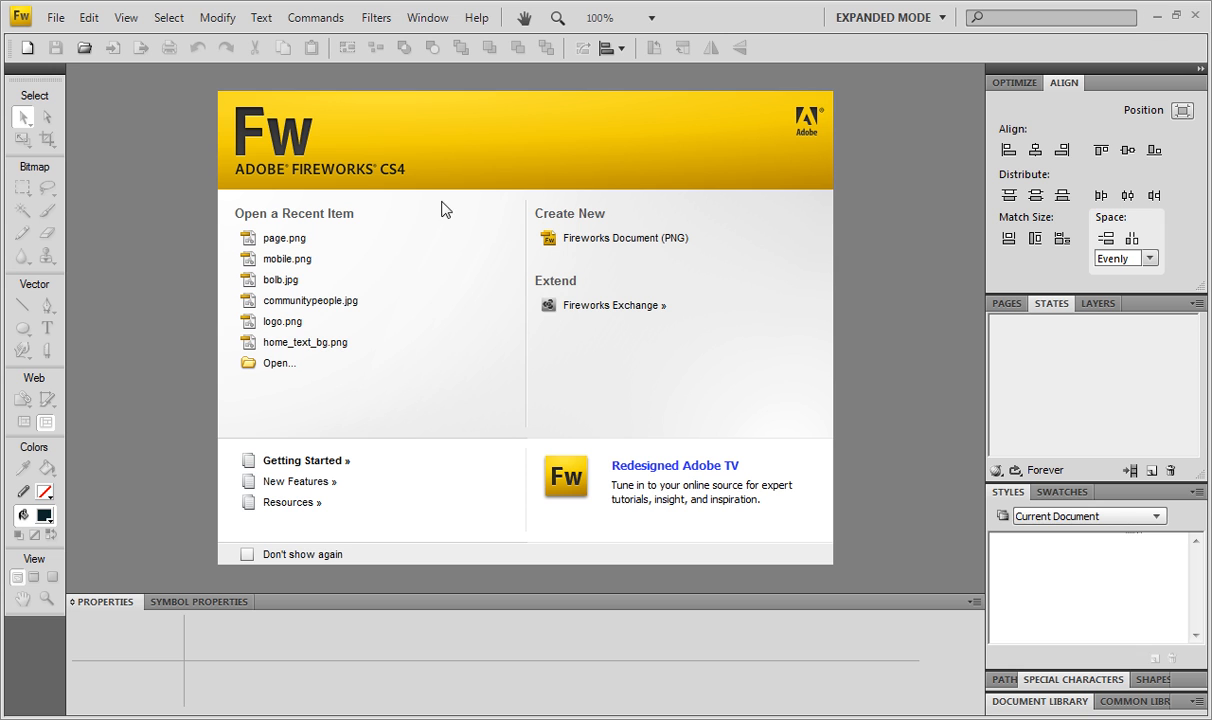
mouse_move(621, 424)
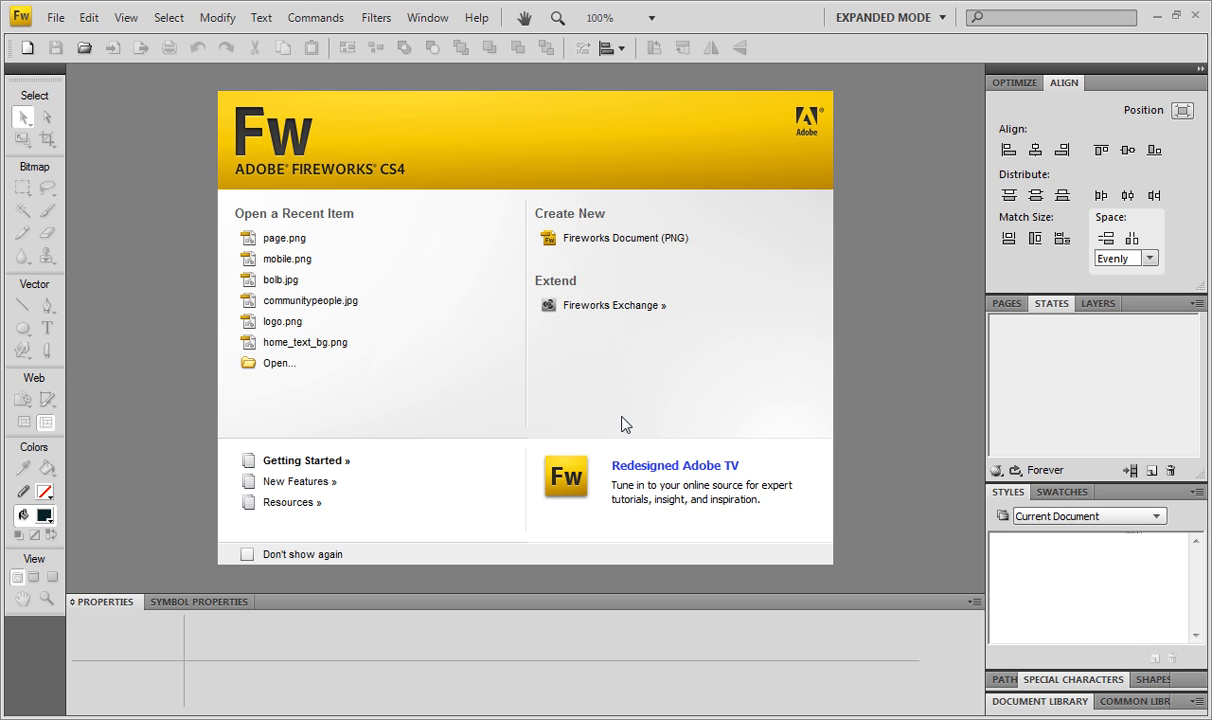
mouse_move(789, 378)
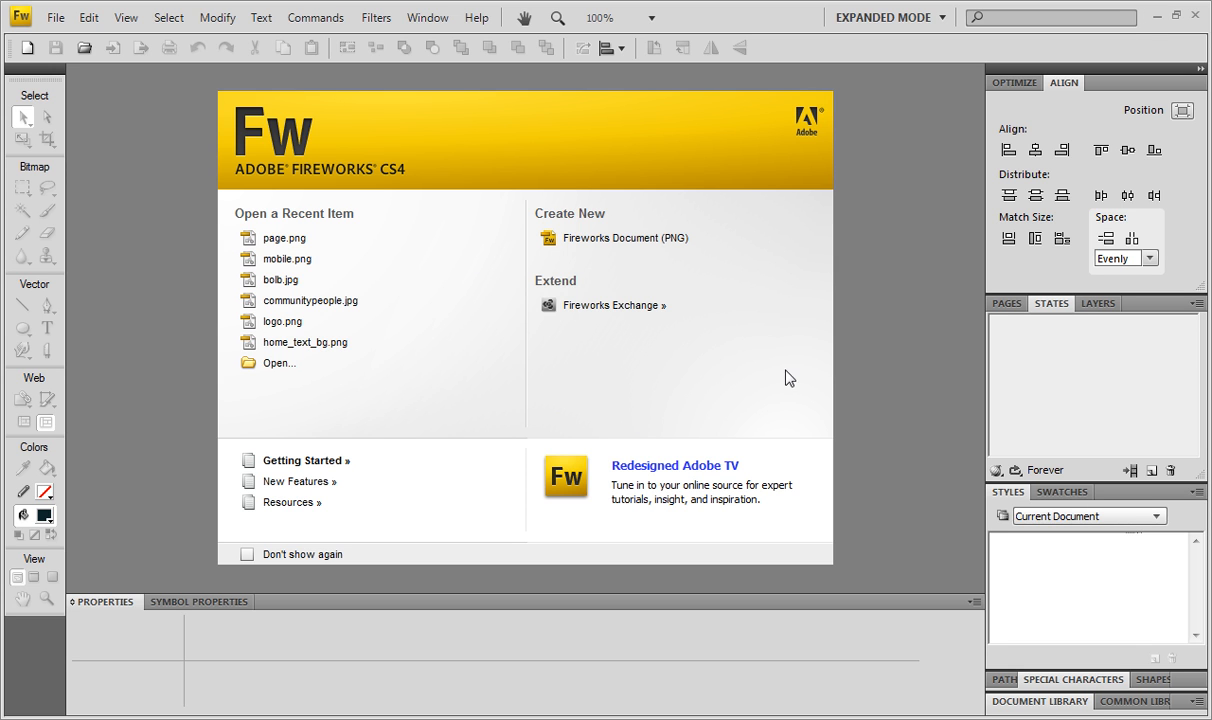
mouse_move(797, 368)
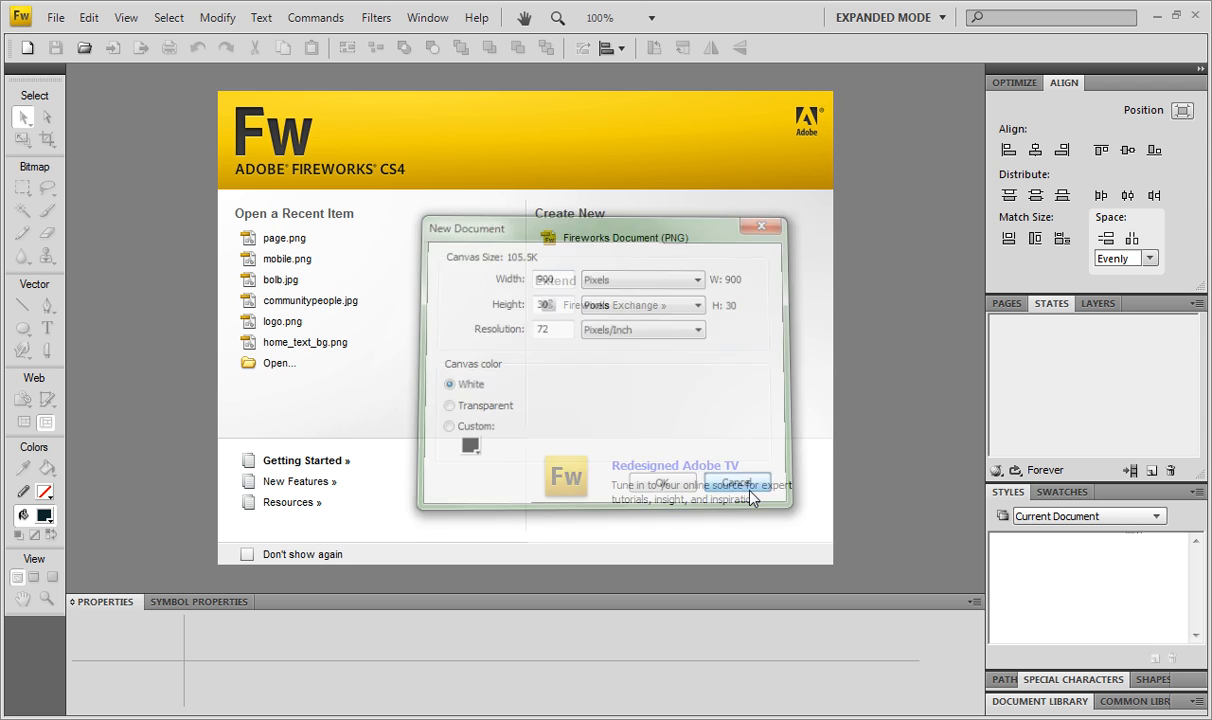
click(55, 17)
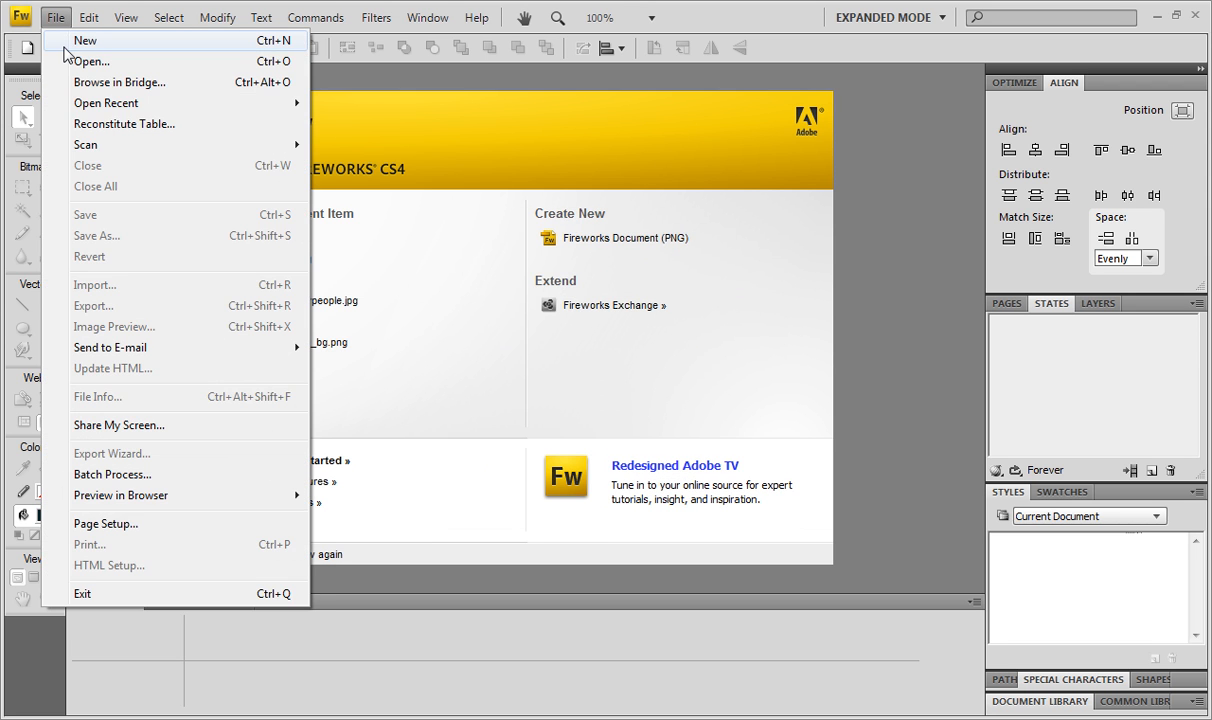
click(85, 40)
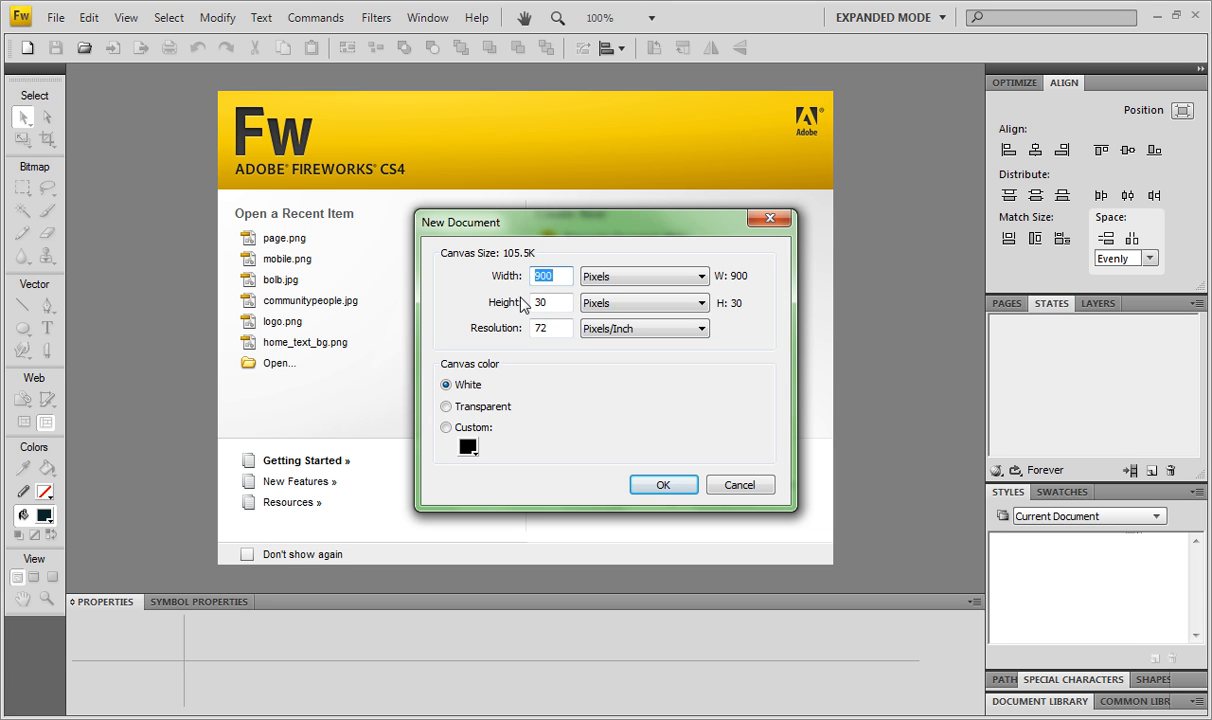
mouse_move(663, 484)
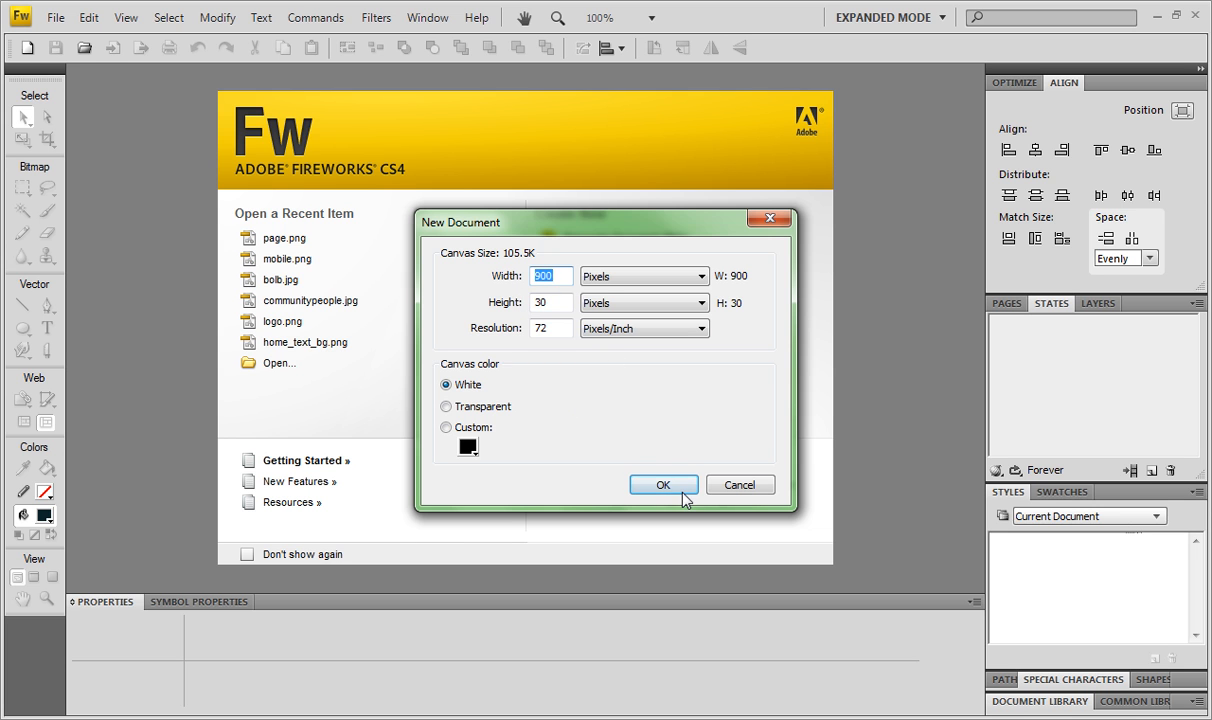
click(663, 485)
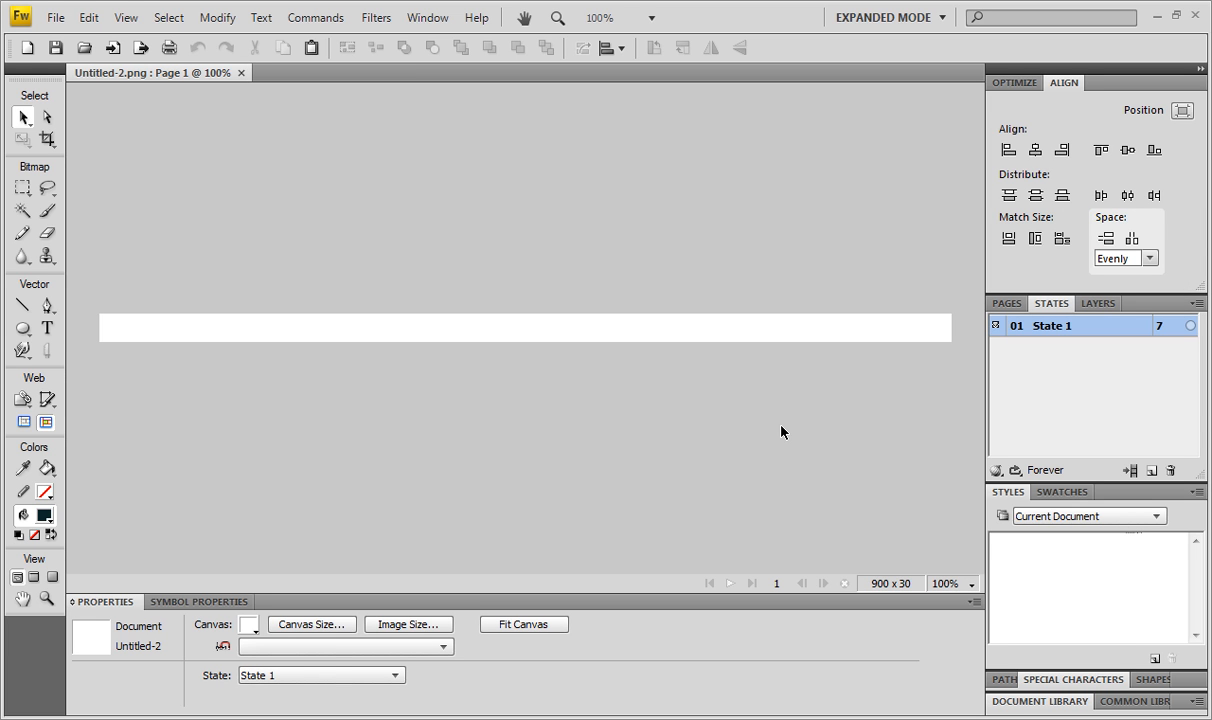
mouse_move(22, 328)
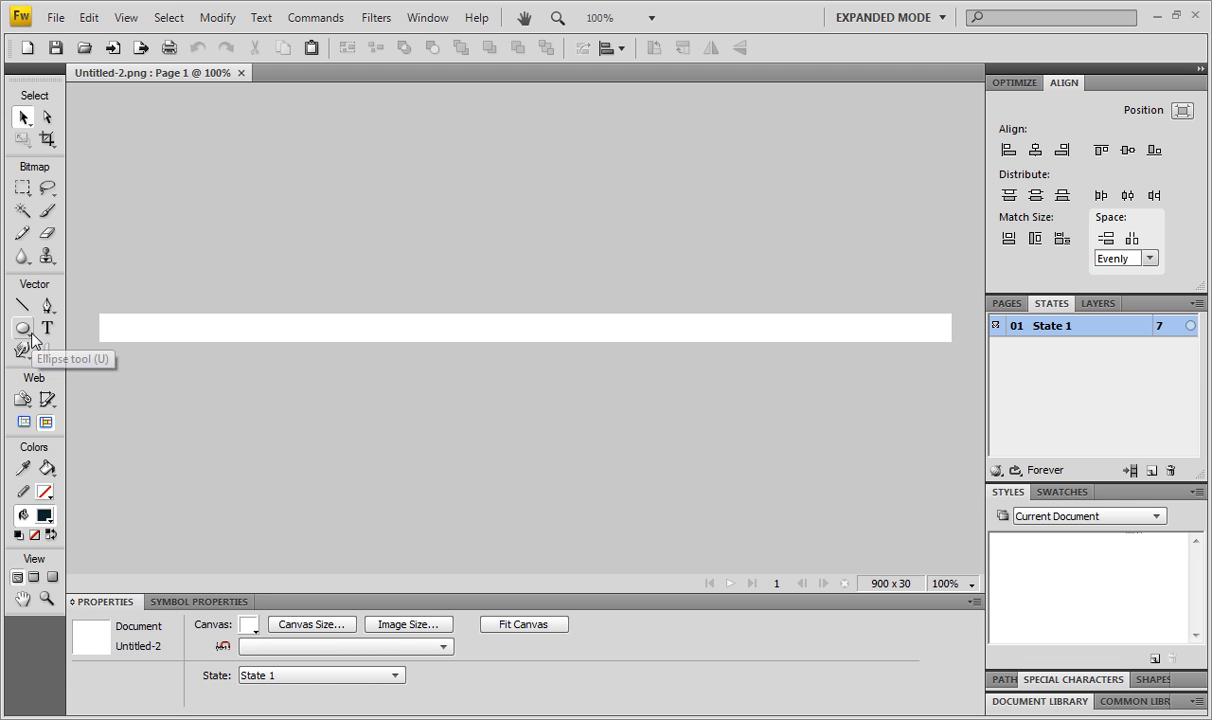
Draw a rectangle bar across the strip, 1 px tall, filled #0099FF, near the bottom.
click(20, 327)
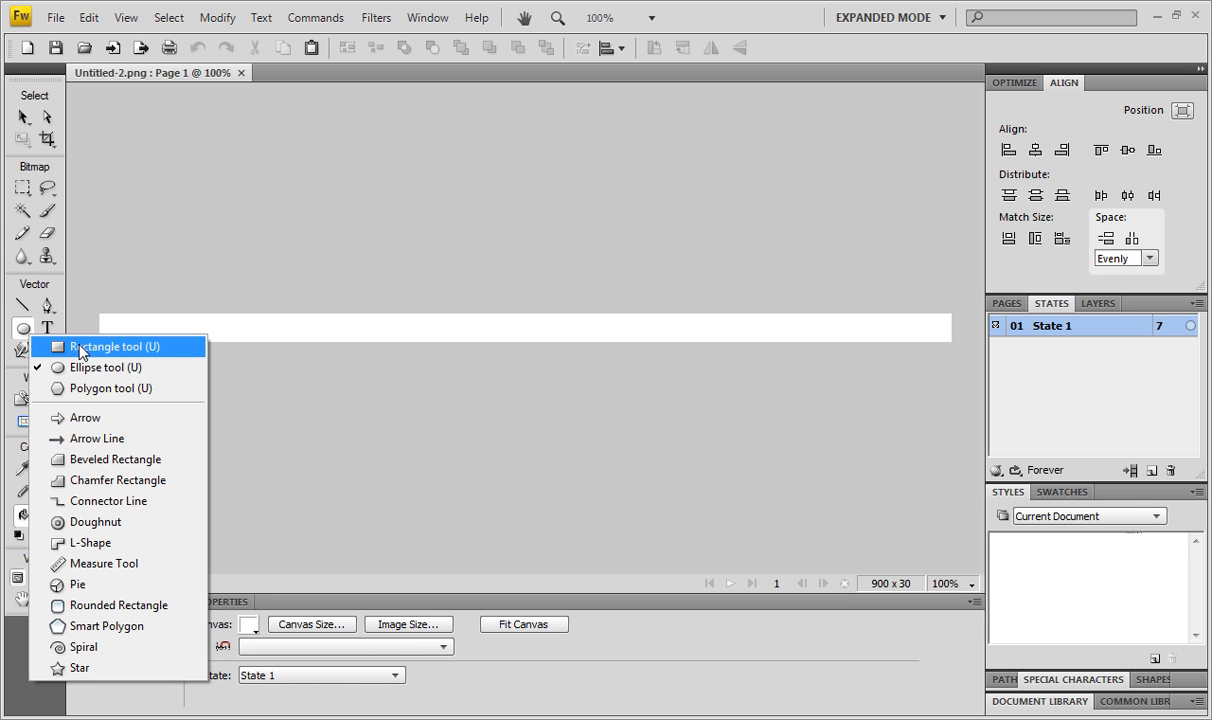
click(106, 346)
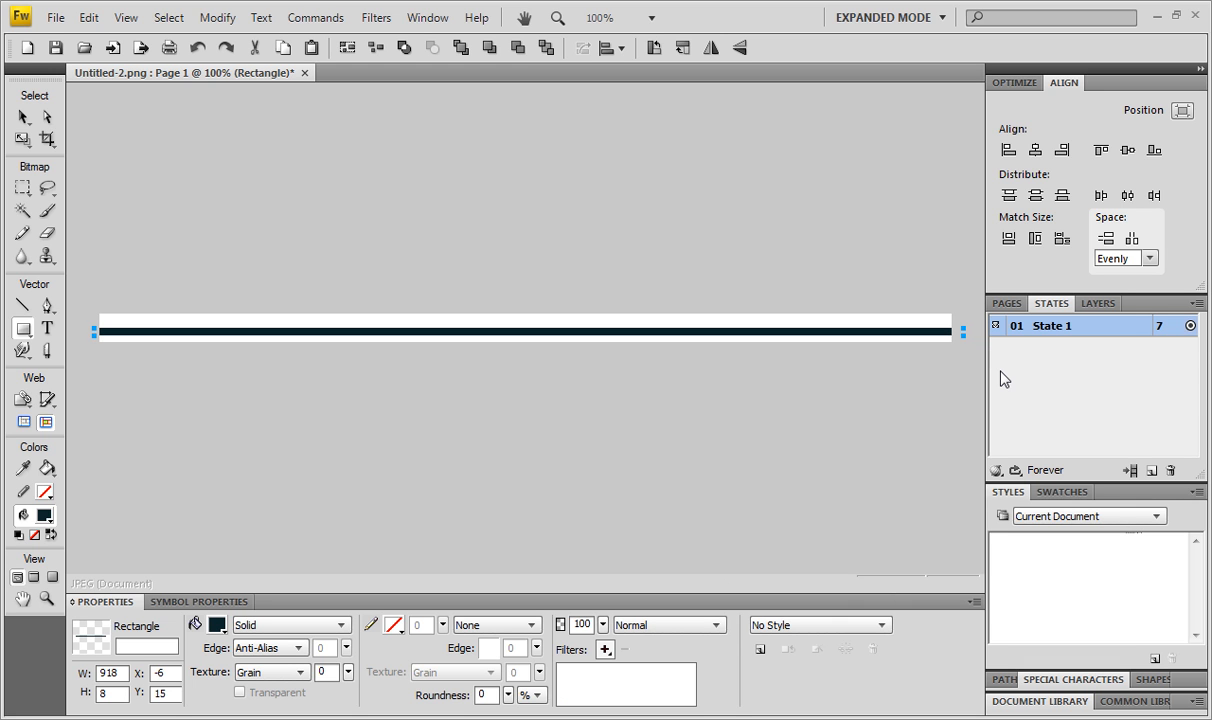
mouse_move(342, 312)
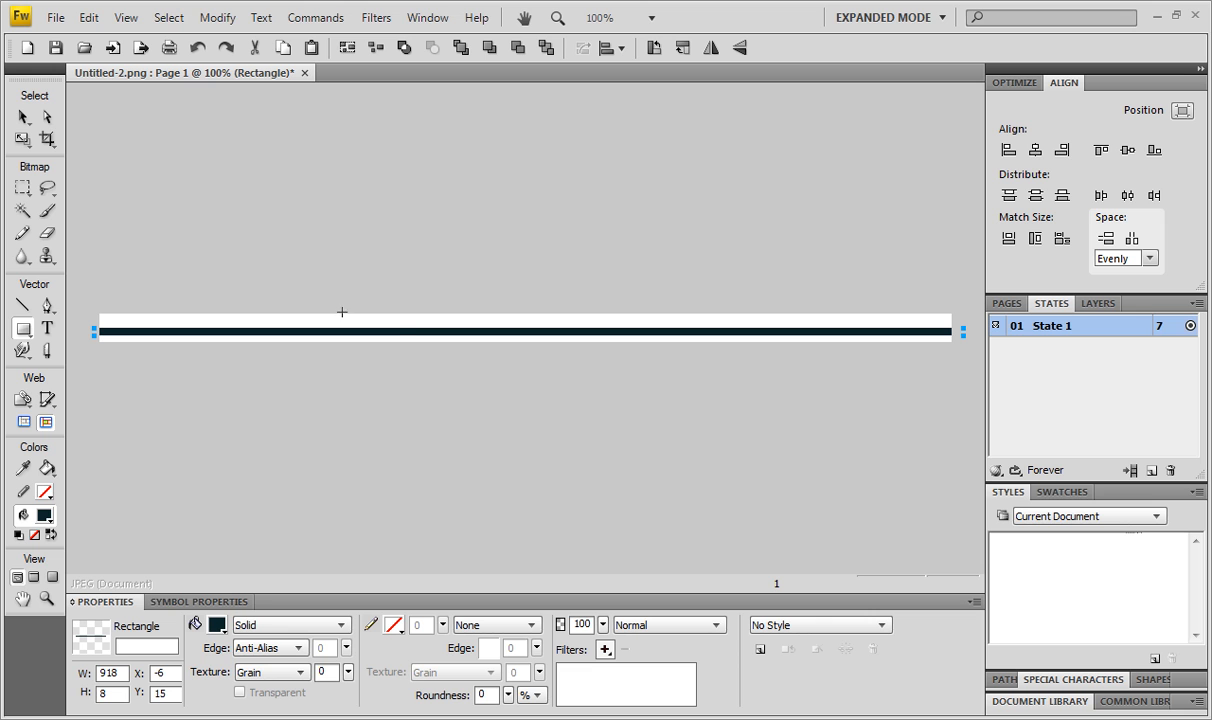
mouse_move(25, 108)
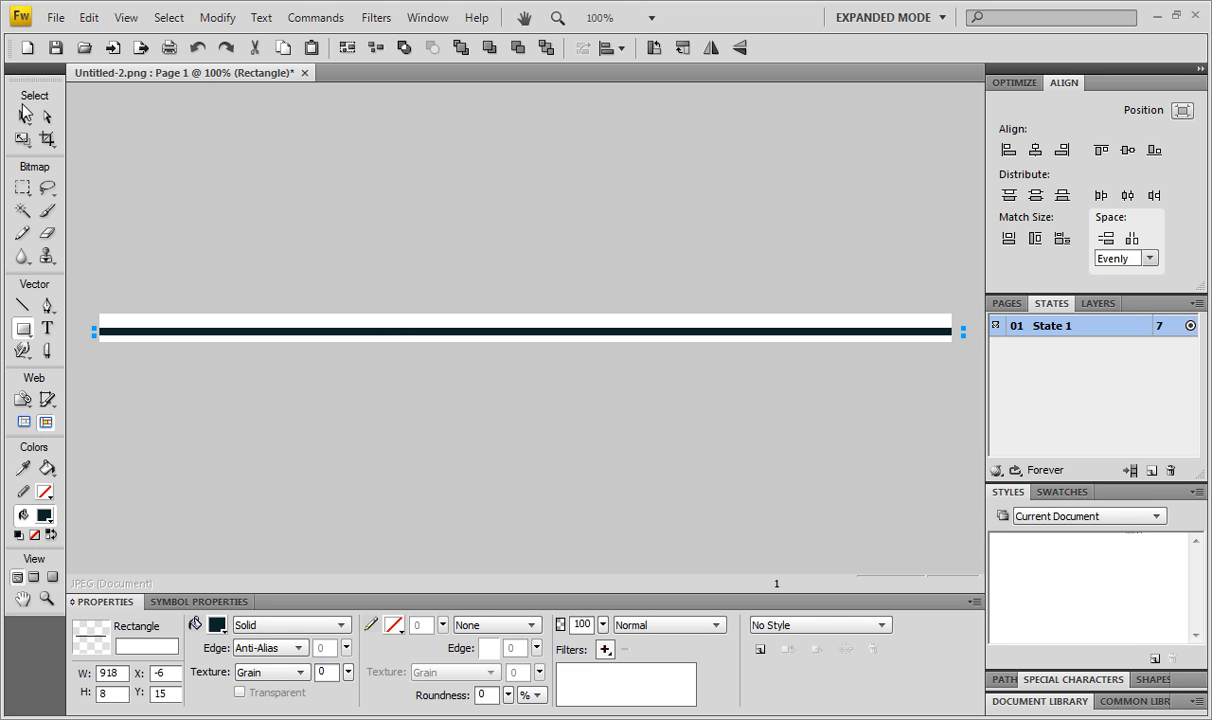
click(111, 693)
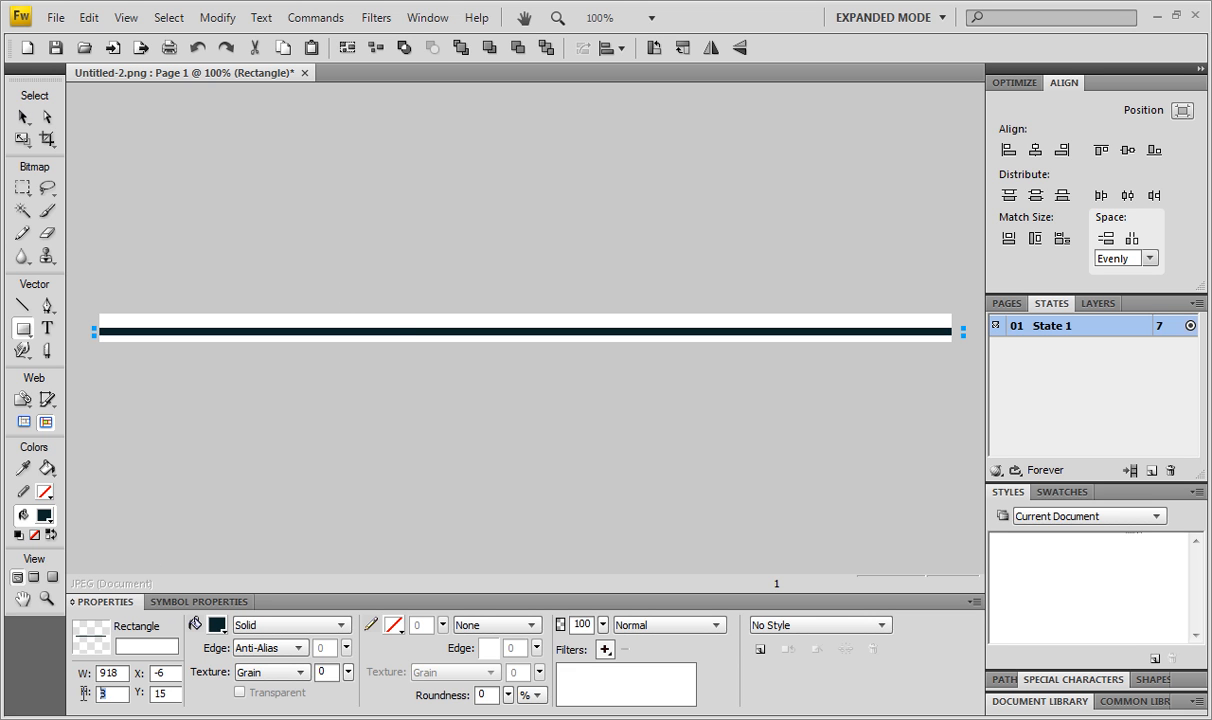
text(1)
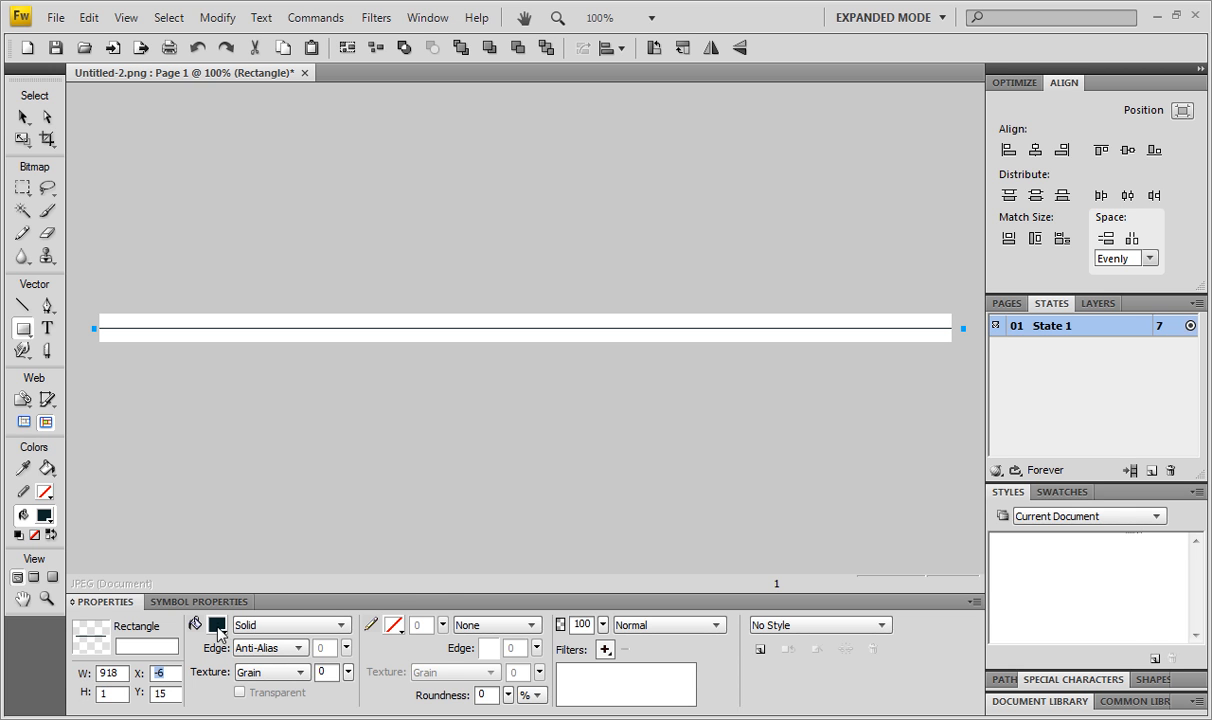
click(217, 624)
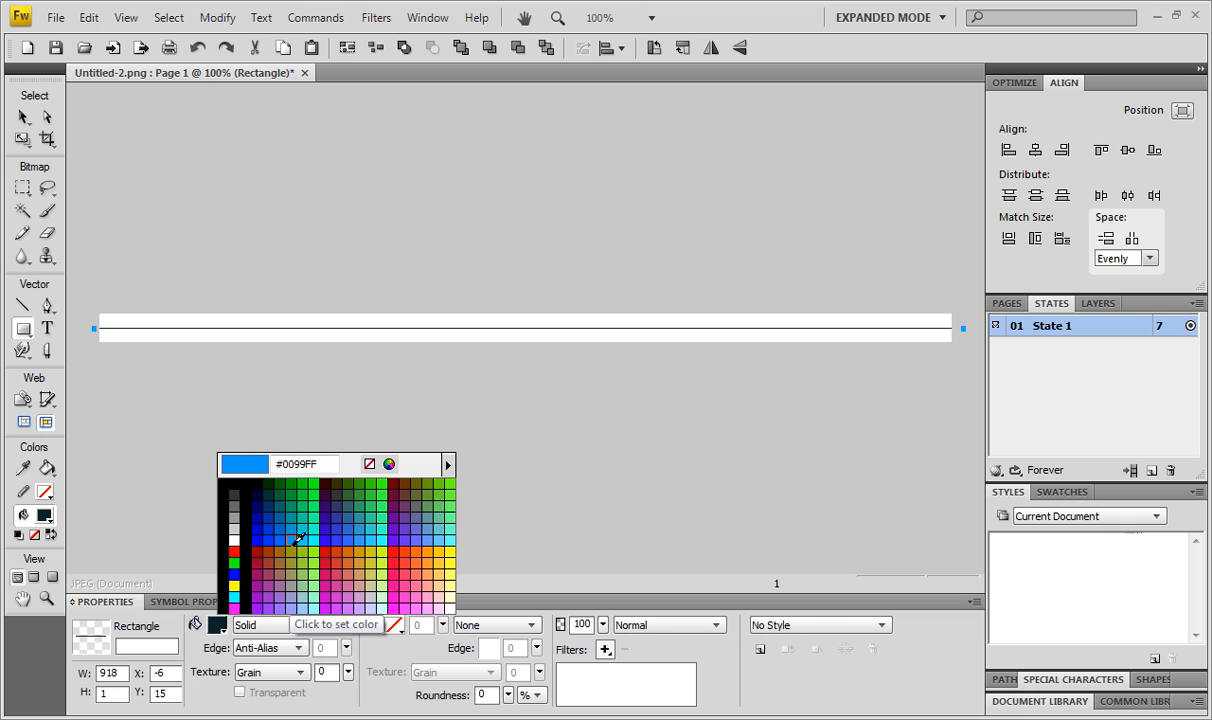
click(300, 540)
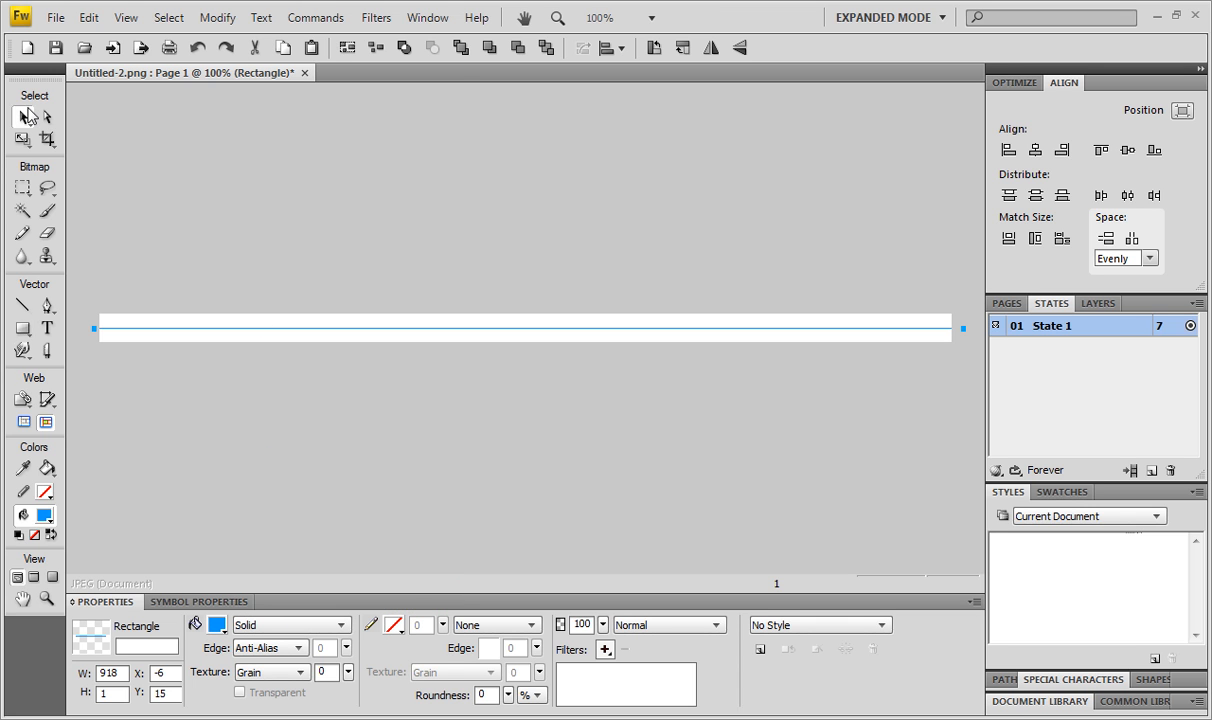
mouse_move(369, 334)
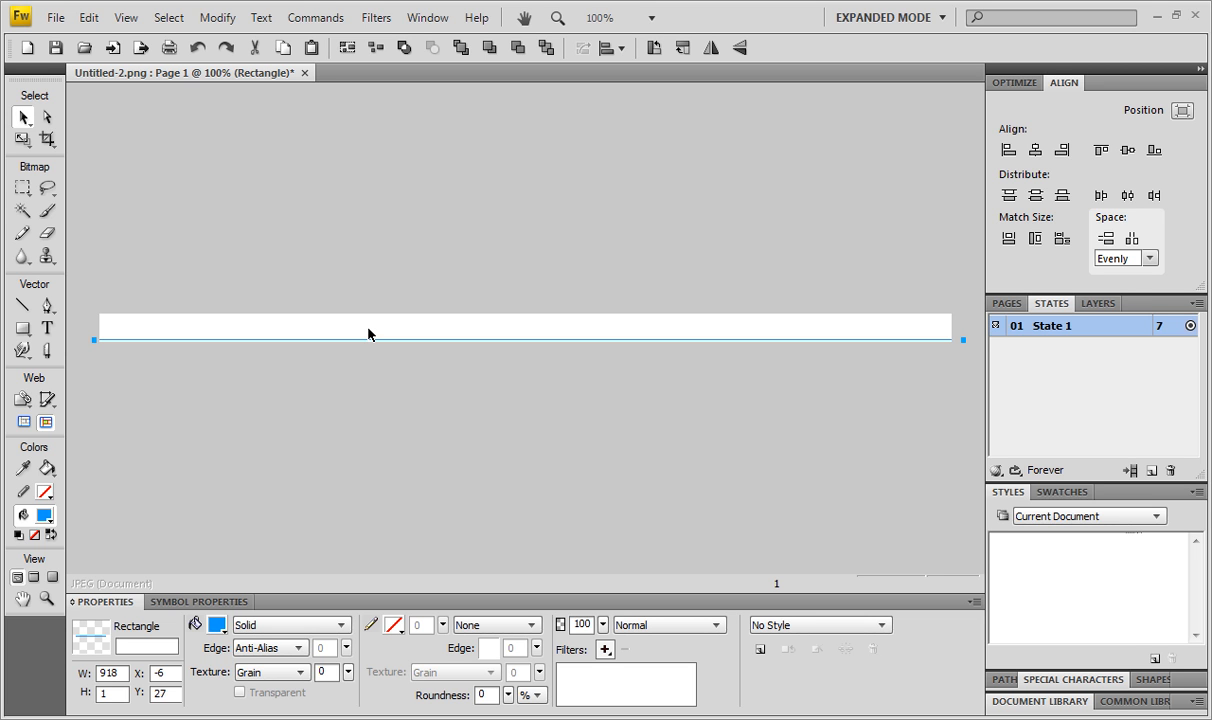
click(183, 396)
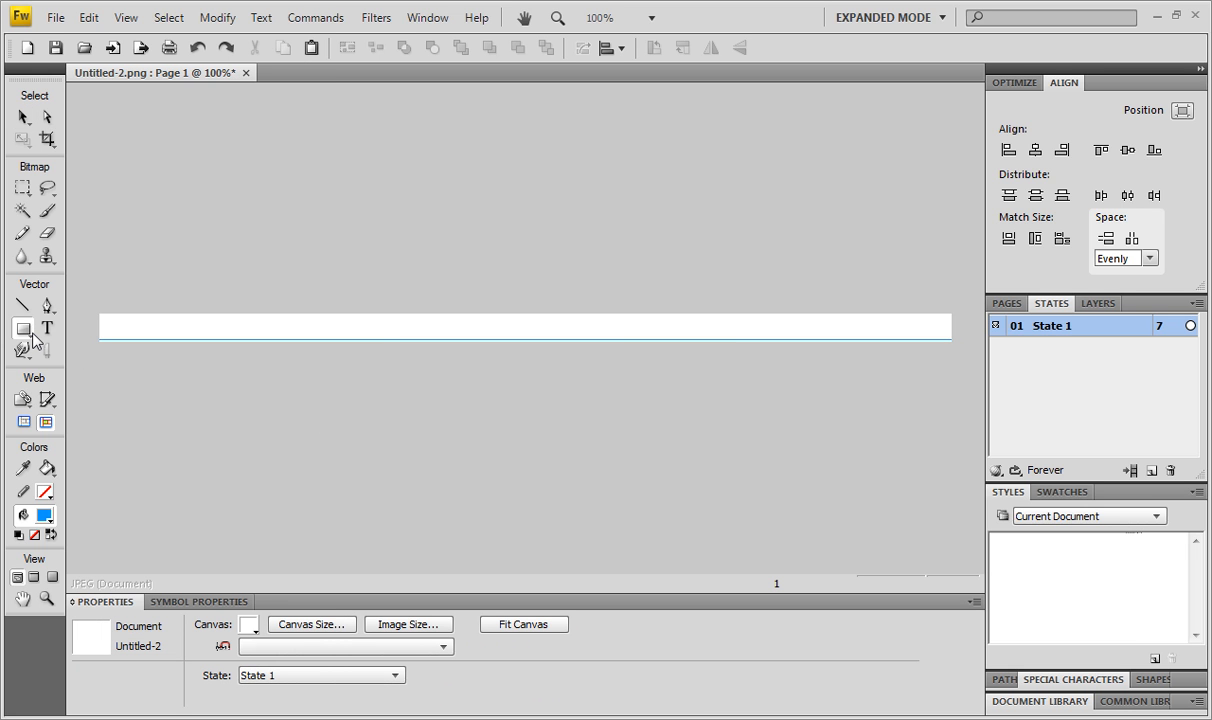
mouse_move(135, 319)
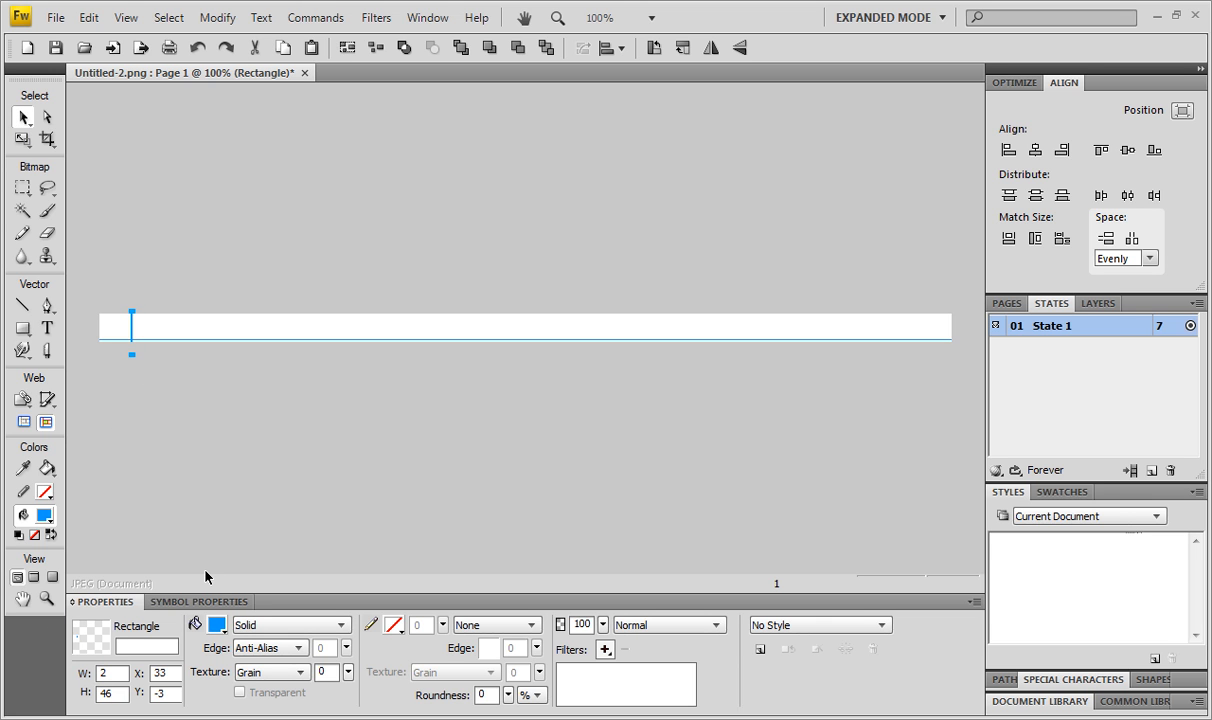
mouse_move(218, 624)
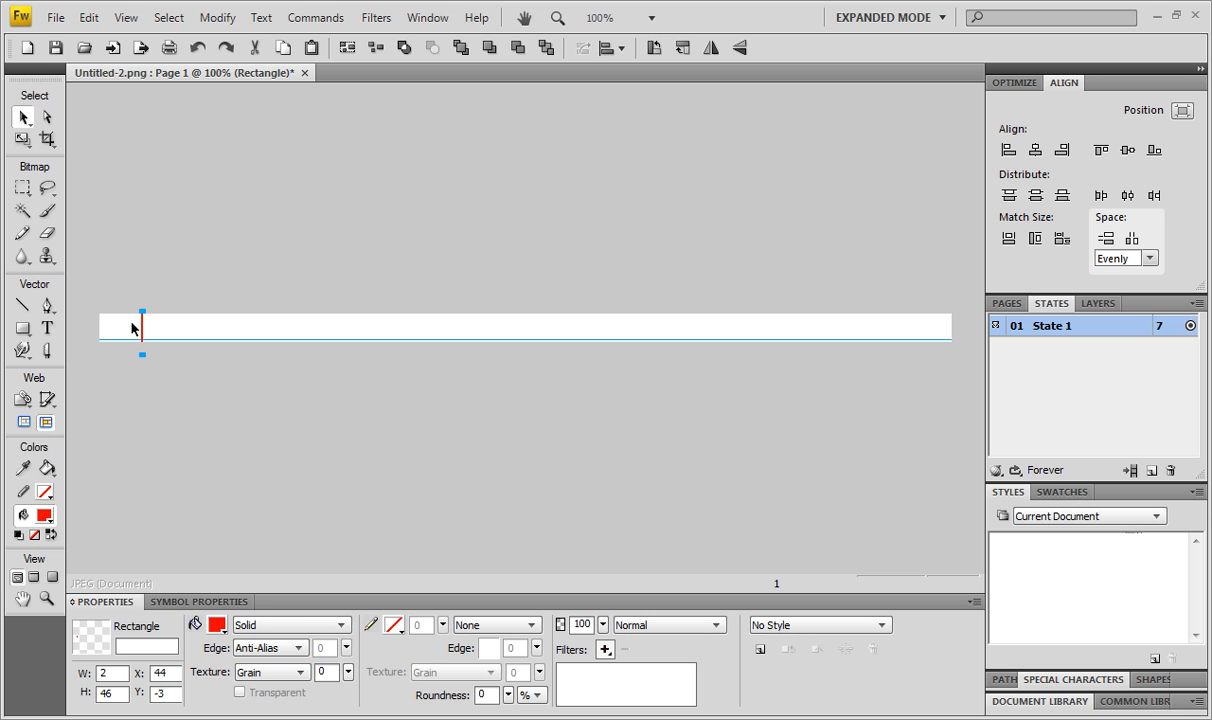
mouse_move(206, 222)
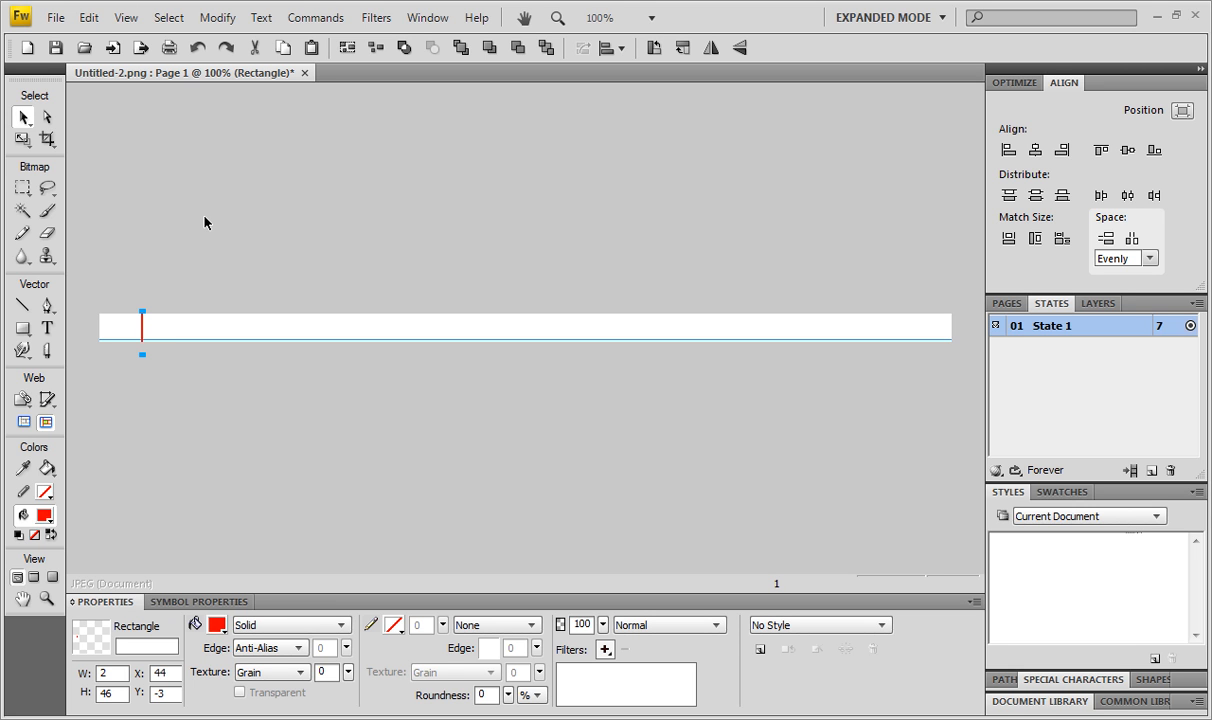
mouse_move(143, 328)
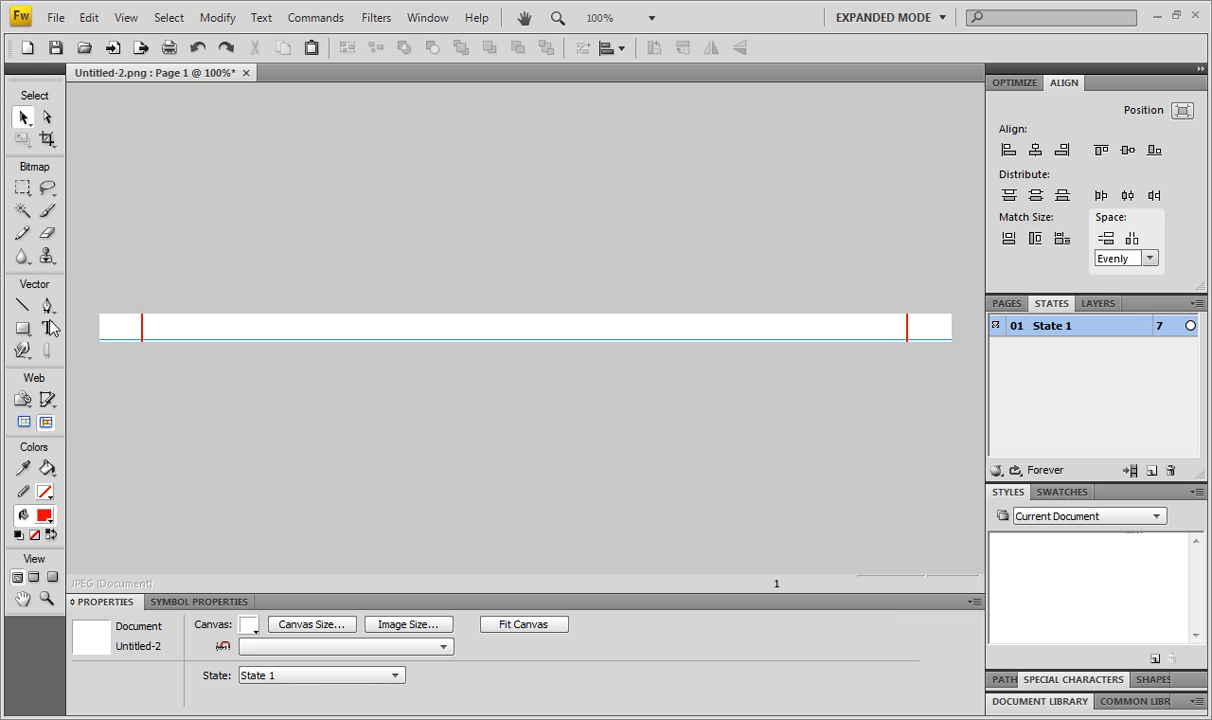
Draw an 18×18 circle with the Ellipse tool left of the red margin line.
click(22, 328)
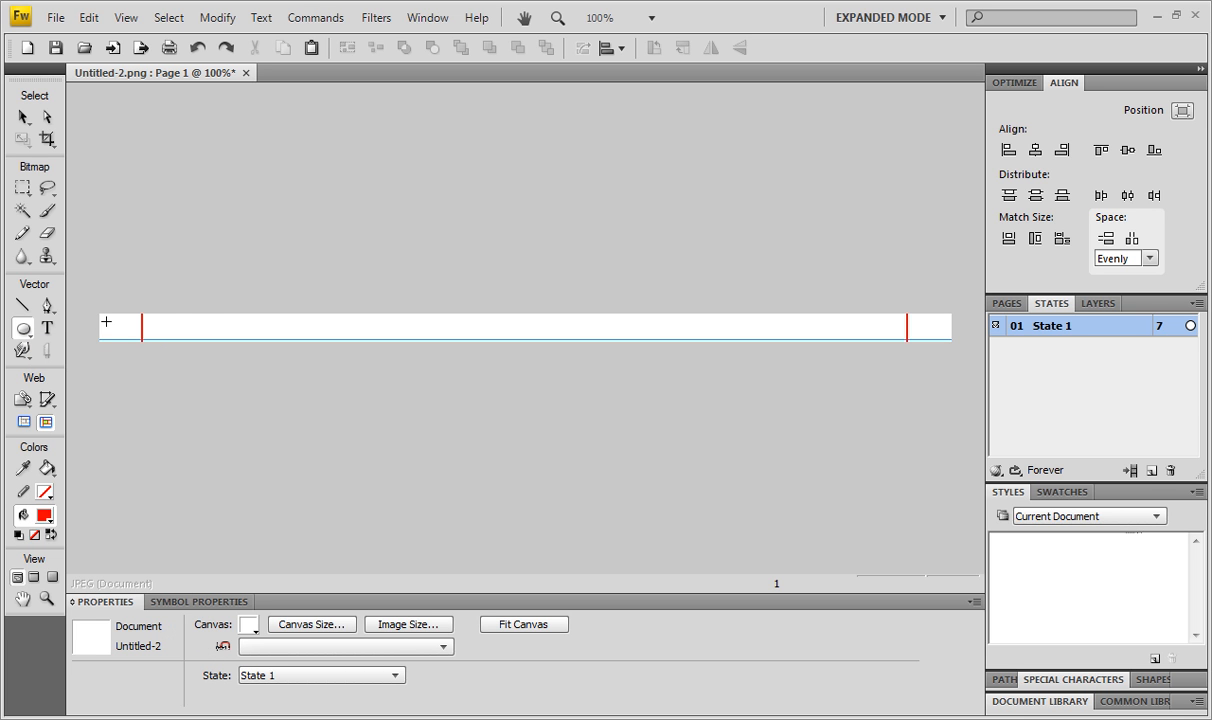
click(22, 328)
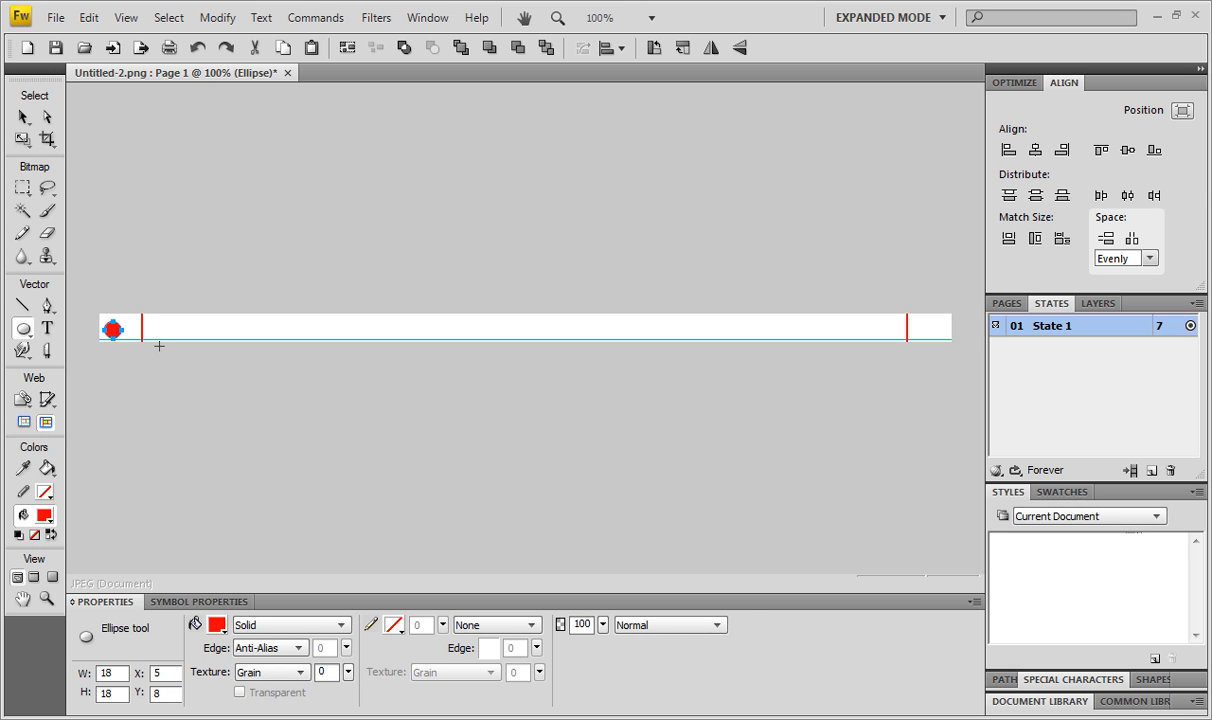
click(114, 328)
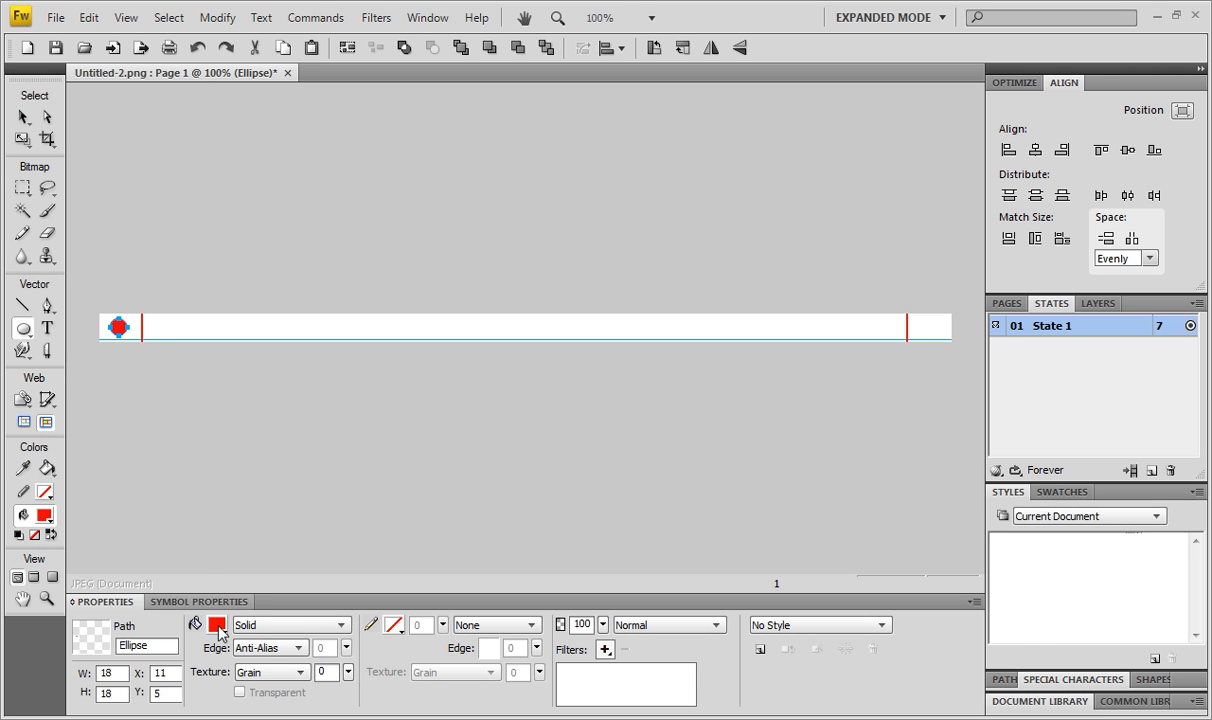
Change the margin circle's fill to black, re-maximize the window, and return to the Pointer.
click(218, 624)
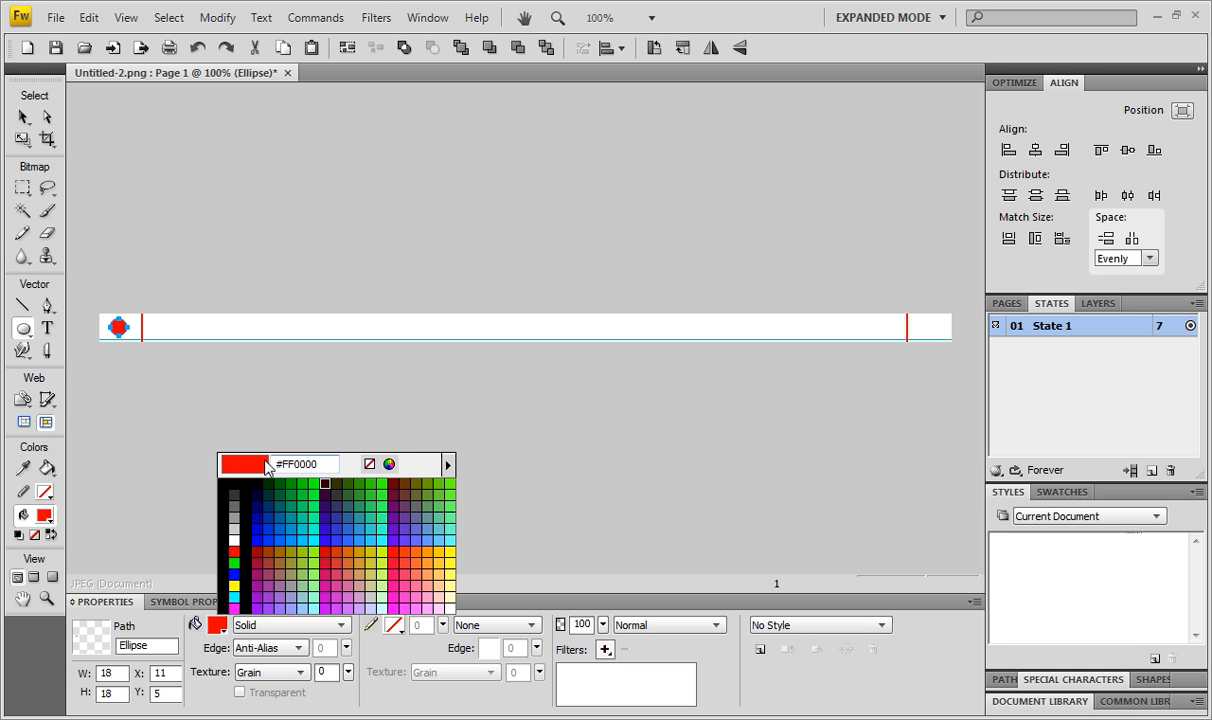
click(300, 463)
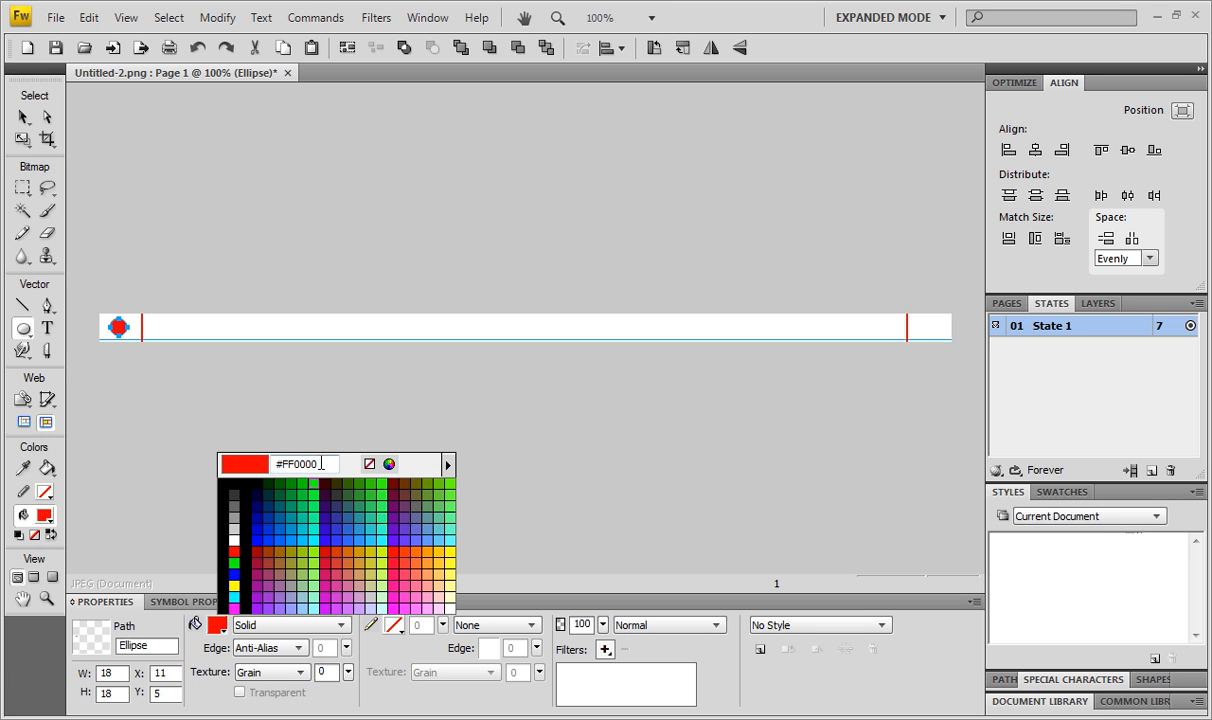
mouse_move(245, 464)
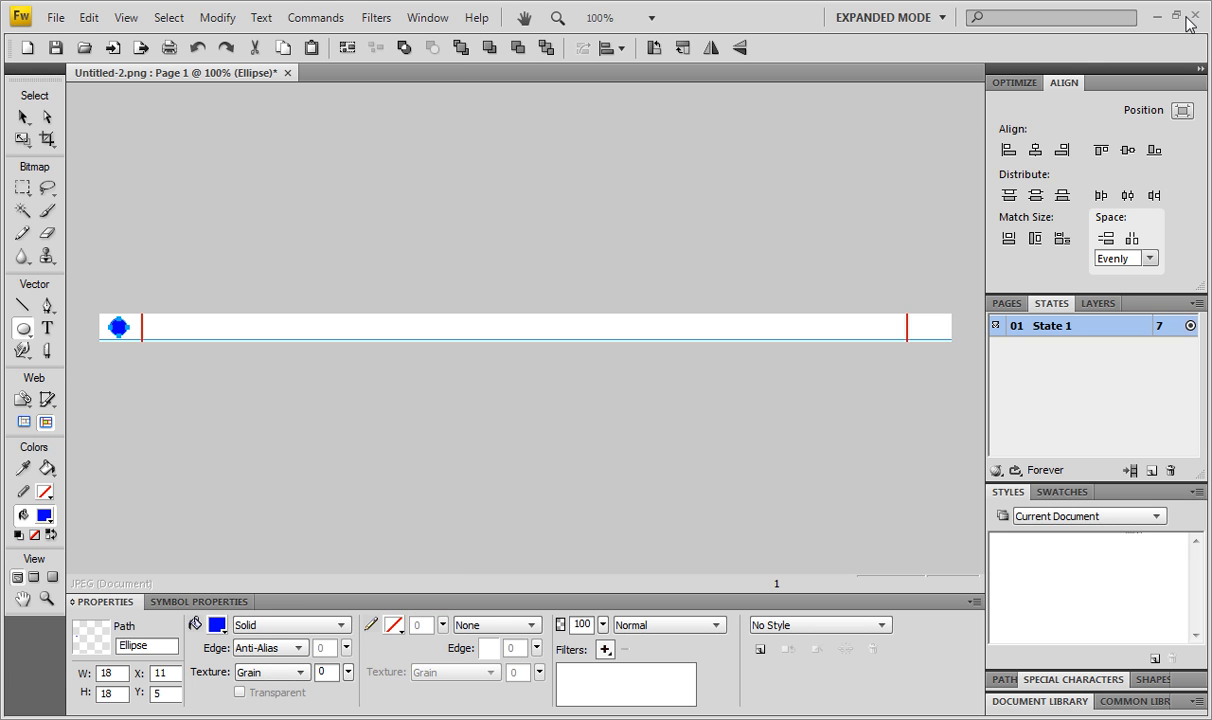
click(1173, 17)
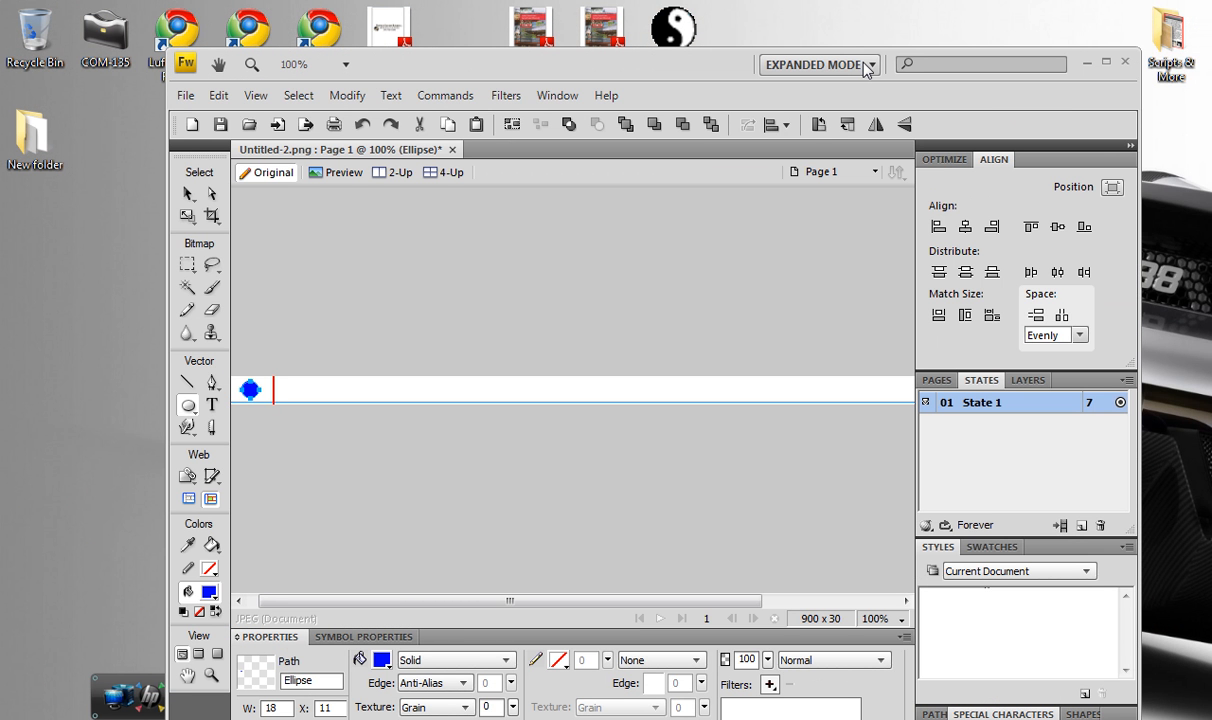
mouse_move(864, 68)
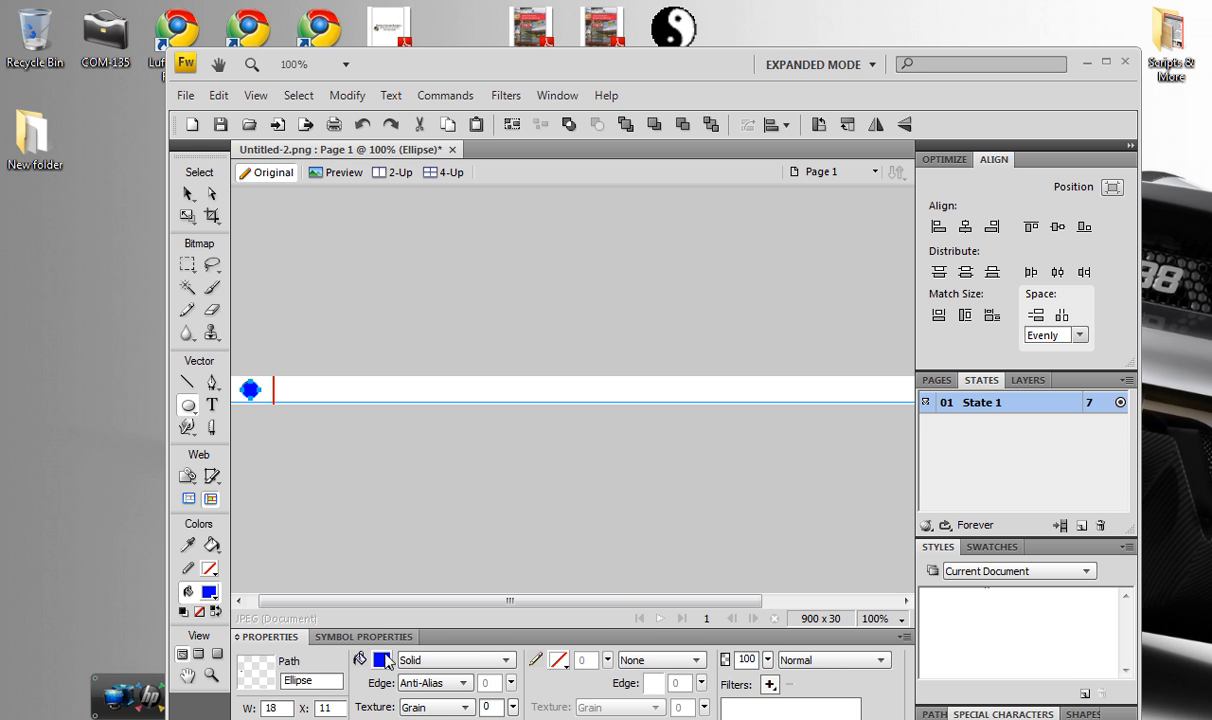
click(384, 659)
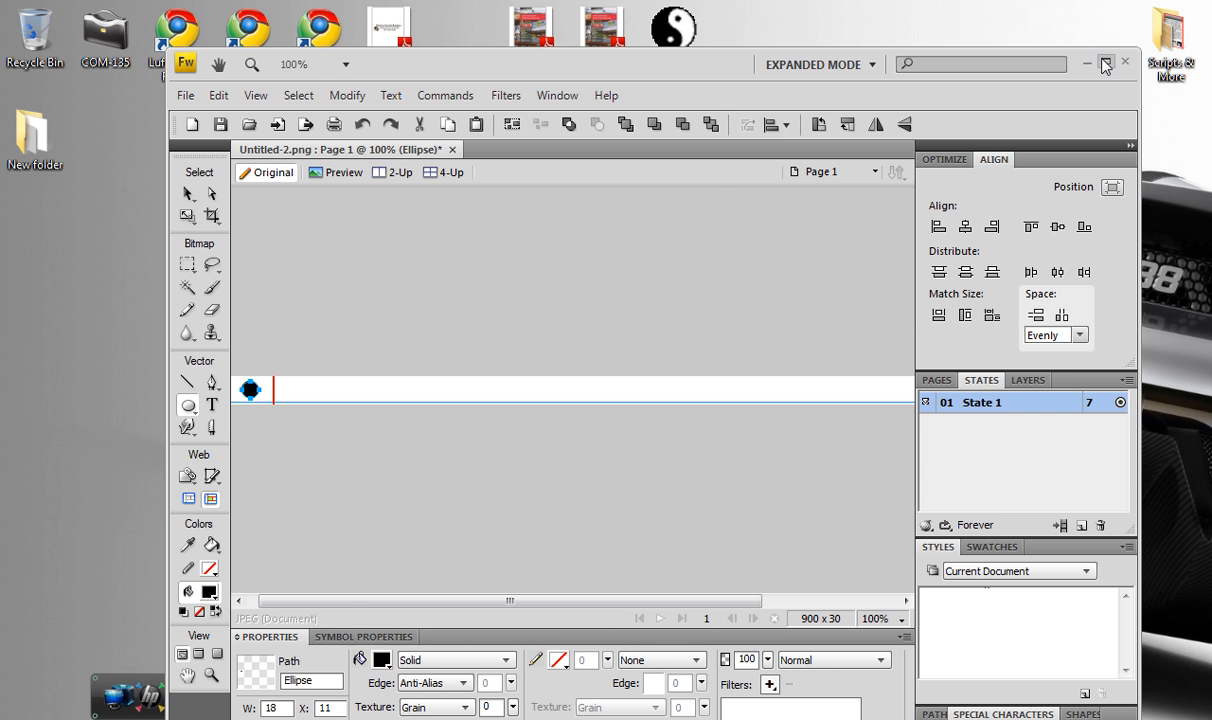
click(1106, 63)
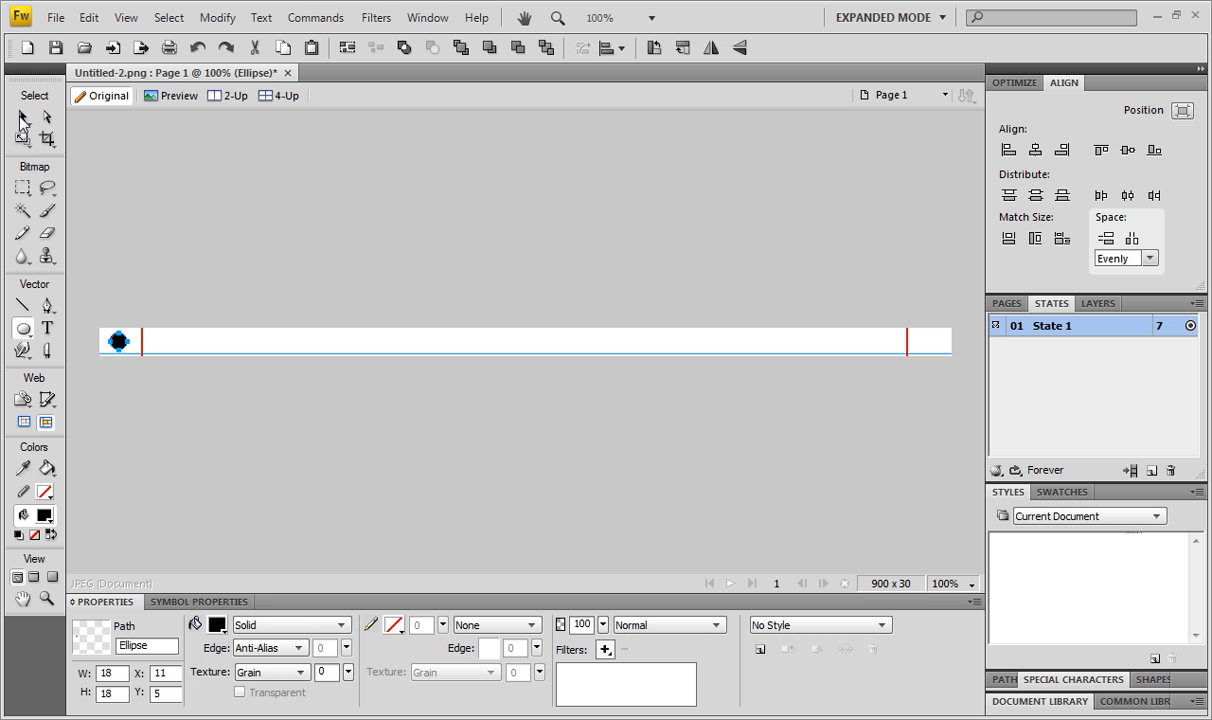
click(313, 250)
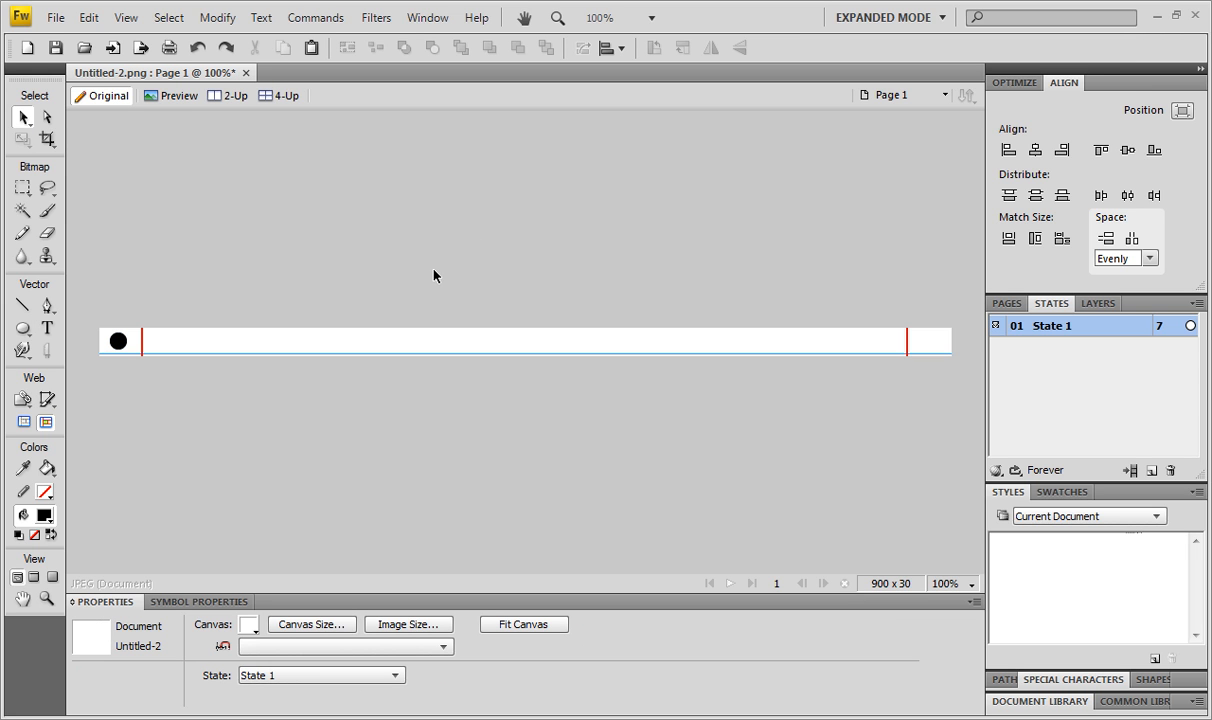
mouse_move(434, 277)
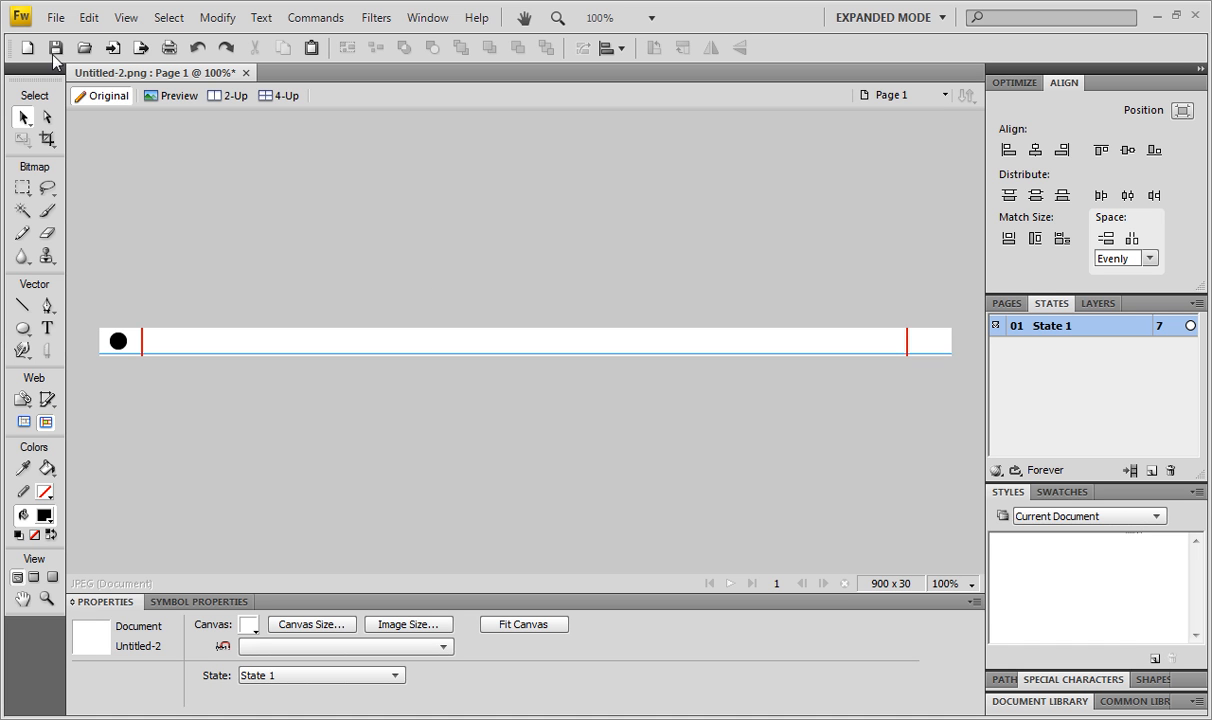
Save the strip as page.png in the images folder, replacing the existing file.
click(55, 17)
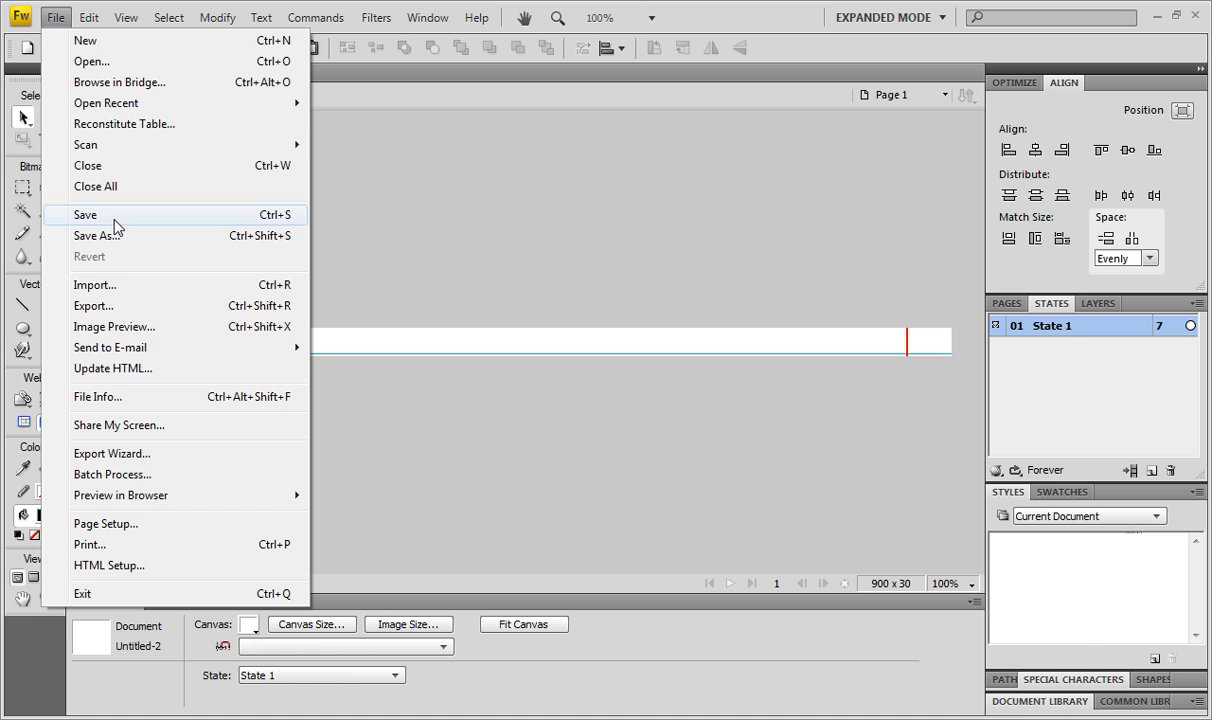
click(85, 214)
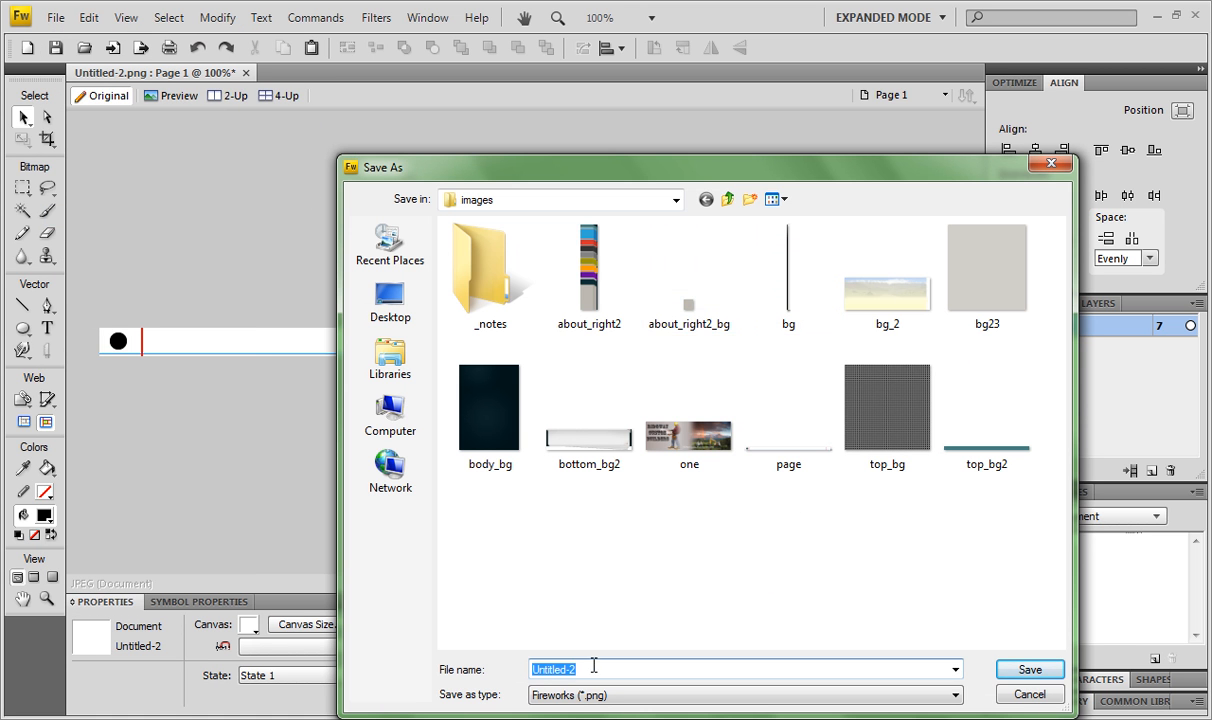
text(p)
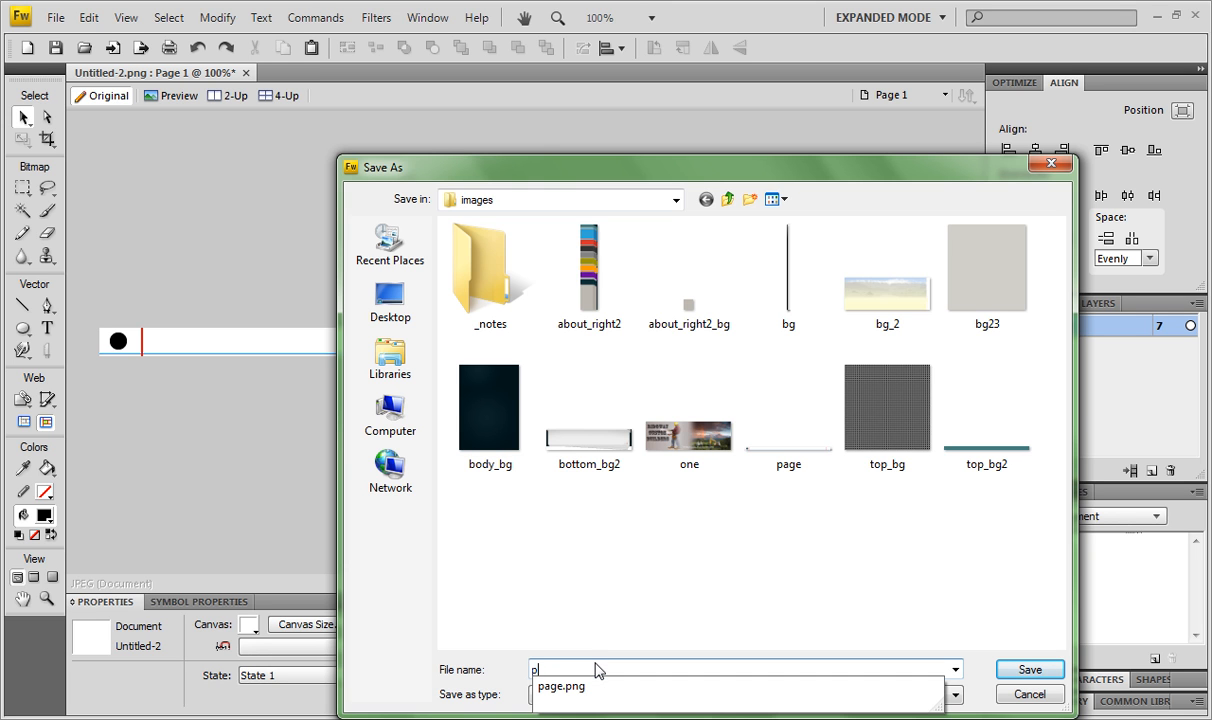
text(age)
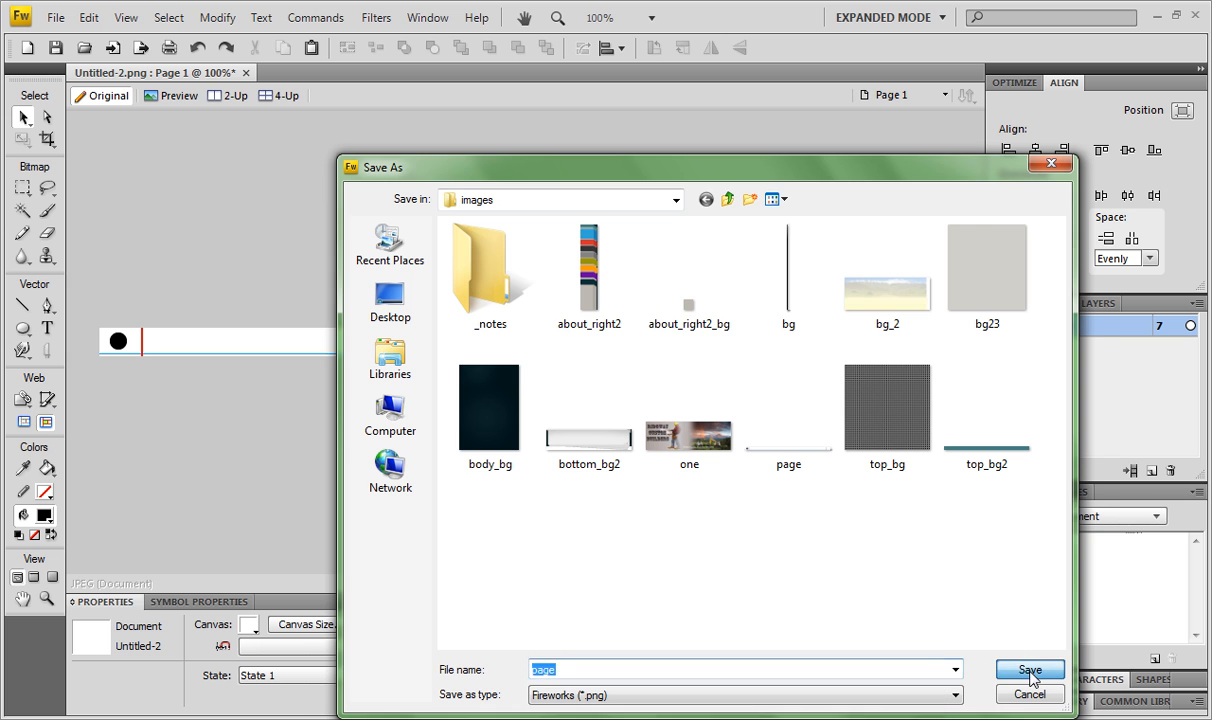
click(1029, 670)
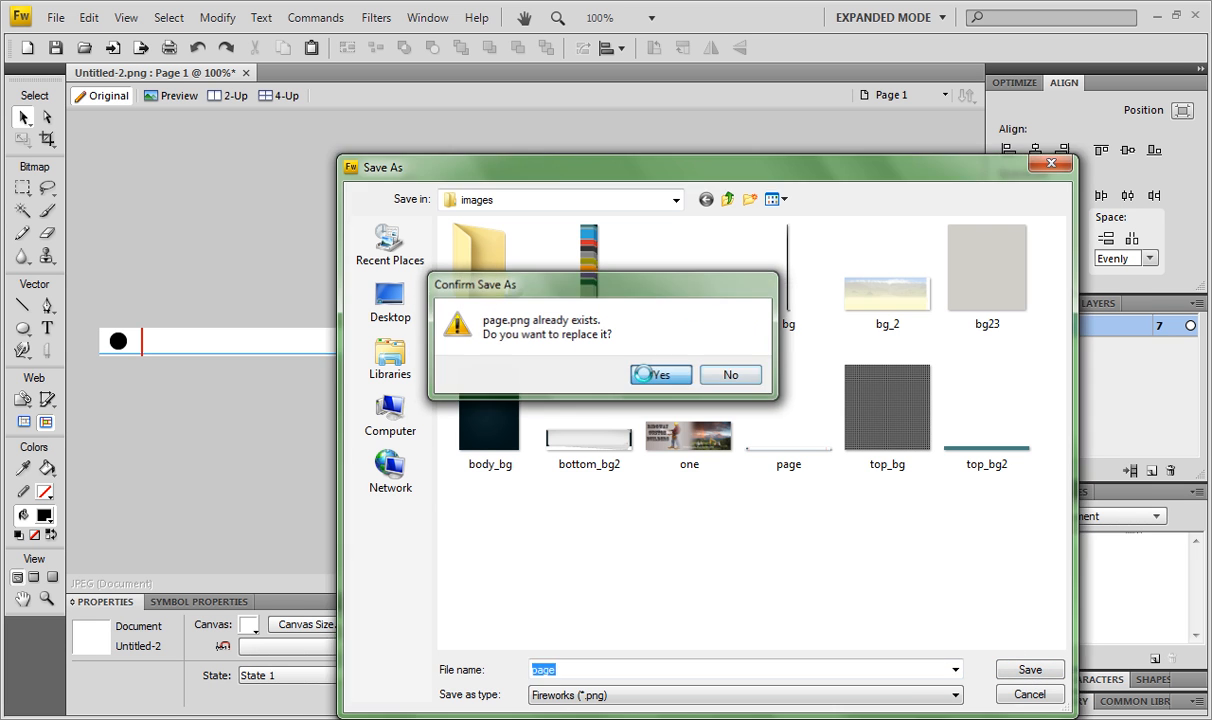
click(659, 374)
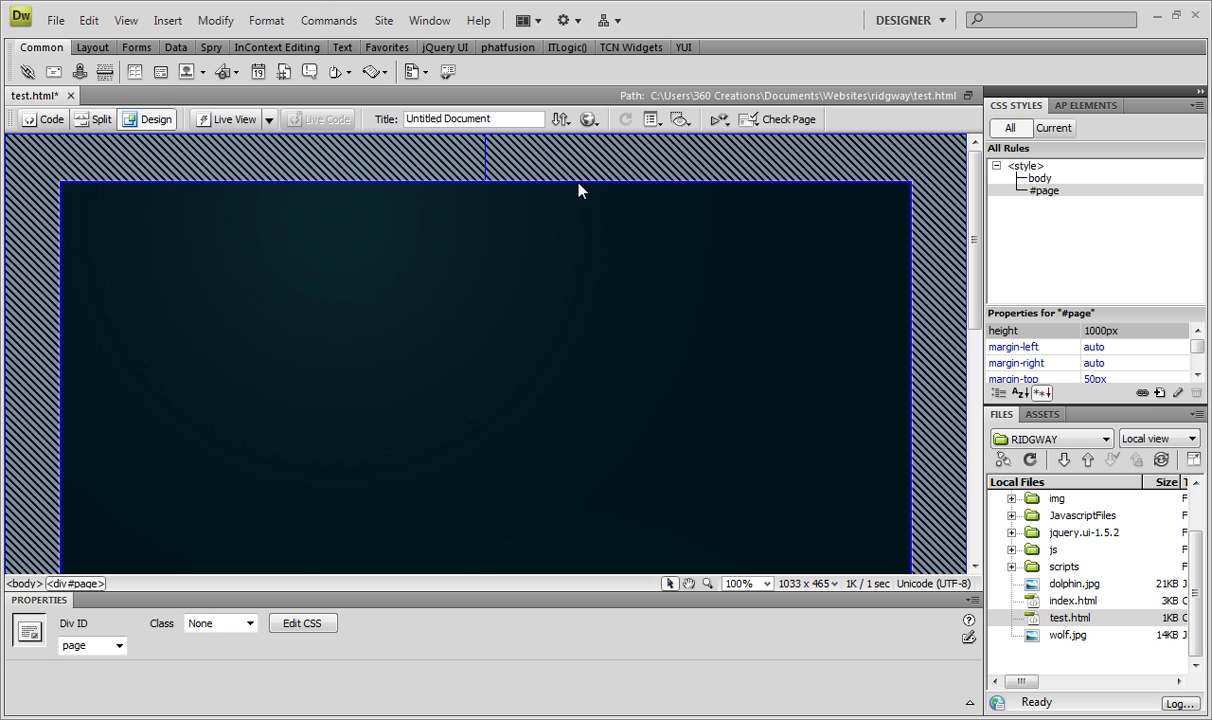
mouse_move(580, 190)
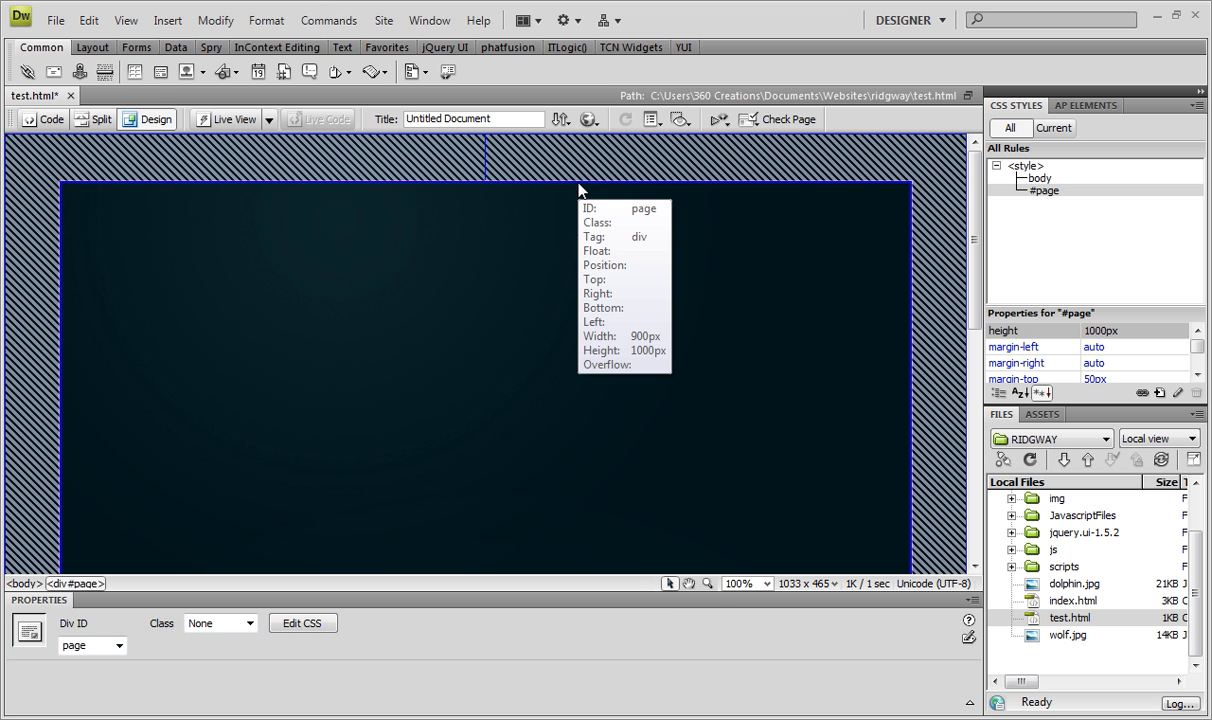
mouse_move(895, 244)
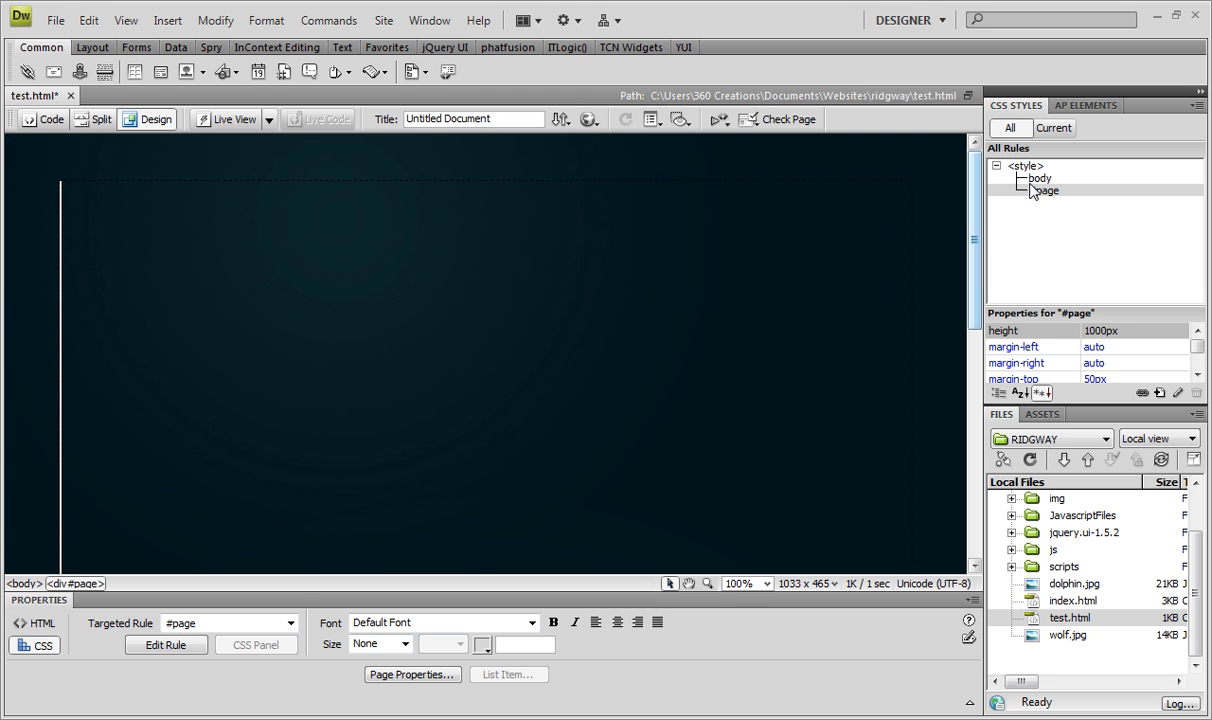
Select the #page rule in Dreamweaver's CSS Styles panel.
click(1046, 191)
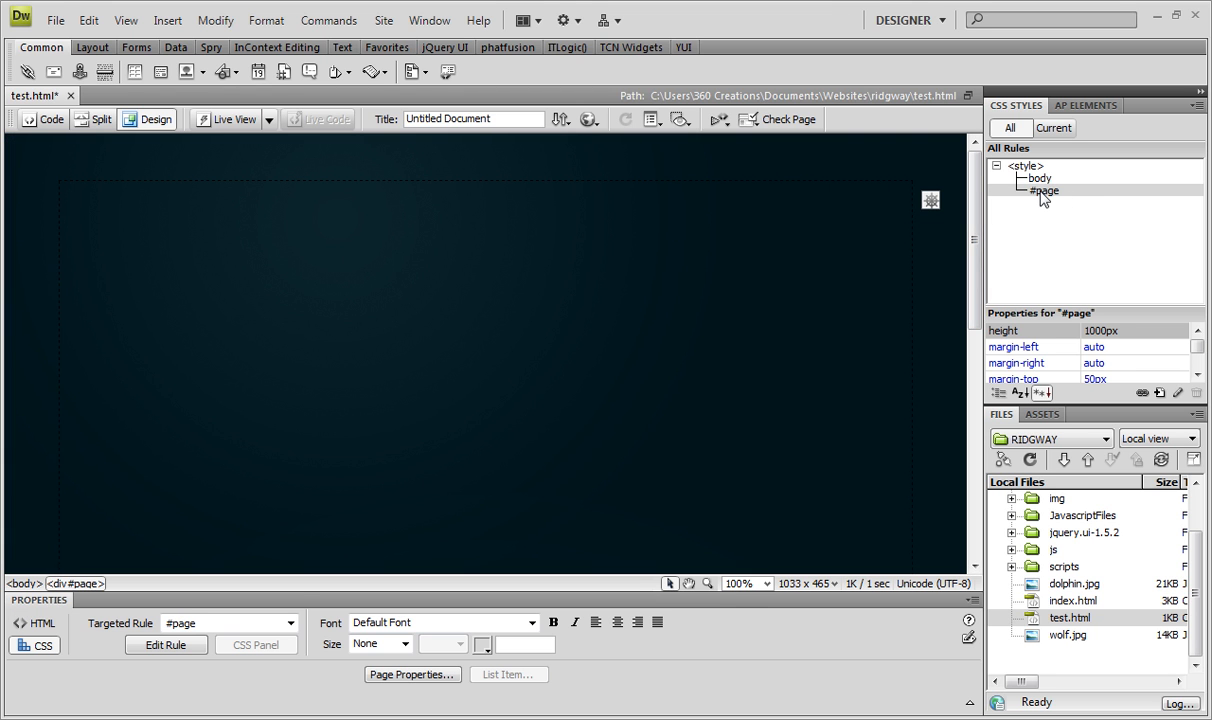
click(1044, 191)
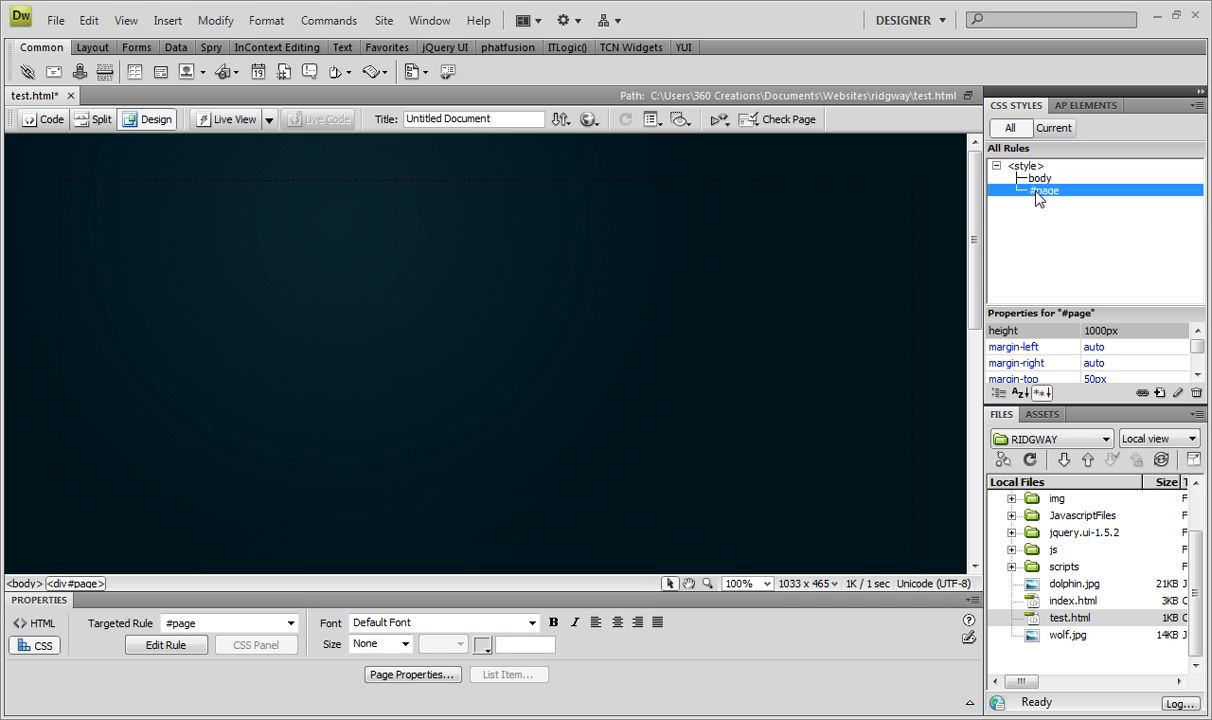
Set images/page.png as the background image in the #page rule definition.
click(166, 644)
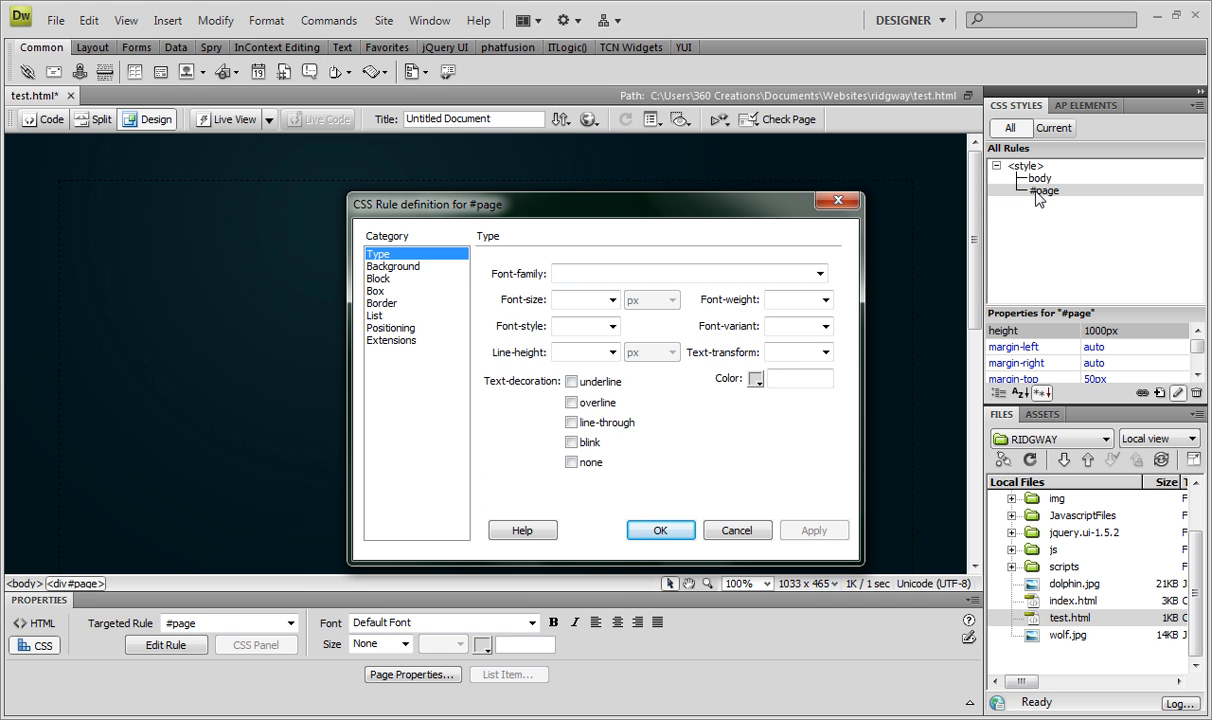
mouse_move(999, 198)
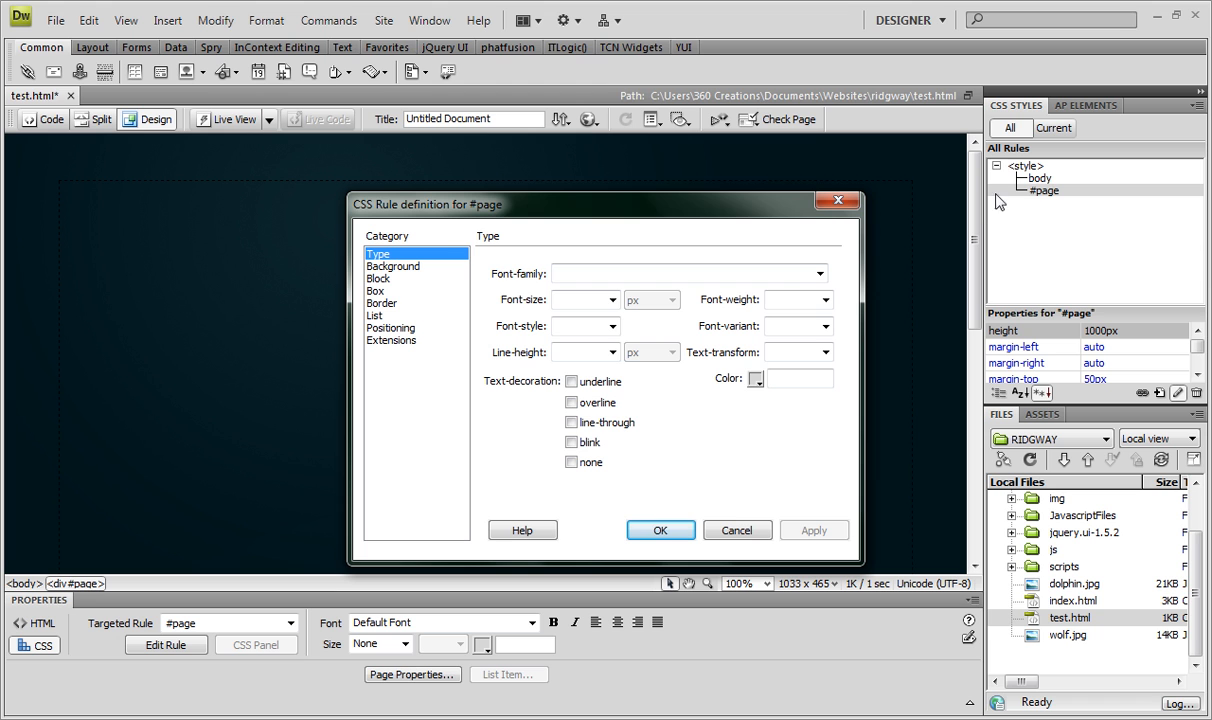
click(392, 266)
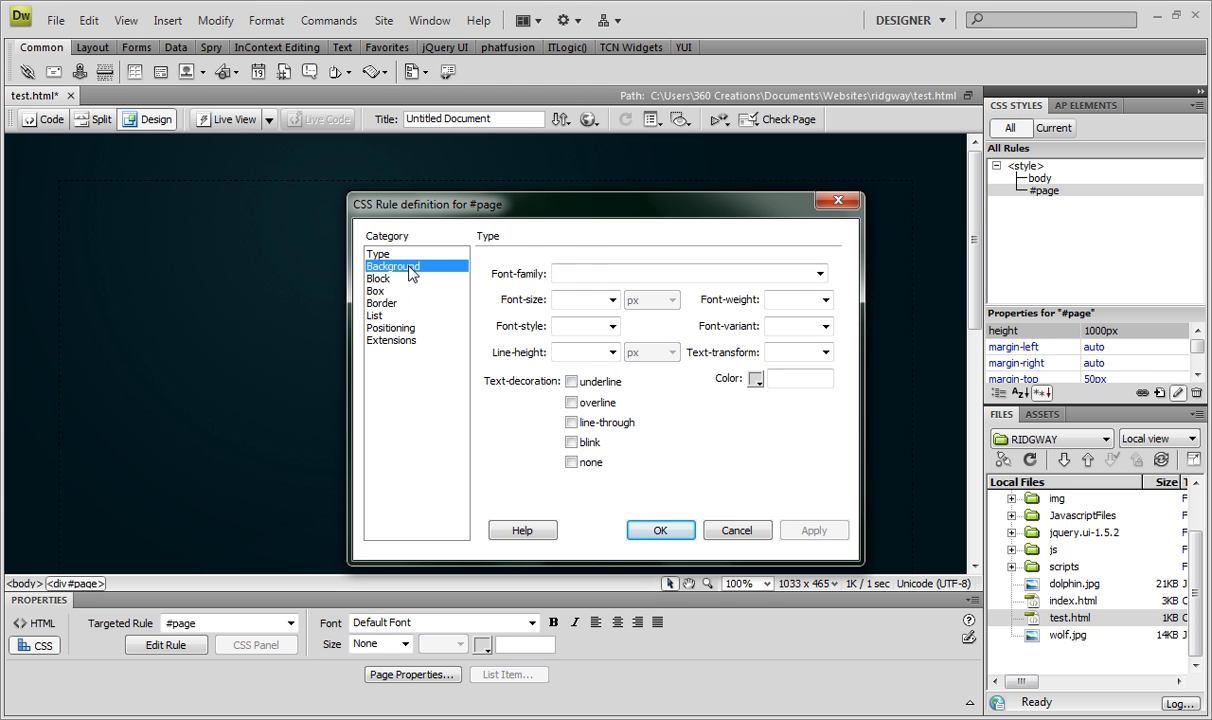
click(392, 266)
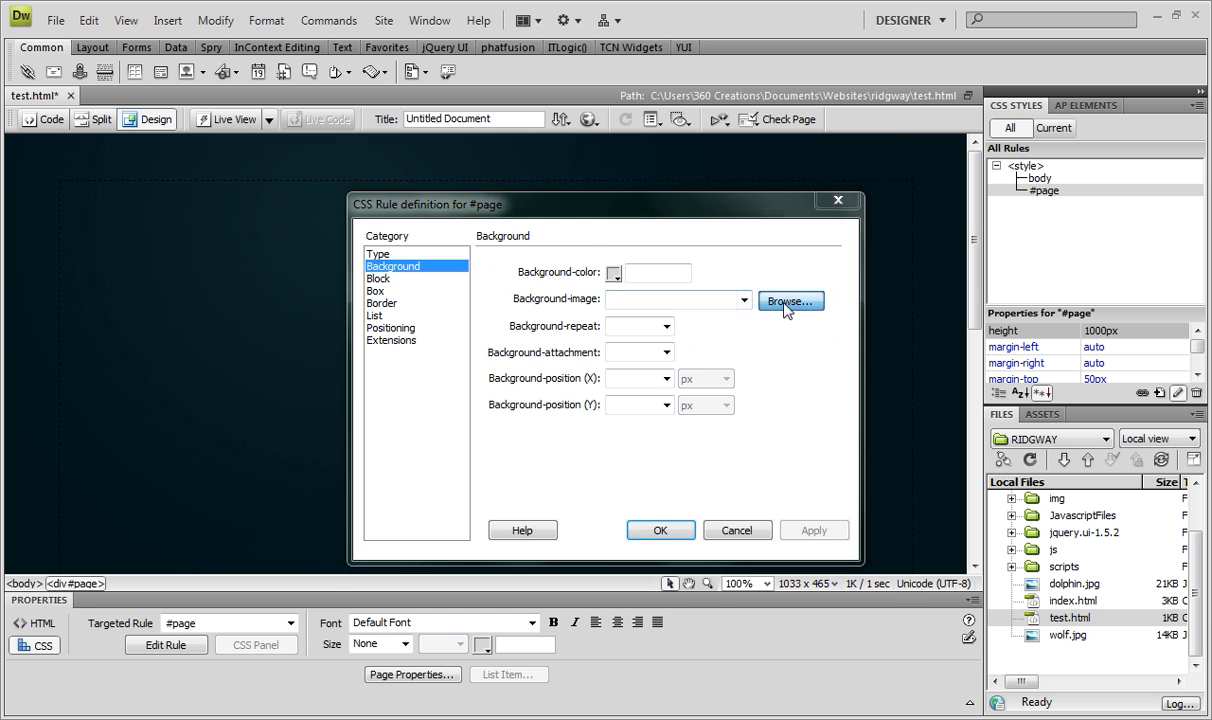
click(790, 301)
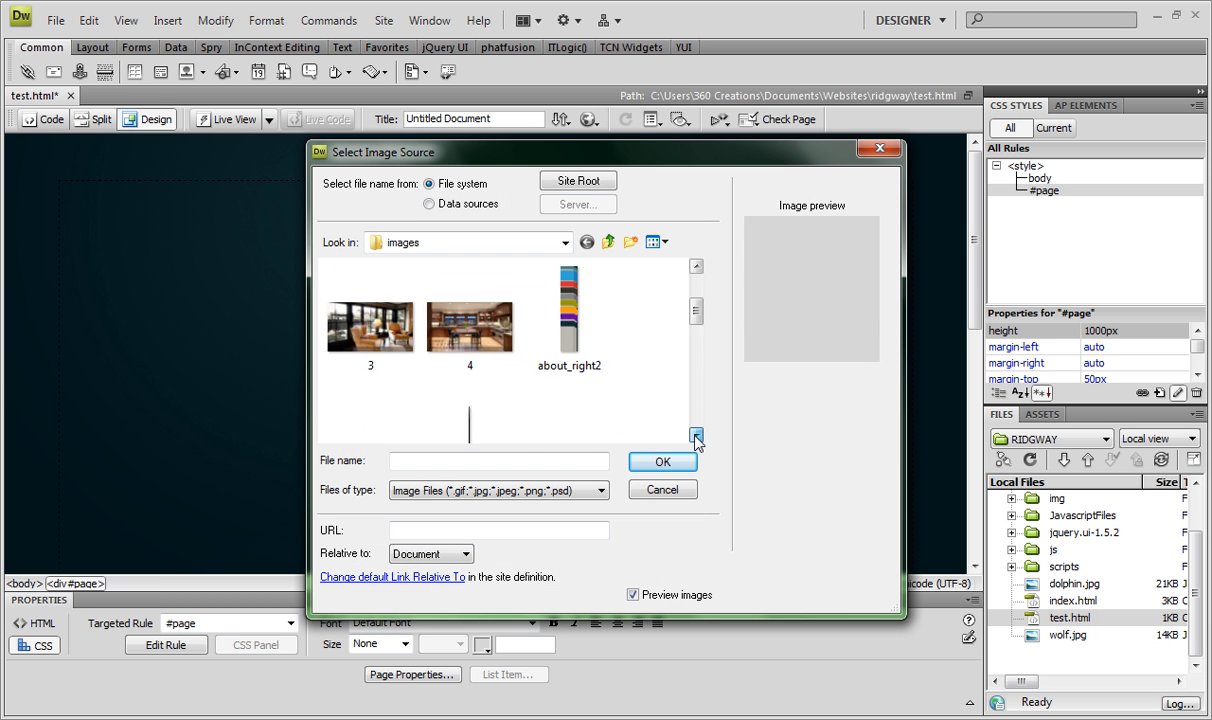
click(696, 438)
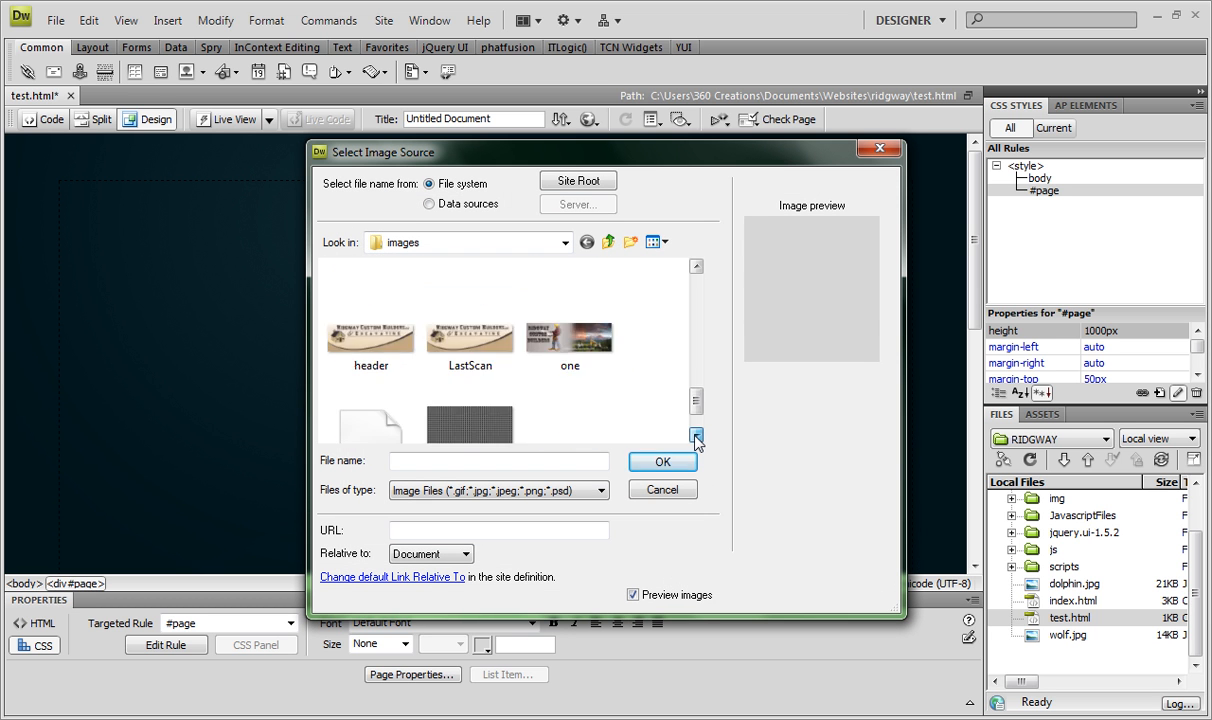
click(370, 385)
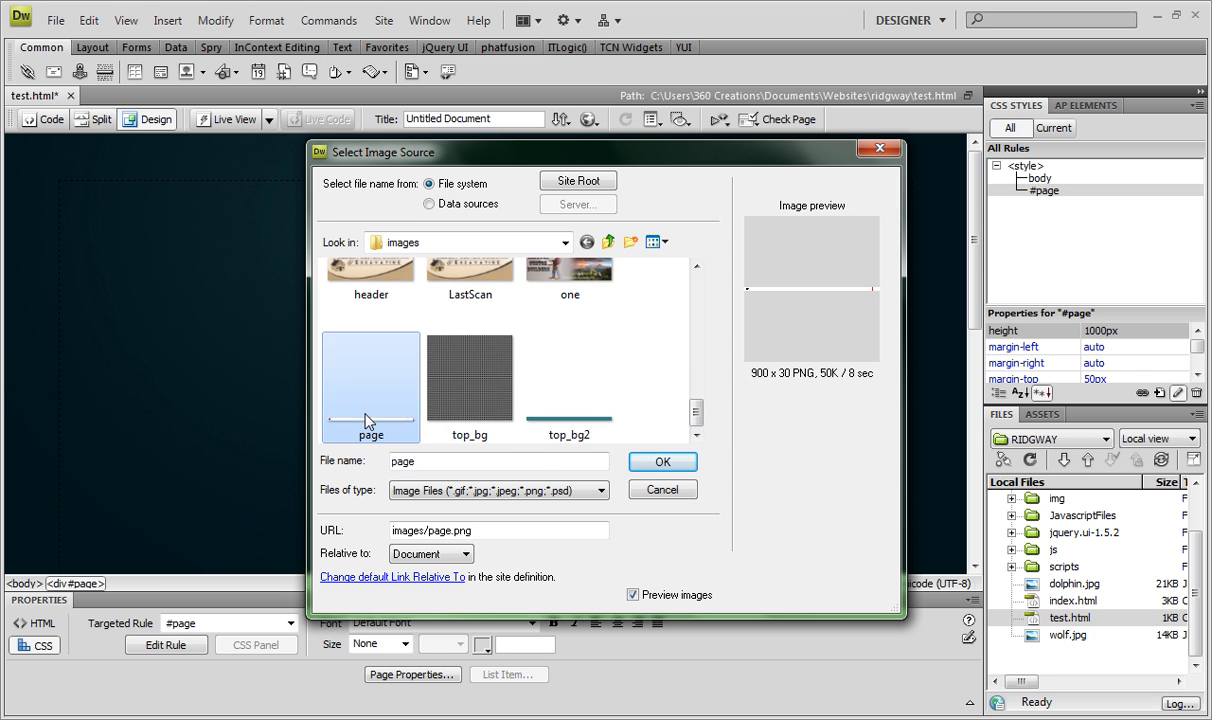
click(662, 461)
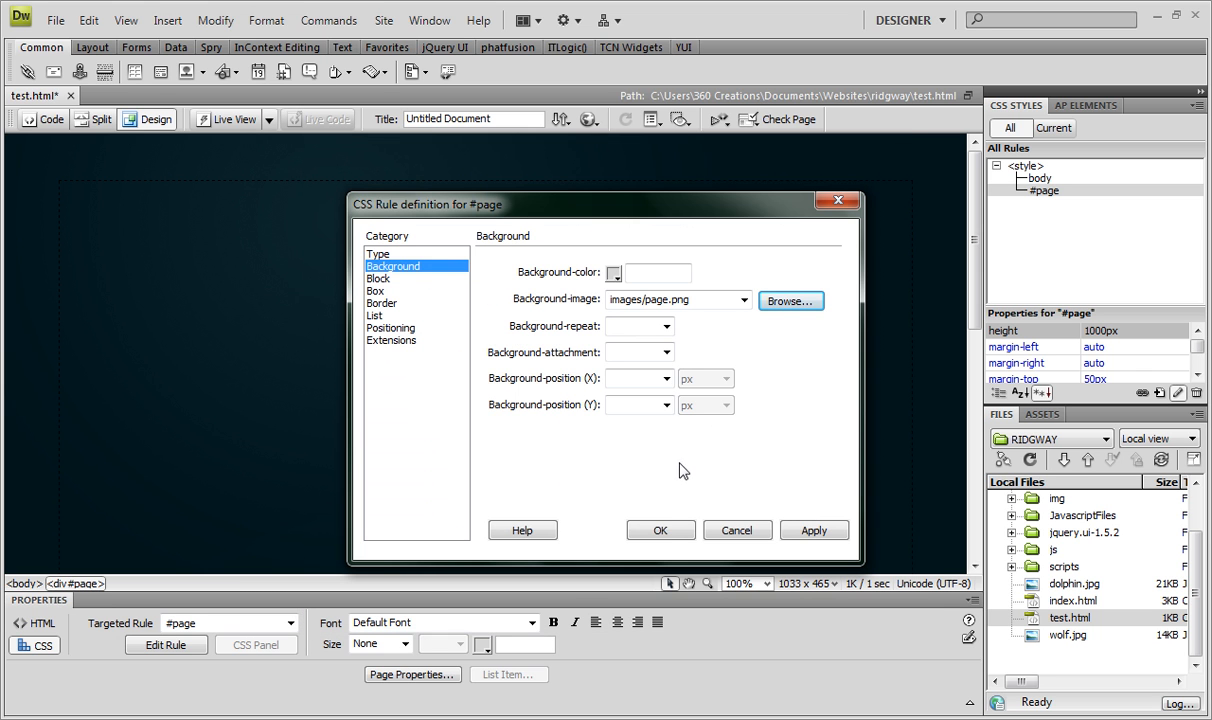
click(659, 530)
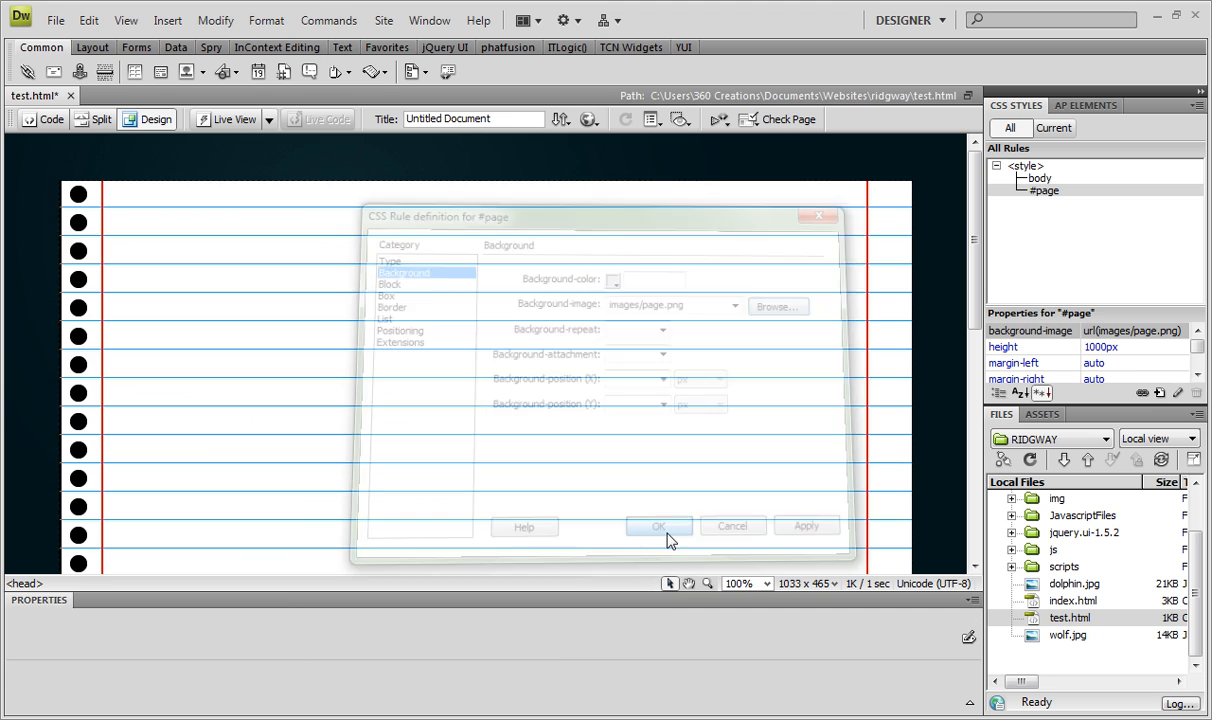
click(658, 526)
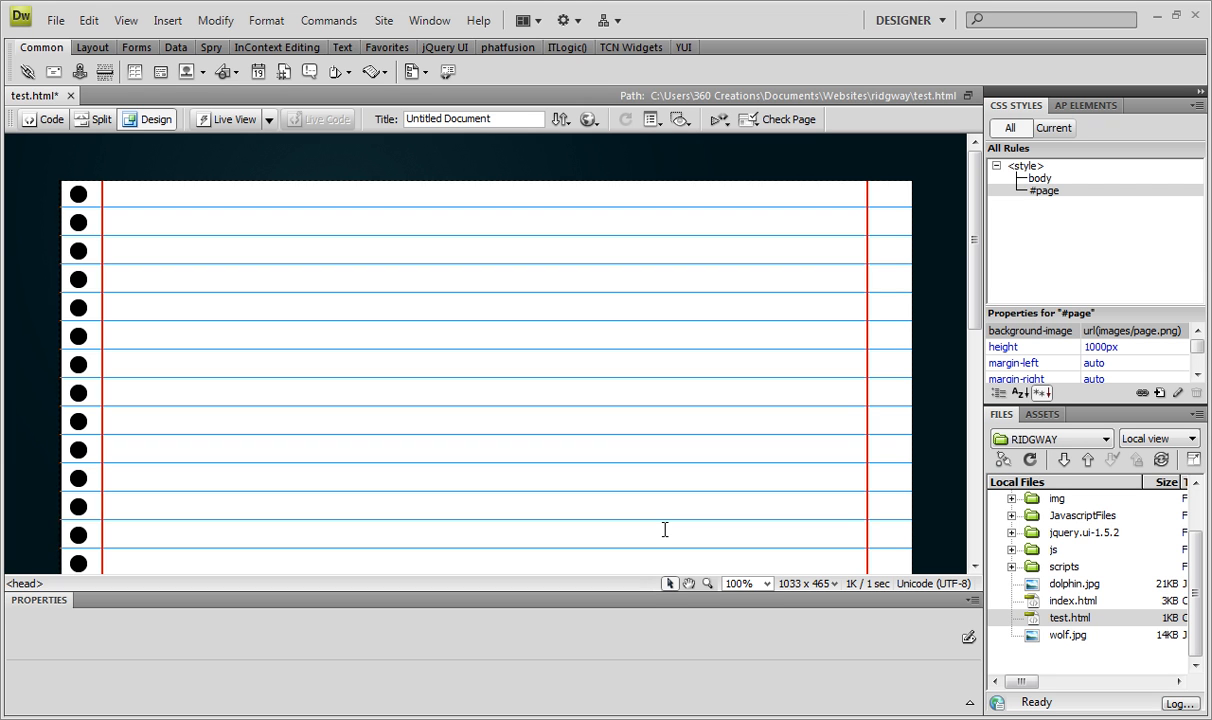
mouse_move(814, 384)
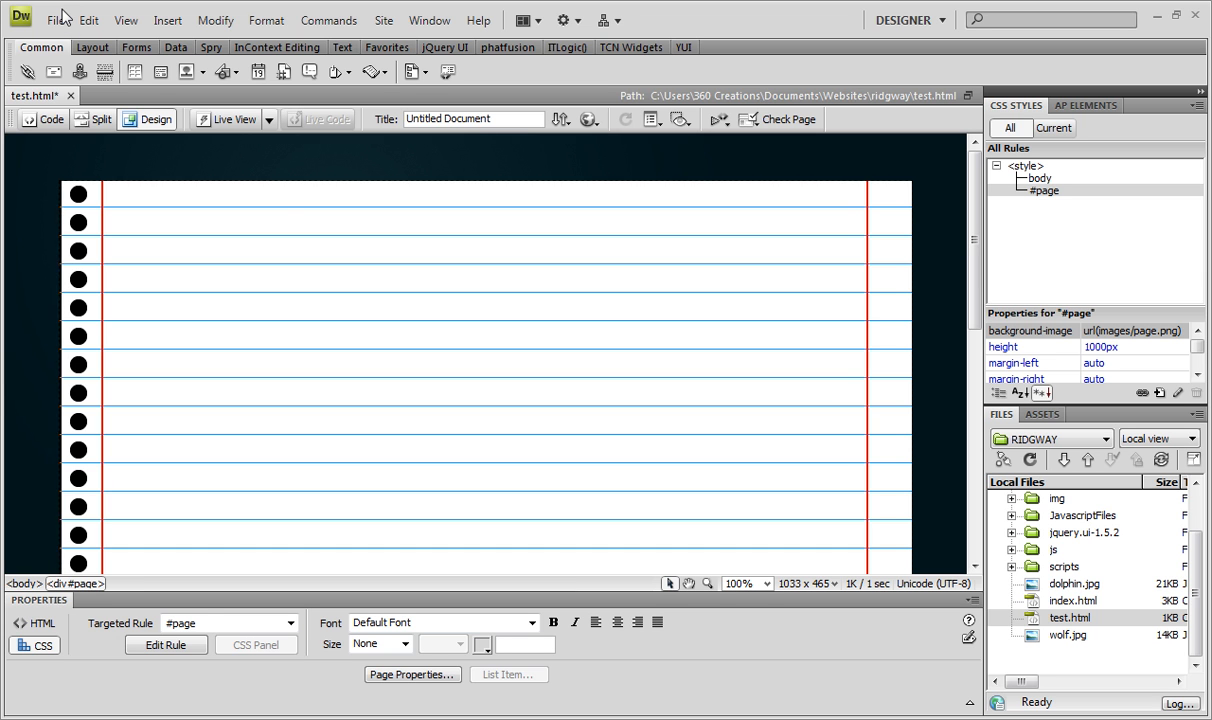
Start previewing test.html in Chrome from the File menu.
click(55, 19)
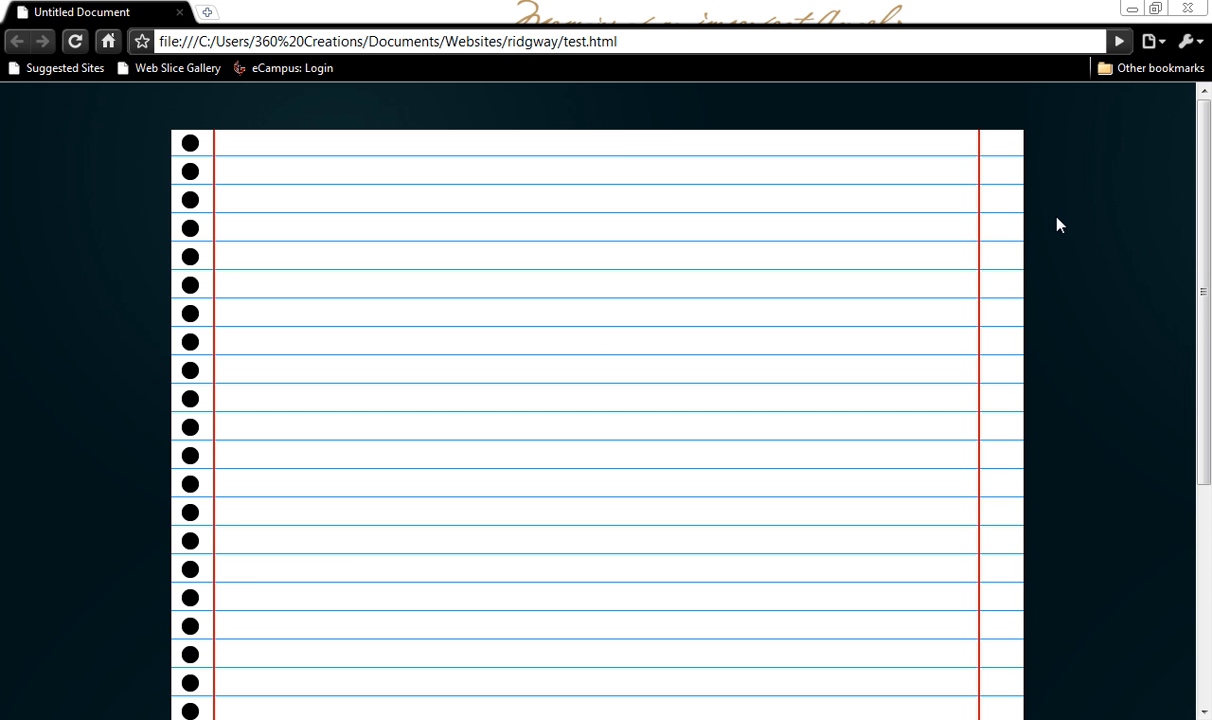
mouse_move(469, 199)
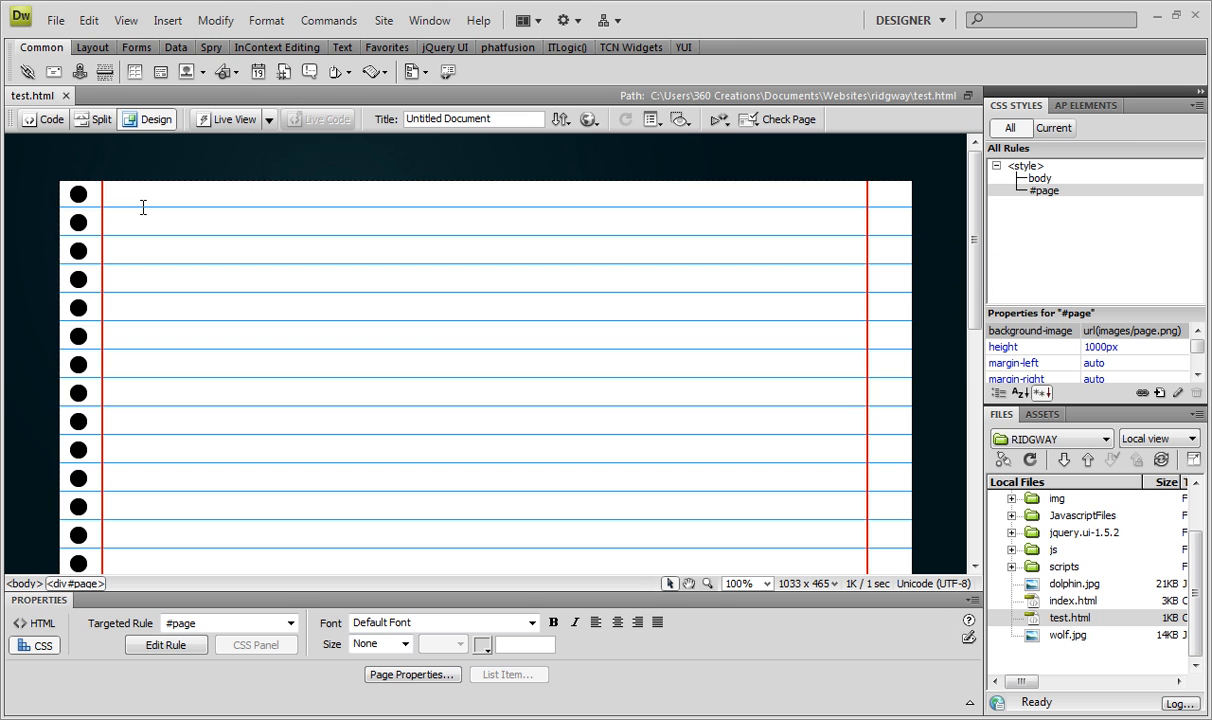
mouse_move(507, 229)
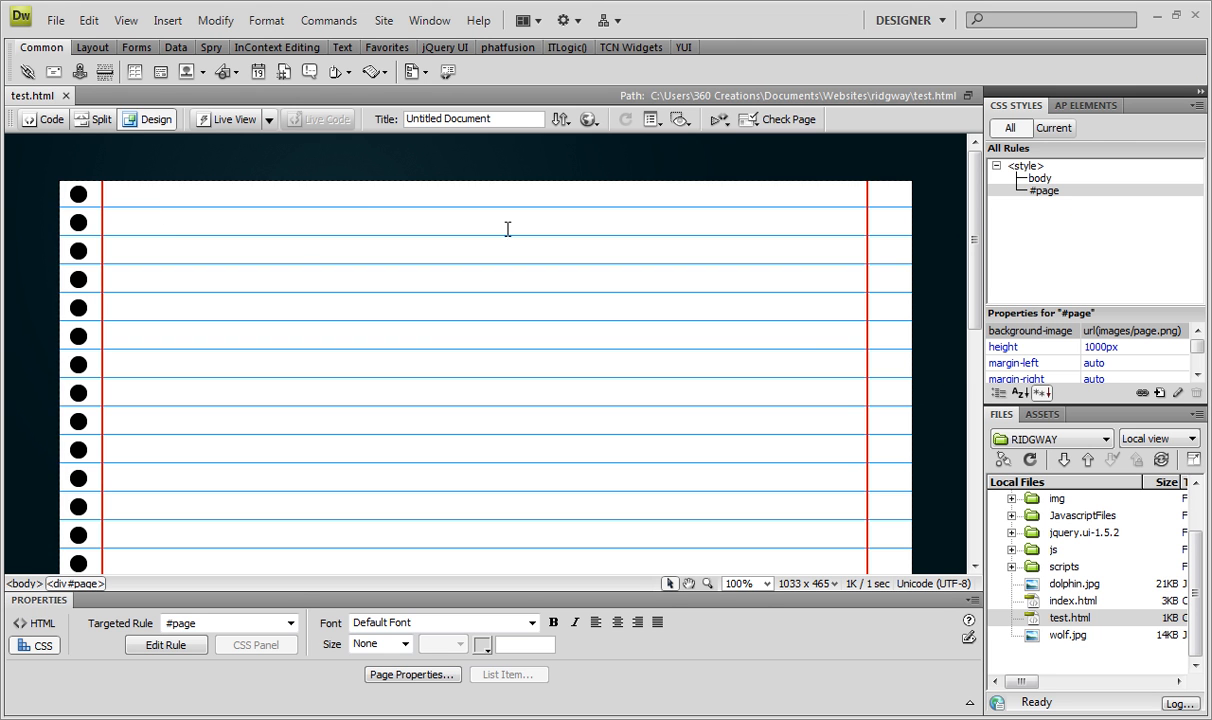
mouse_move(134, 71)
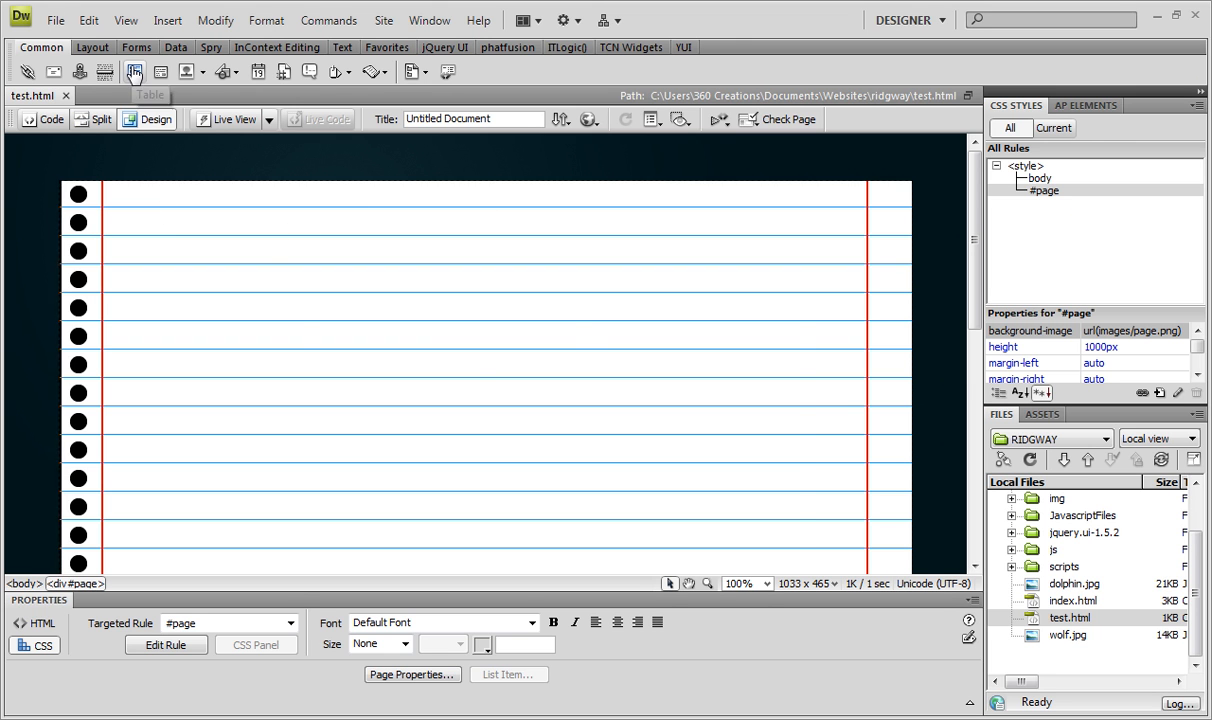
Insert a borderless 2×2 table and widen it to the right margin line.
click(134, 71)
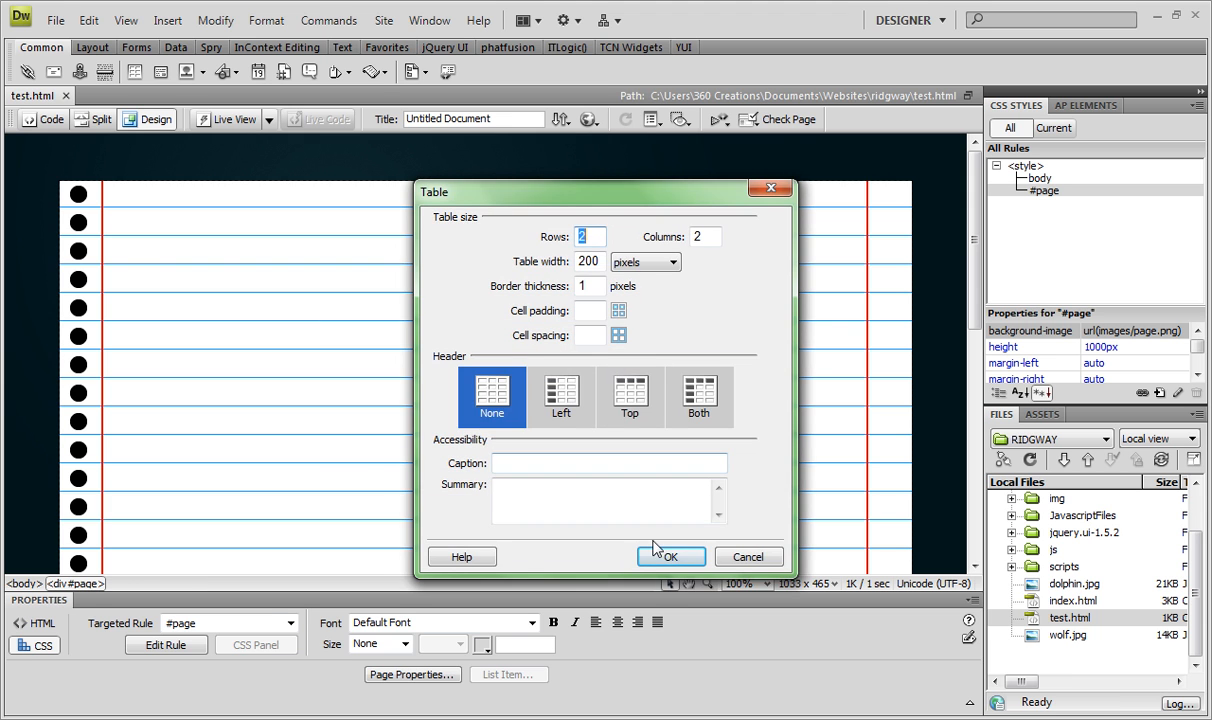
click(671, 557)
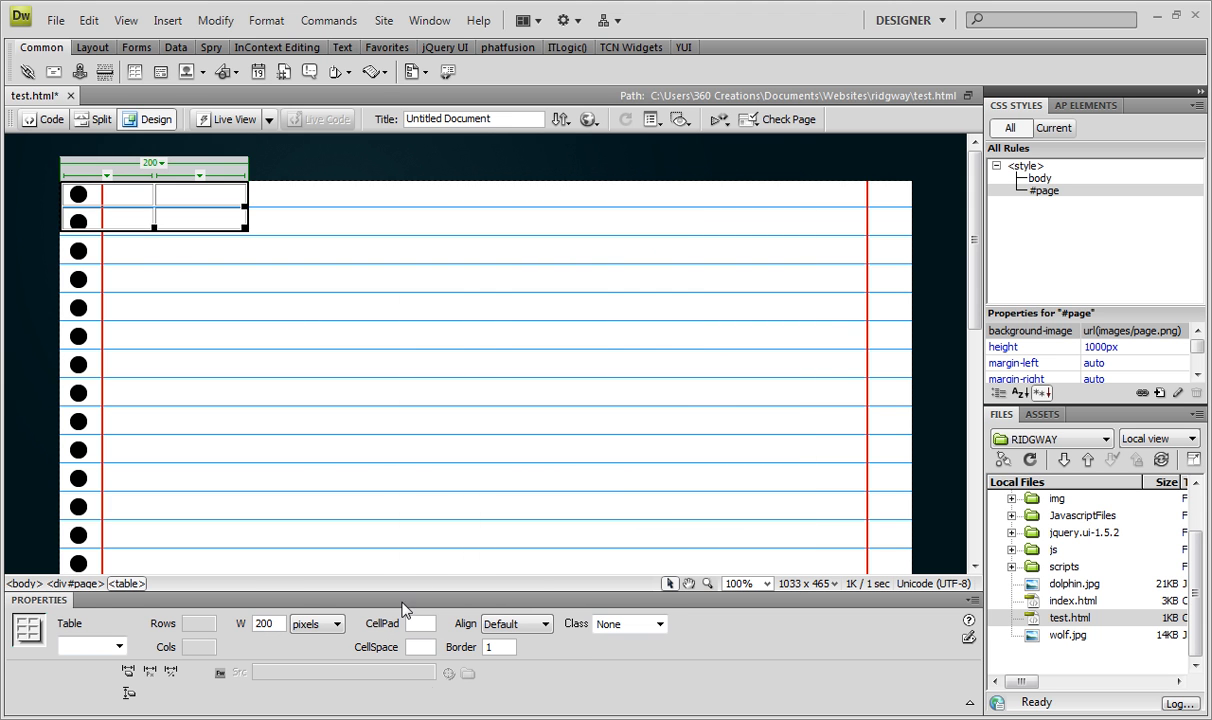
click(499, 646)
text(0)
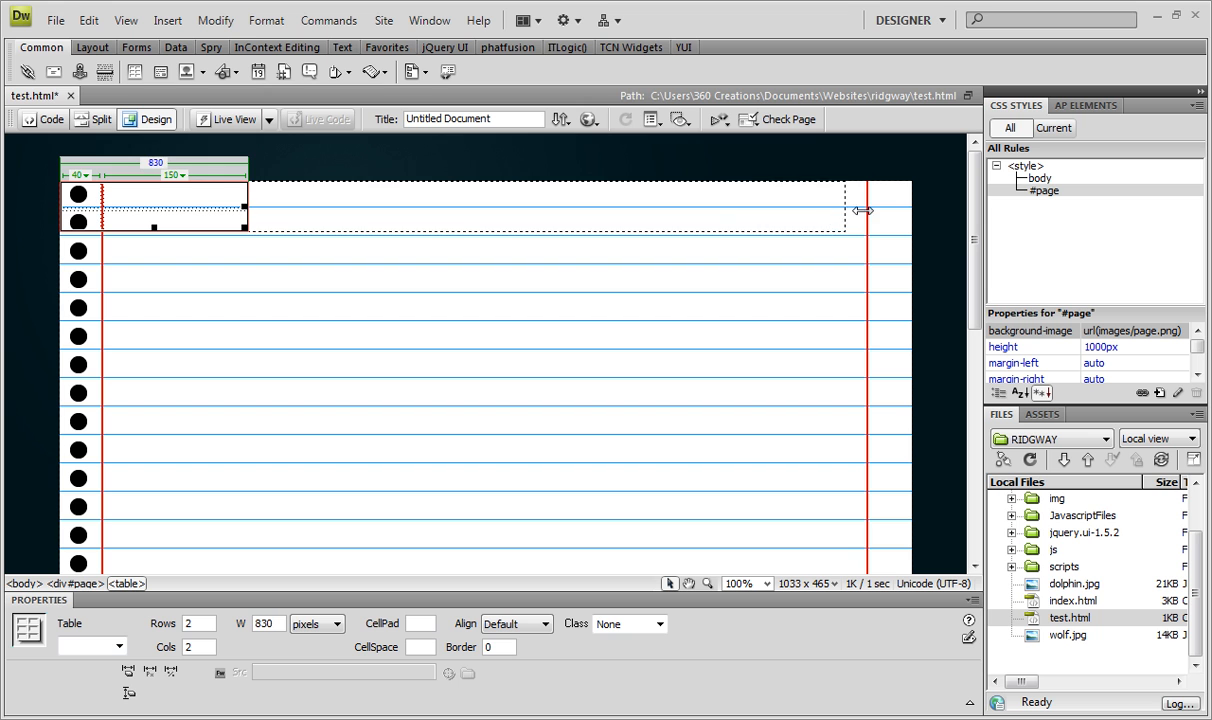
drag(860, 208, 865, 208)
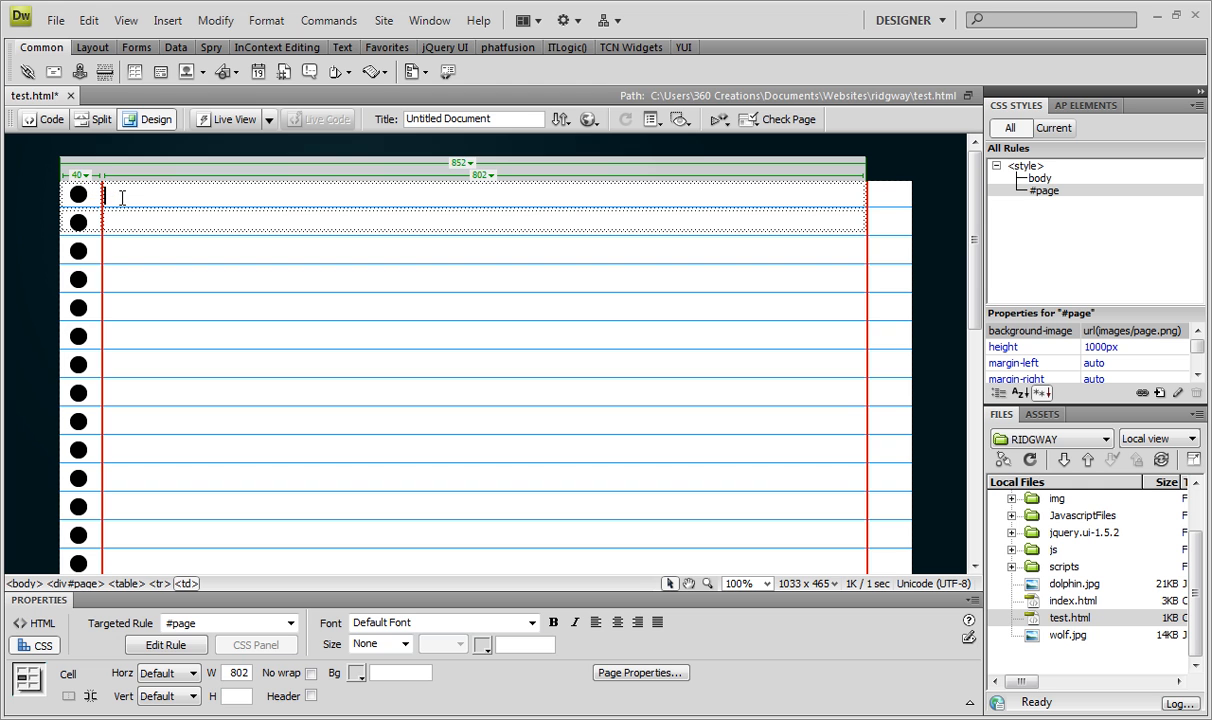
Type 'Jamaica is a wonderful place you should go there some day' into the first-row cell.
text(Ja)
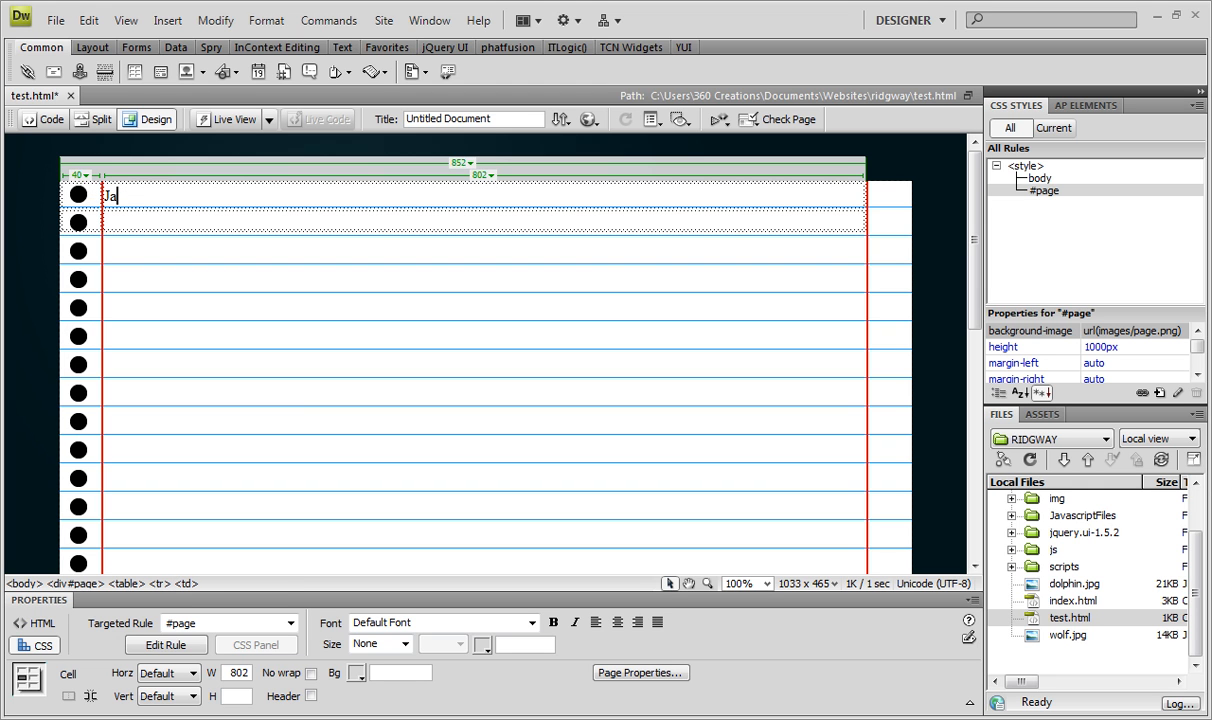
text(maica is a wo)
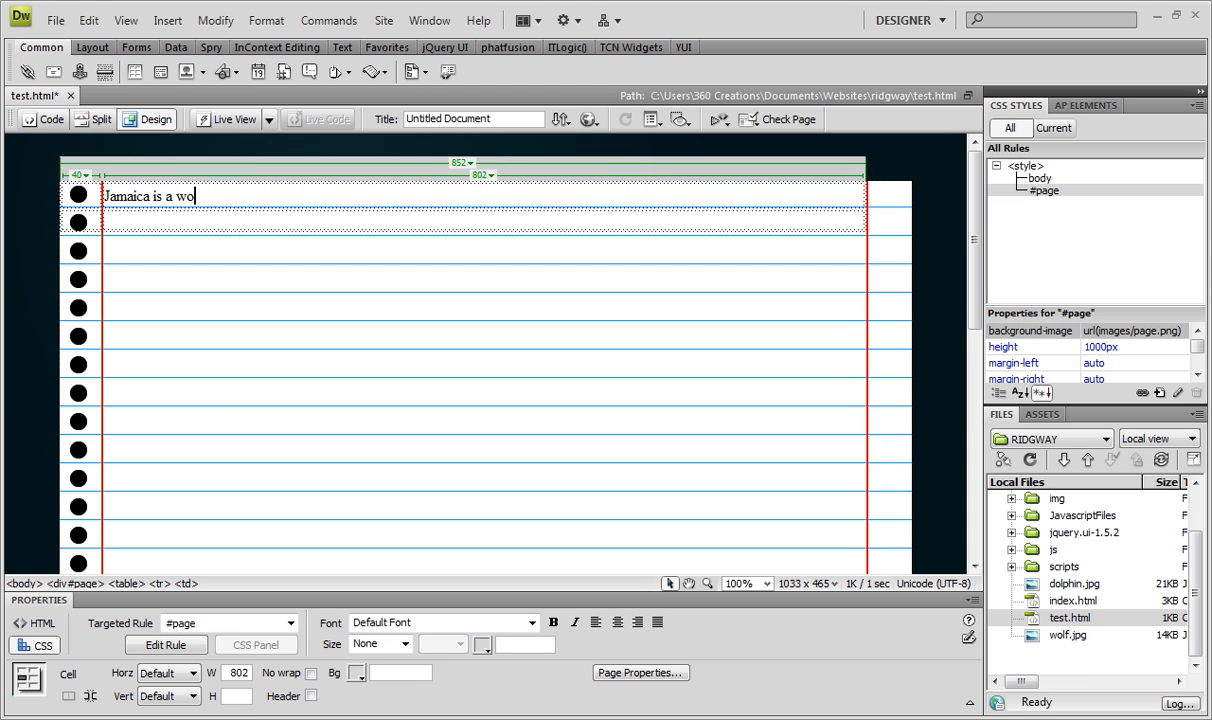
text(nderful)
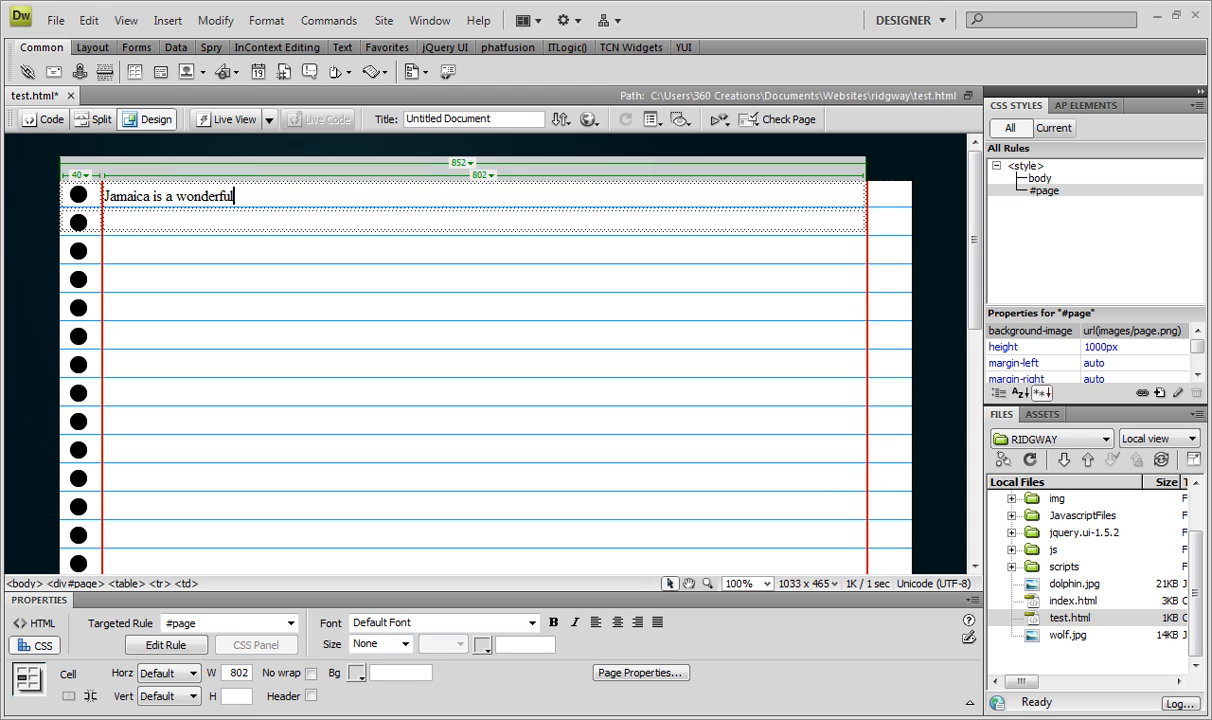
text(place)
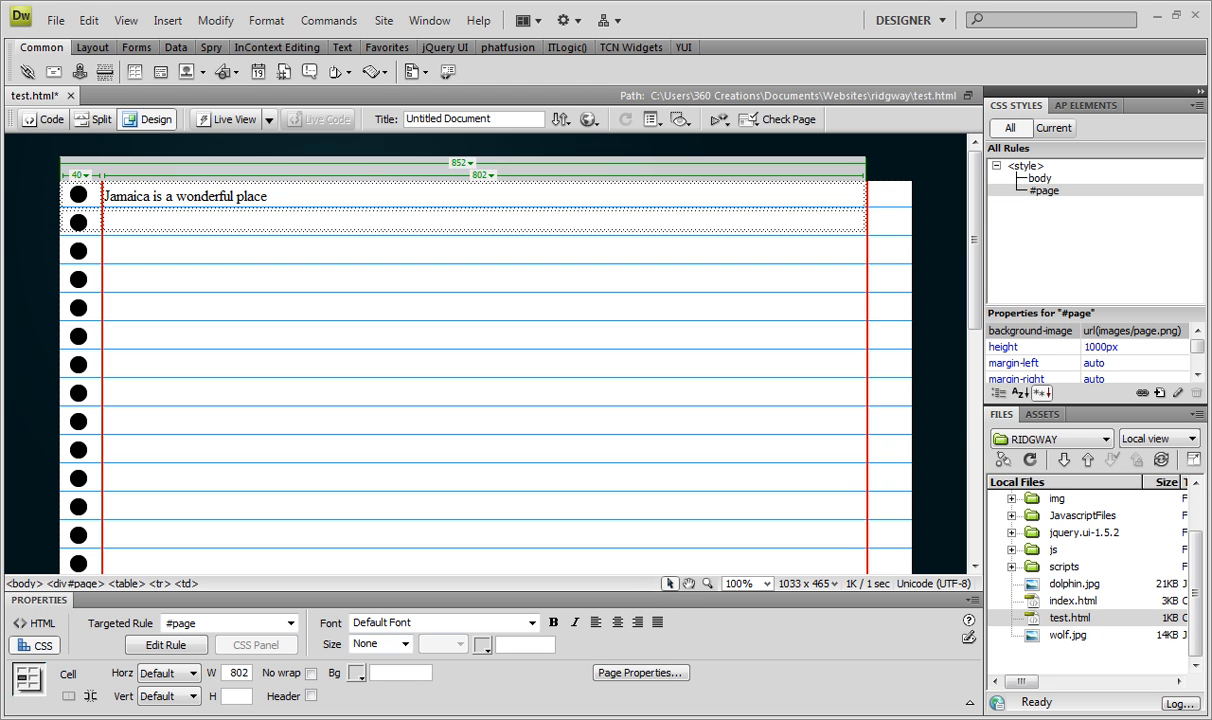
text(you sho)
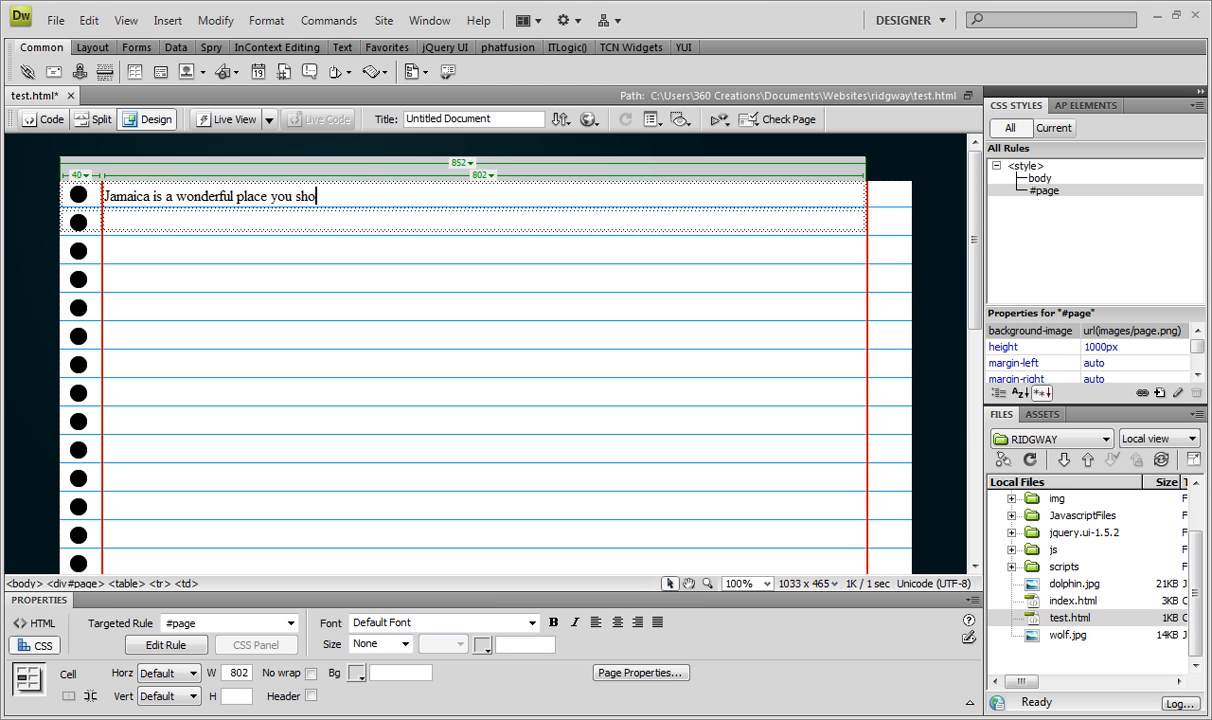
text(uld go)
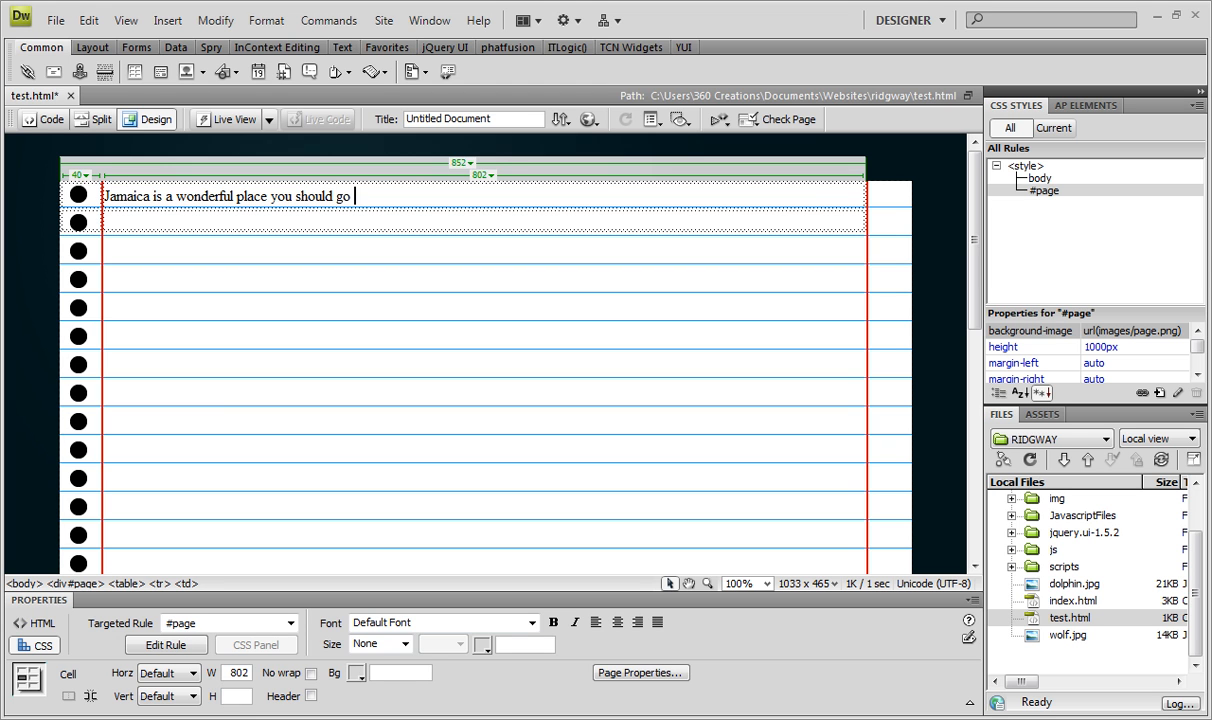
text(there)
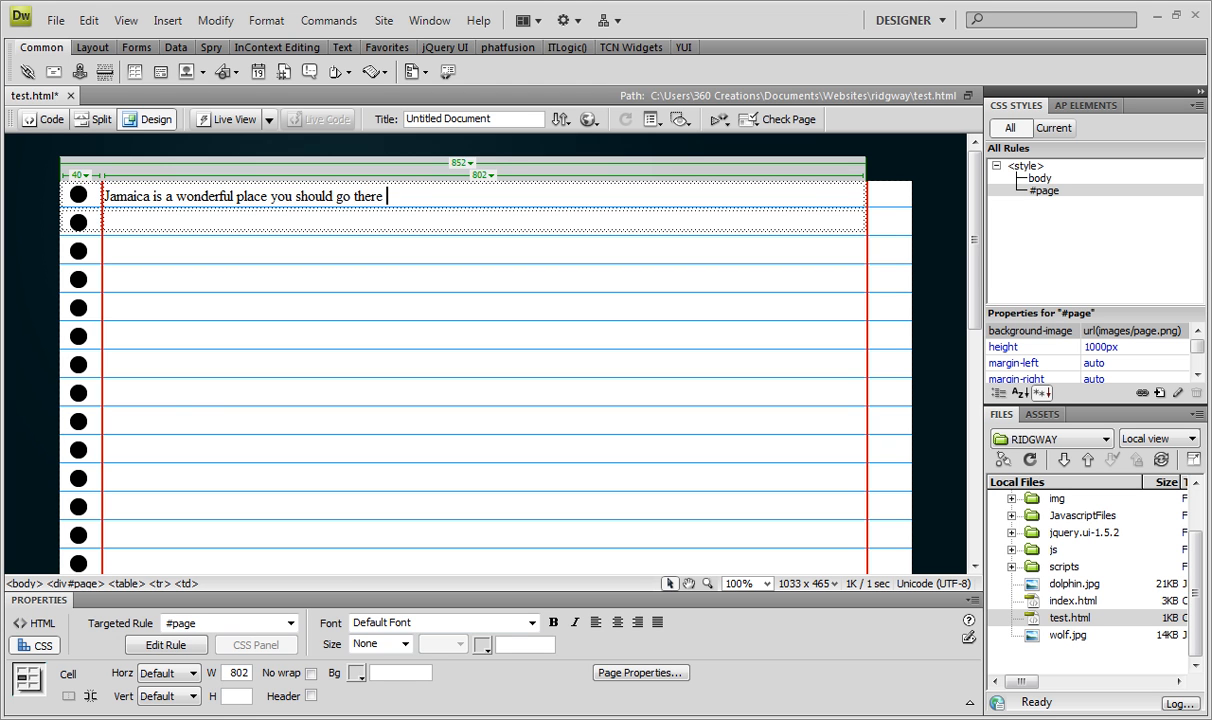
text(some)
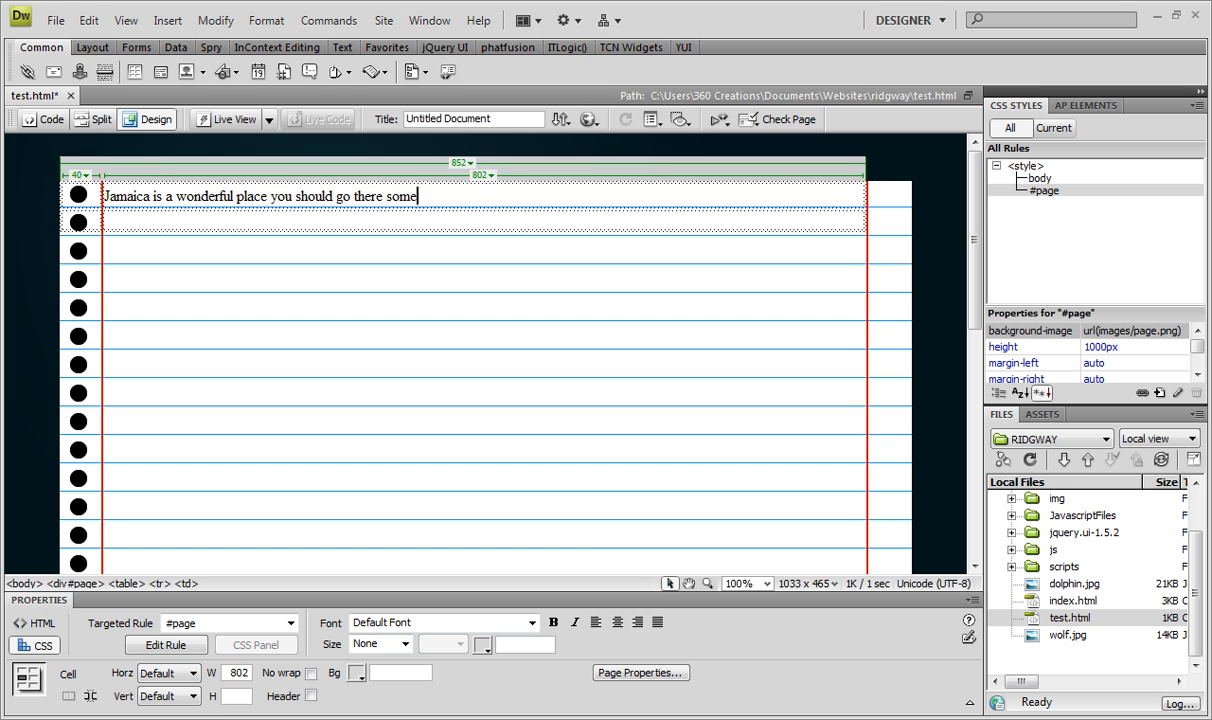
text(day)
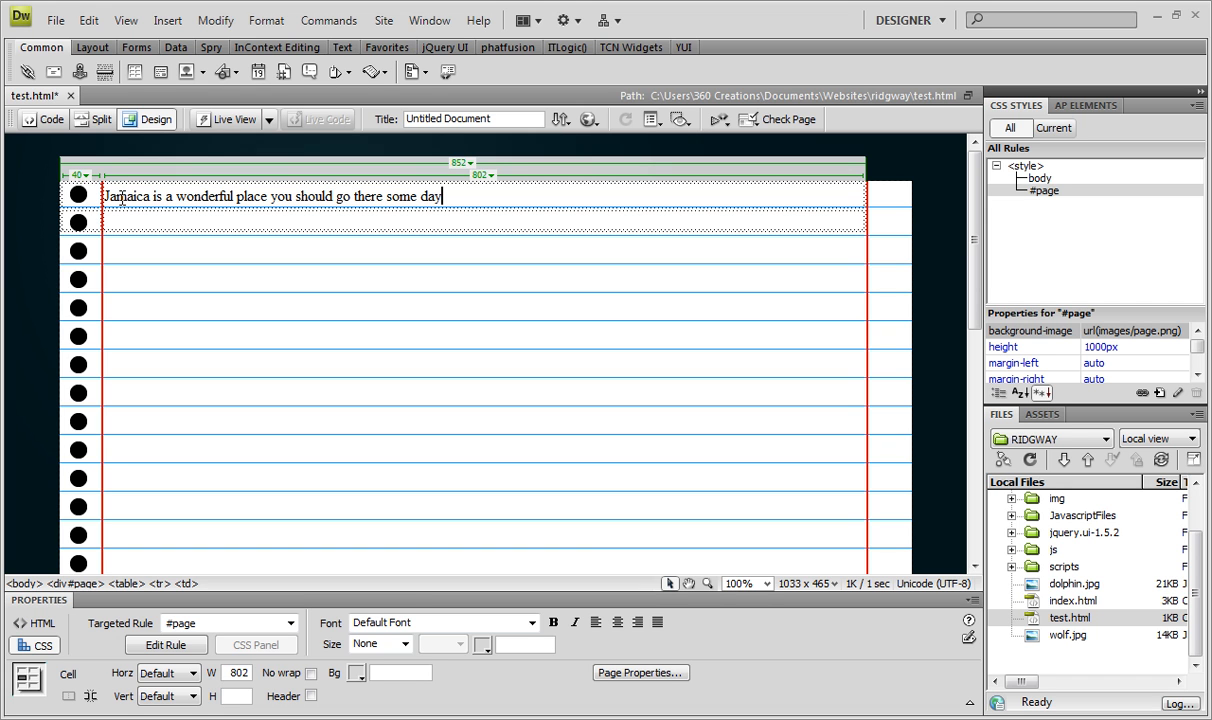
mouse_move(320, 210)
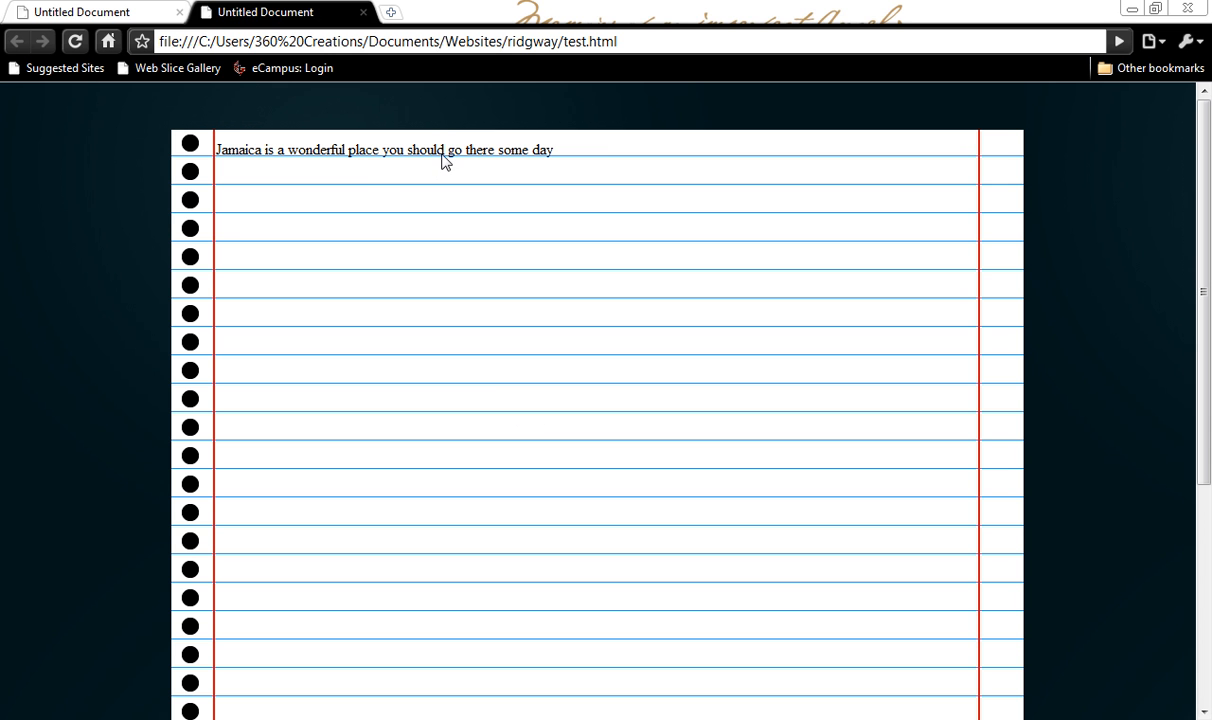
mouse_move(609, 161)
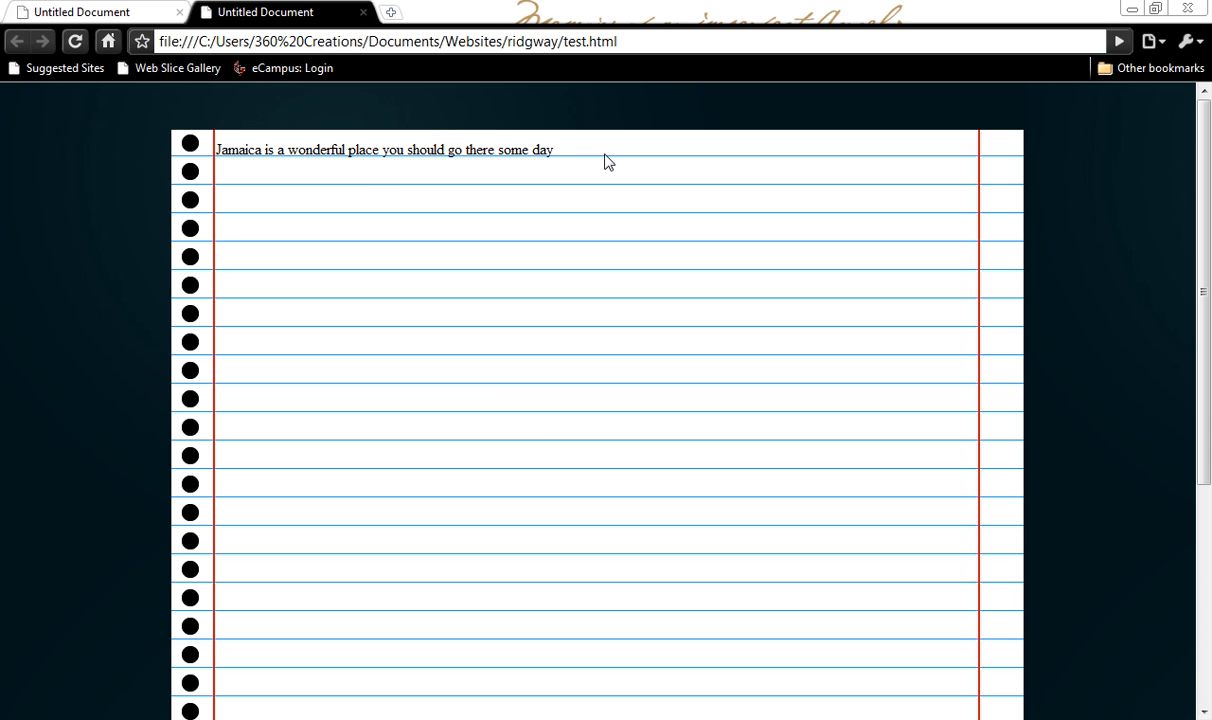
mouse_move(630, 370)
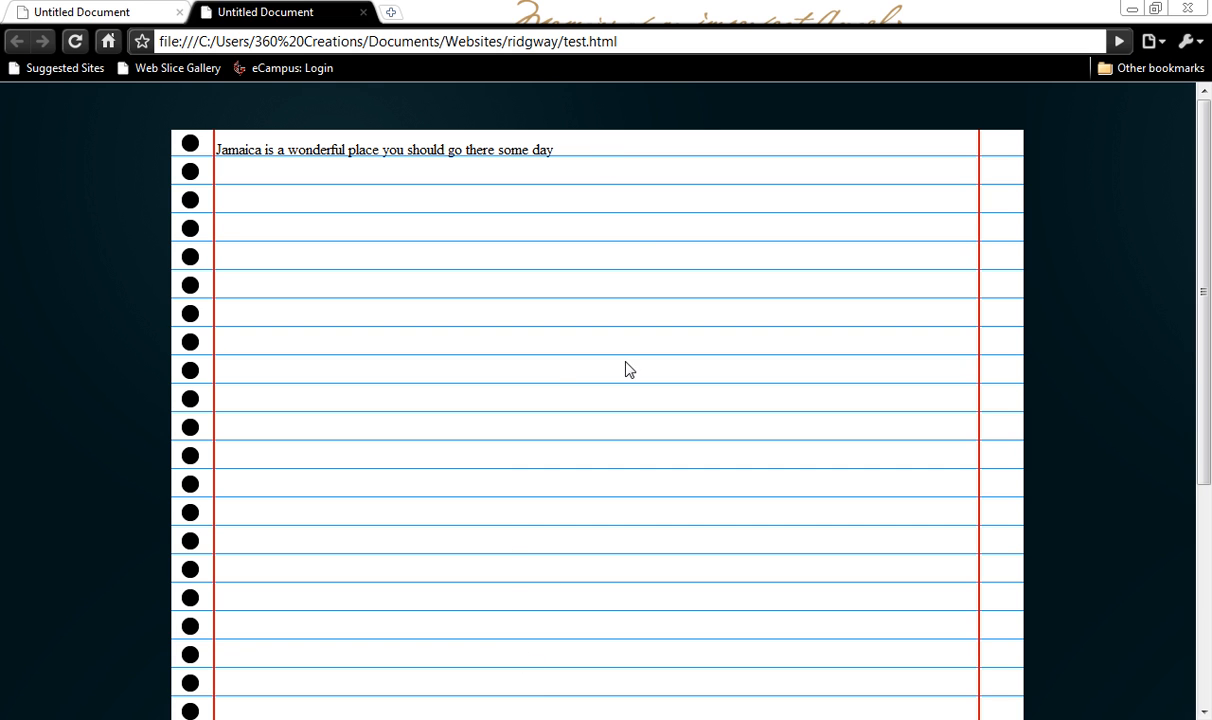
mouse_move(455, 172)
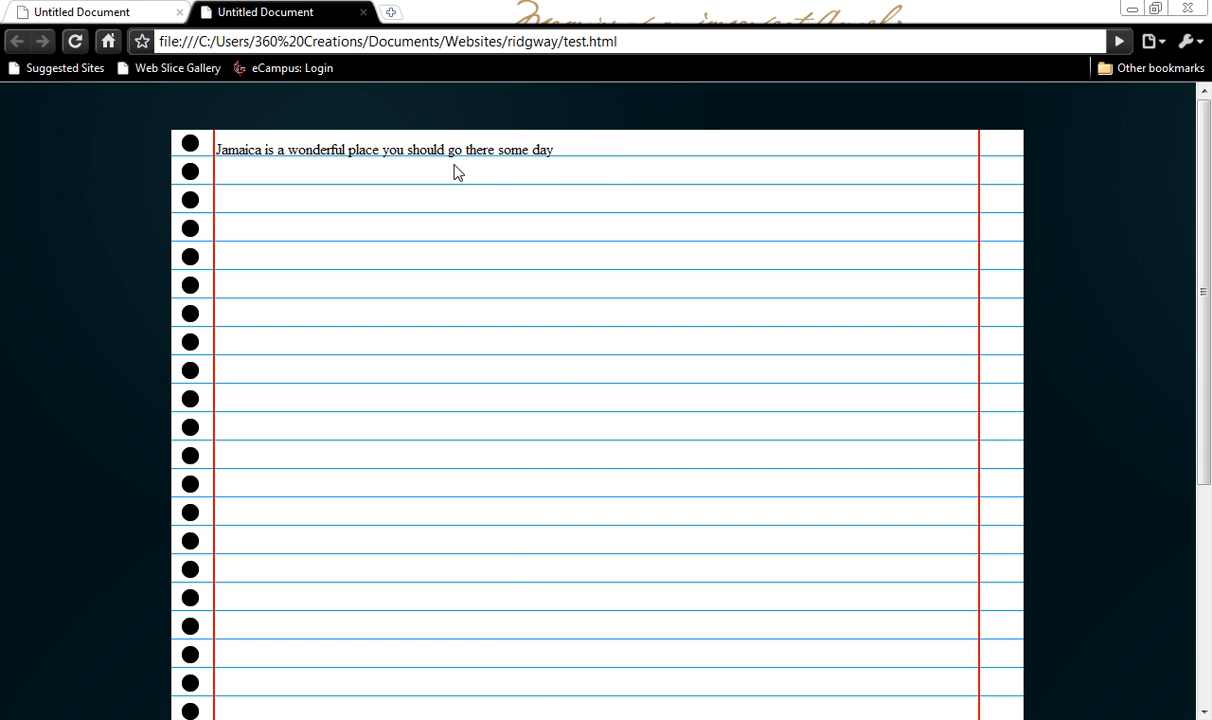
mouse_move(595, 508)
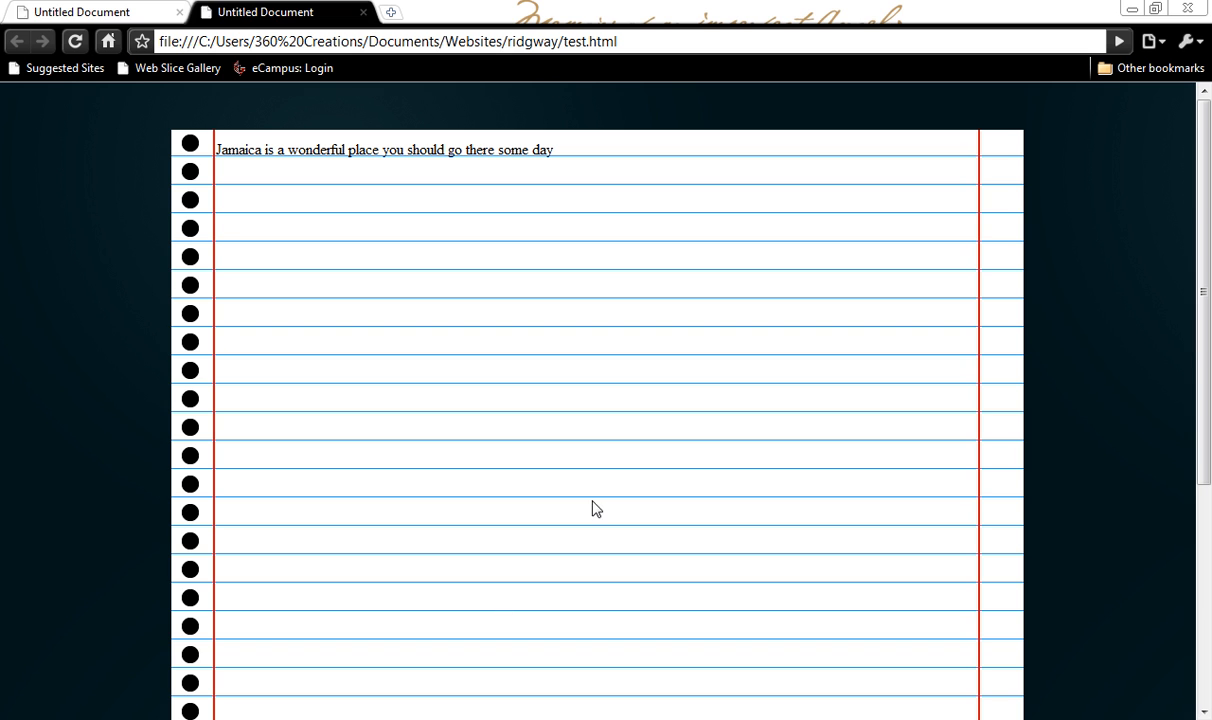
mouse_move(596, 517)
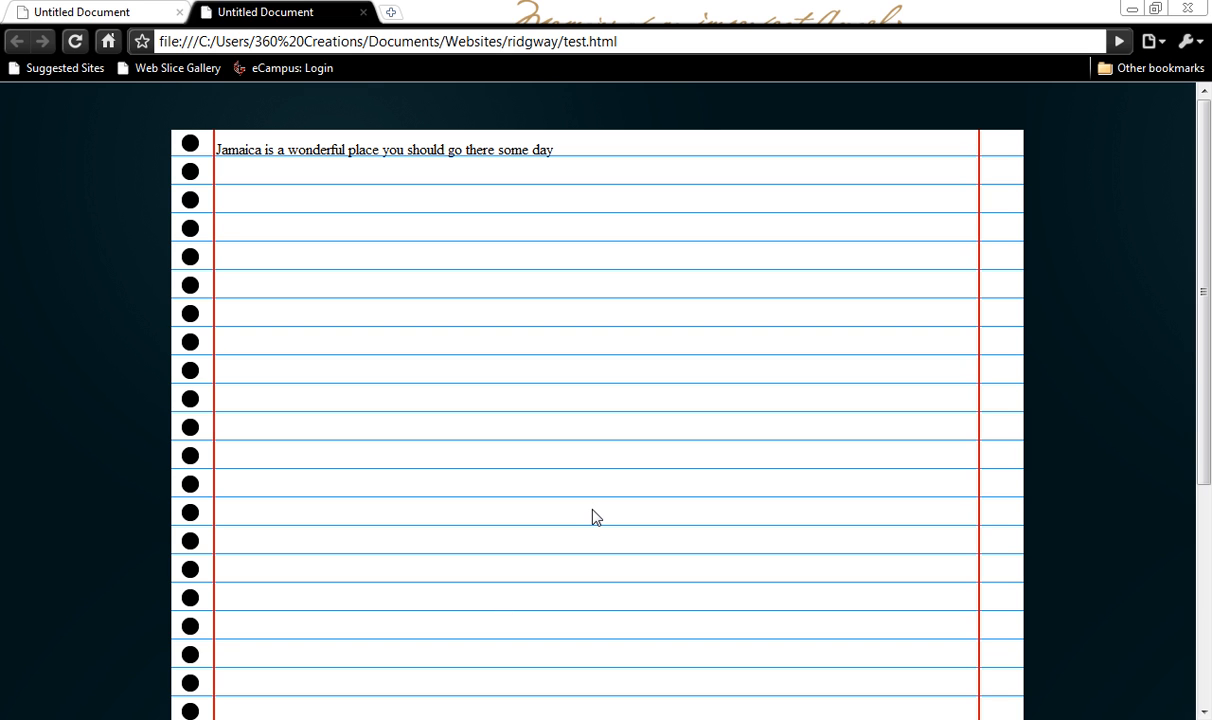